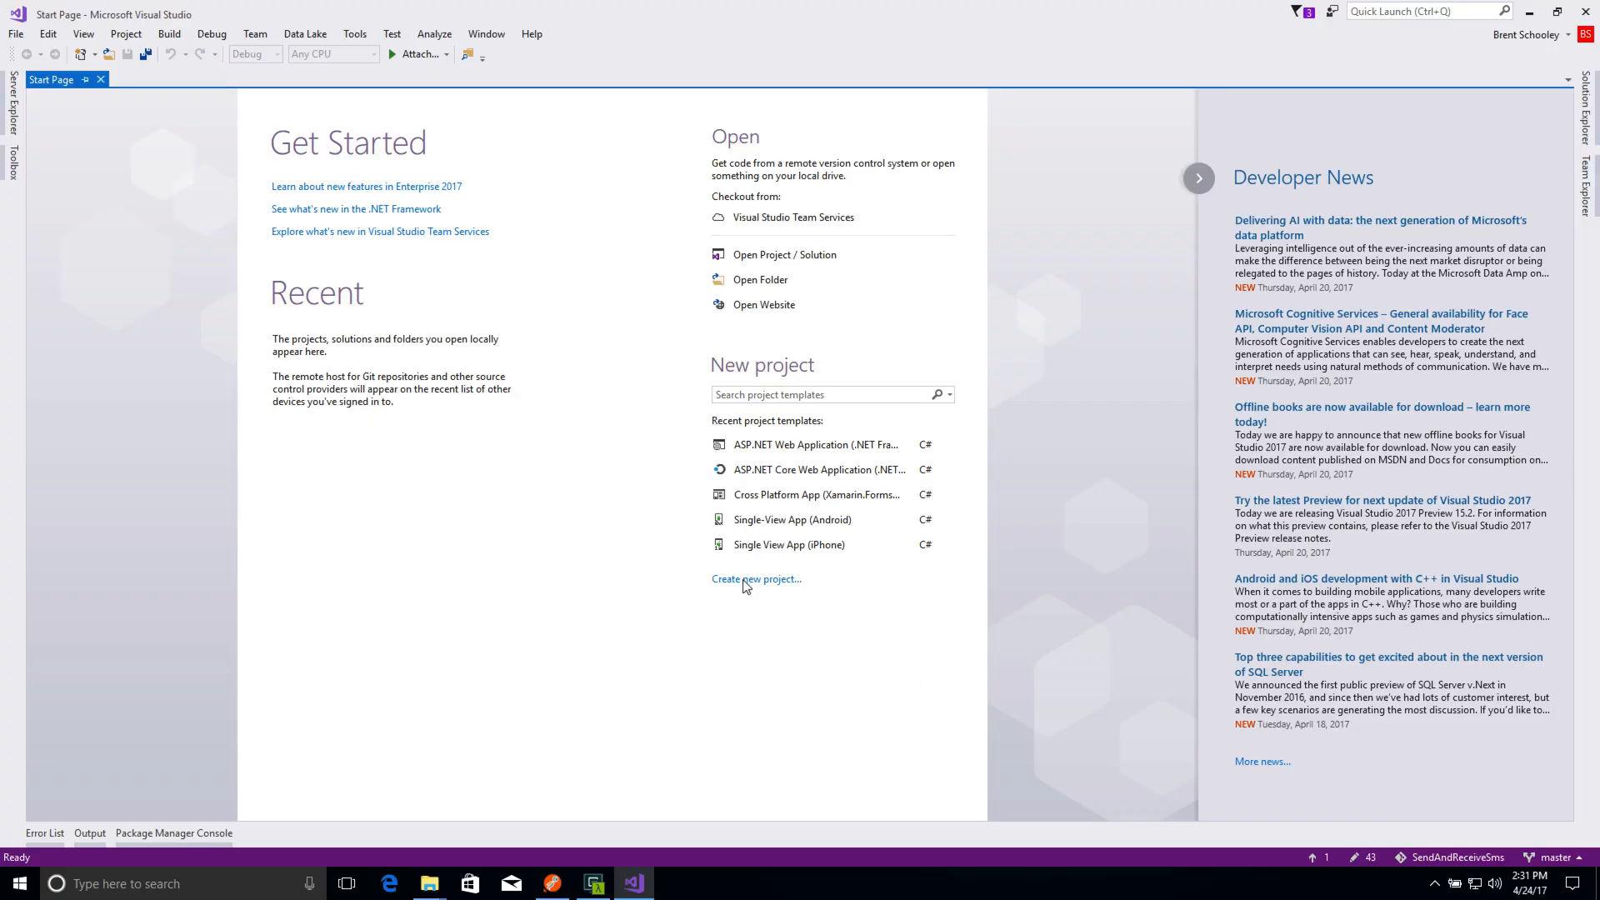
Step: Create the SendAndReceiveSms ASP.NET Web Application project using the MVC template
{"action": "left_click", "coordinate": [755, 578]}
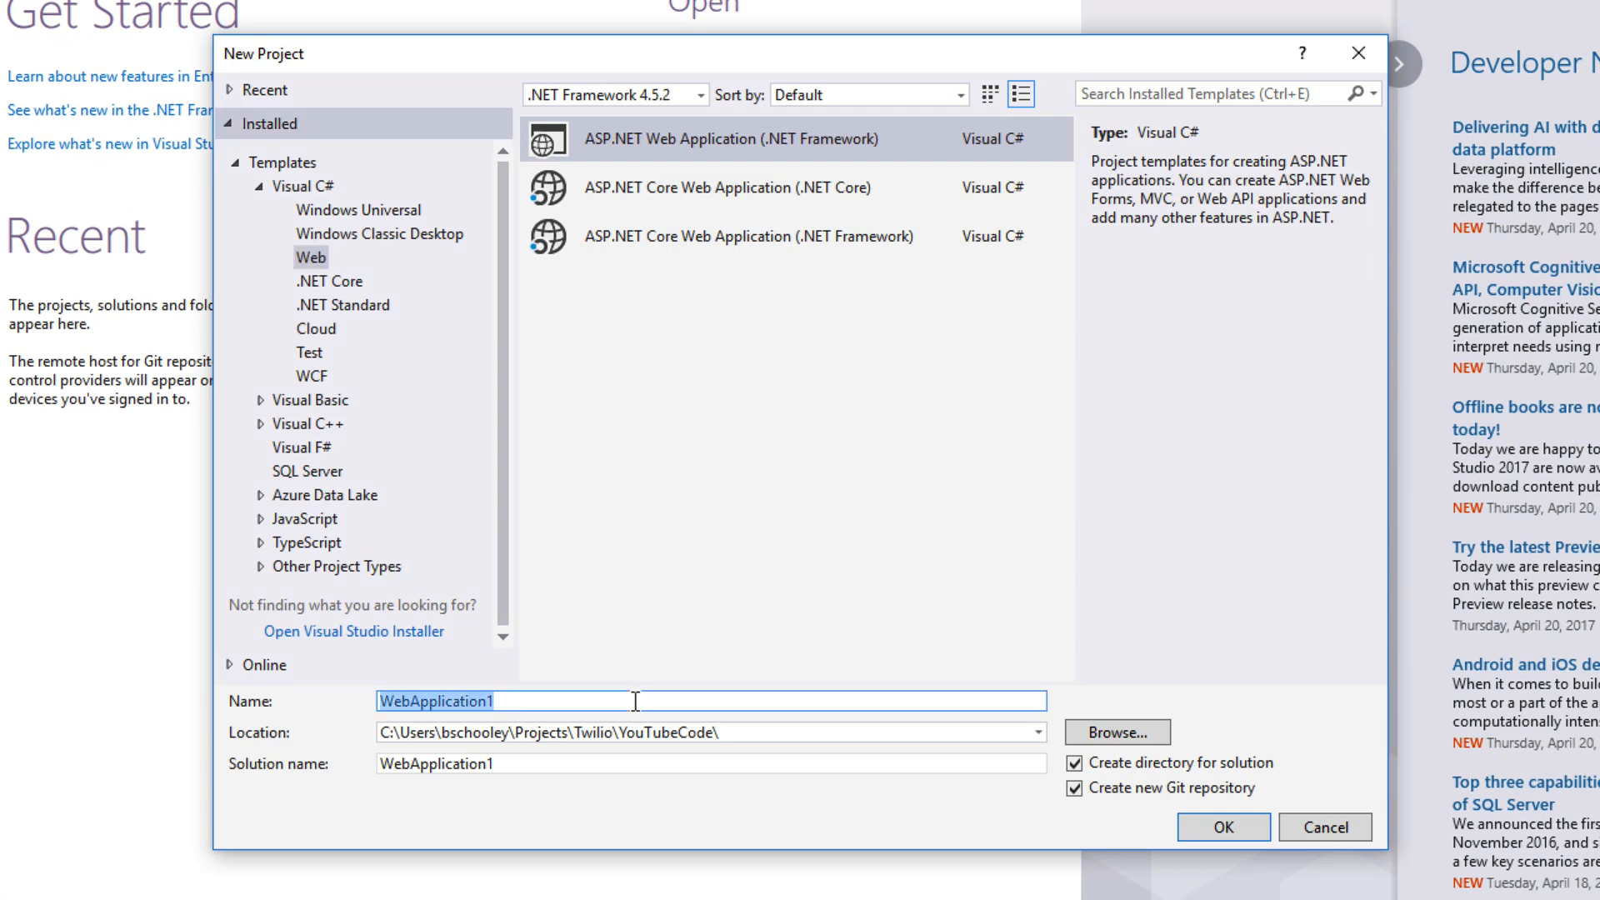
{"action": "type", "text": "SendAndReceive"}
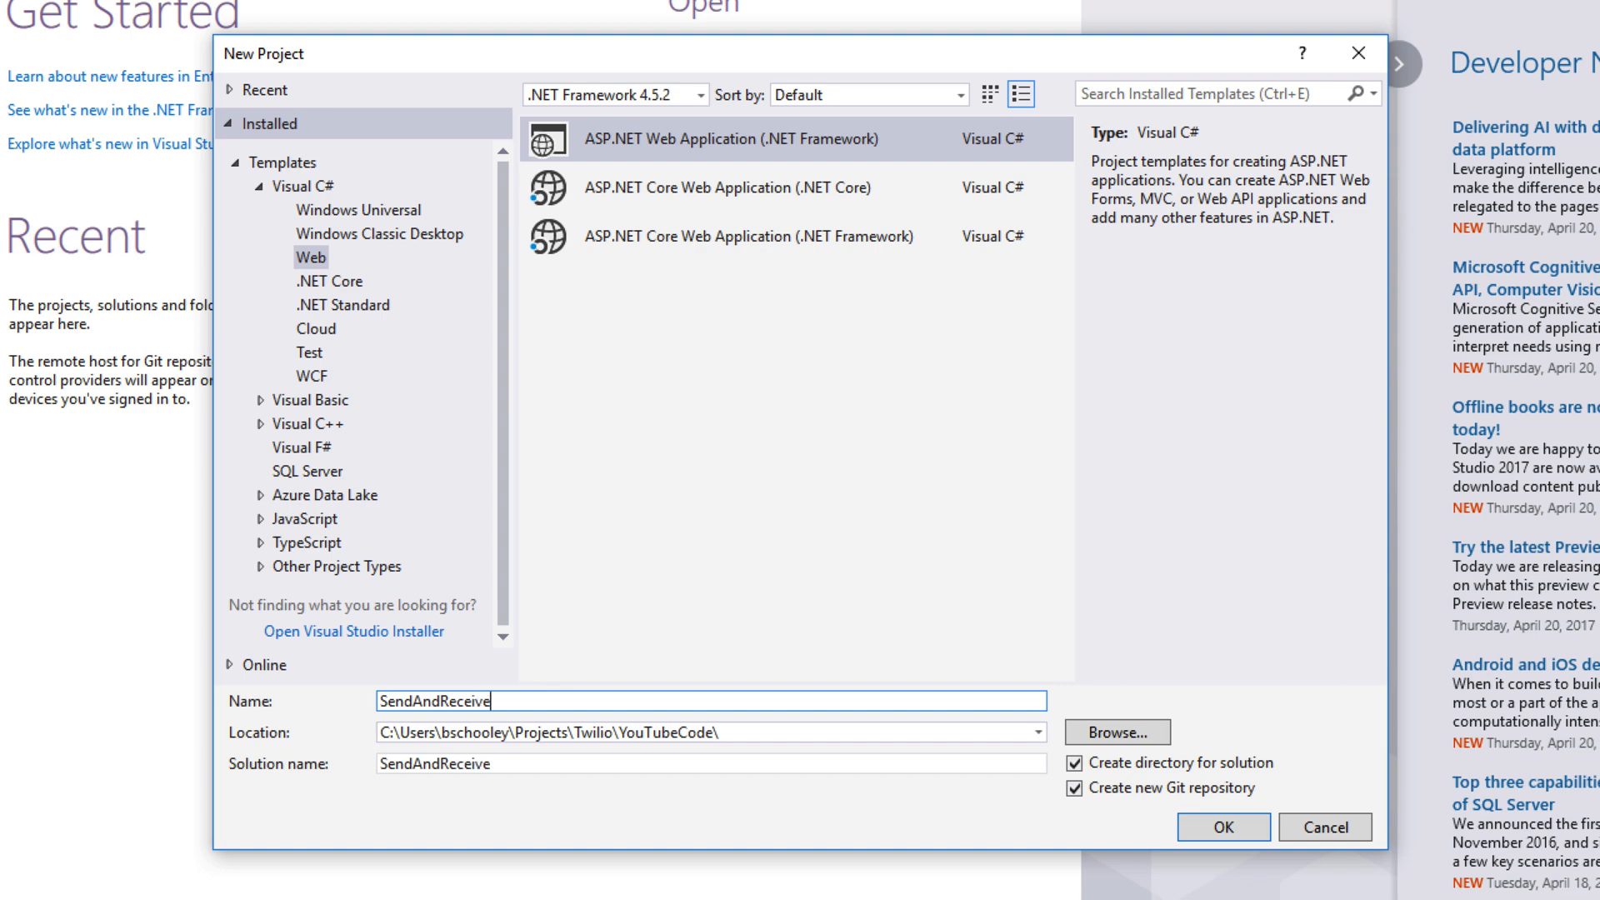
{"action": "left_click", "coordinate": [1222, 827]}
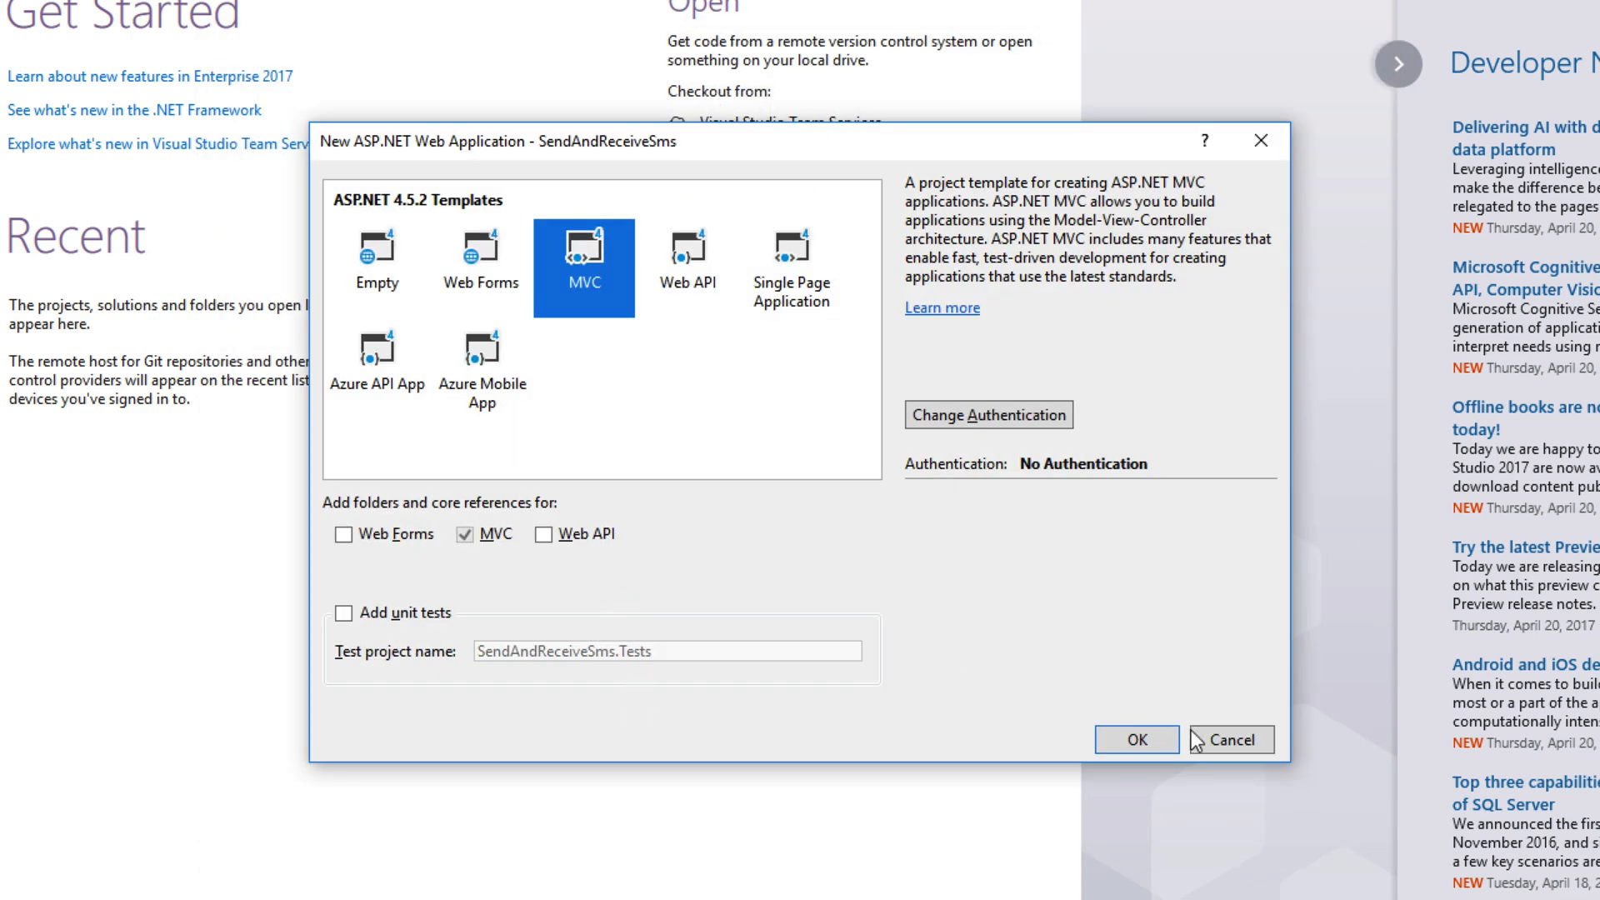
{"action": "left_click", "coordinate": [1136, 739]}
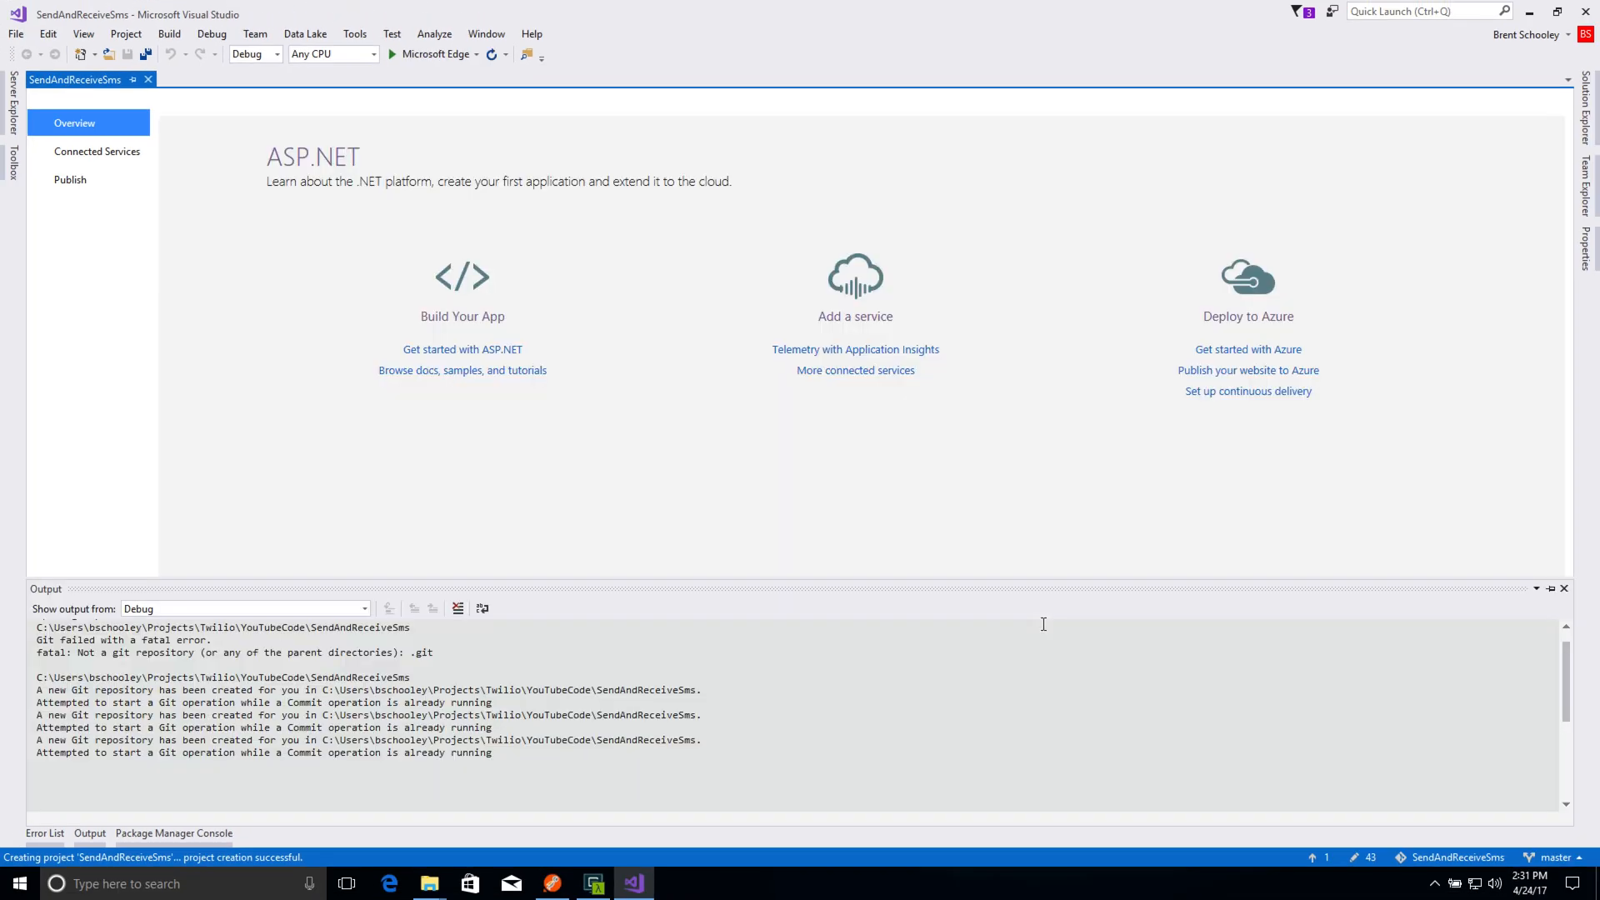
Step: Install the Twilio and Twilio.AspNet.Mvc NuGet packages from the Package Manager Console
{"action": "left_click", "coordinate": [1563, 590]}
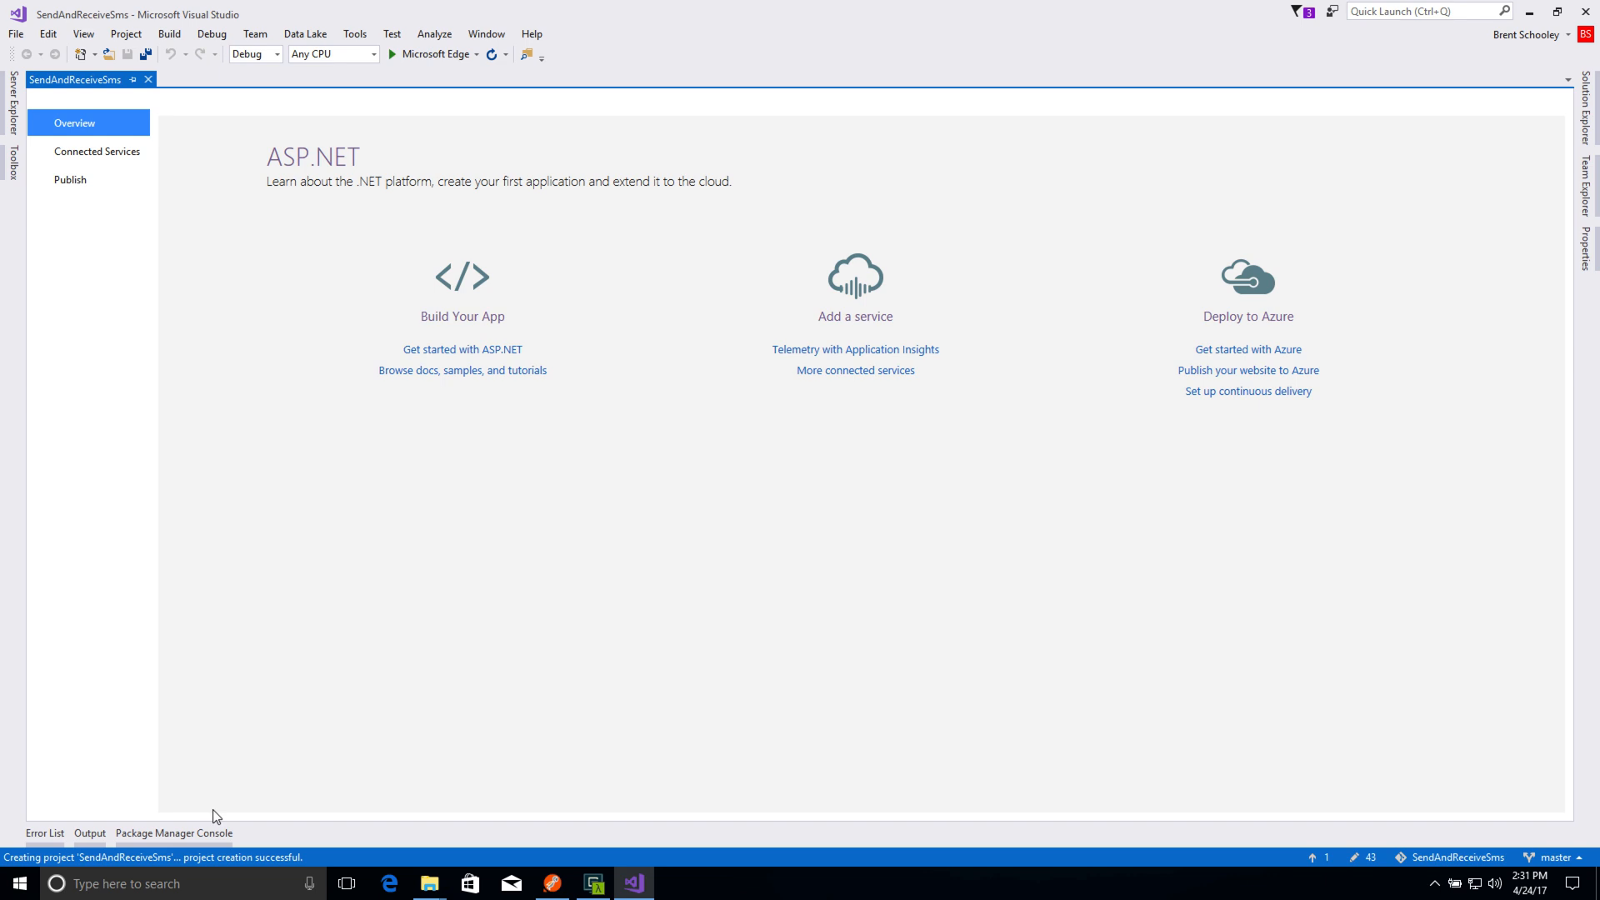
{"action": "left_click", "coordinate": [173, 832]}
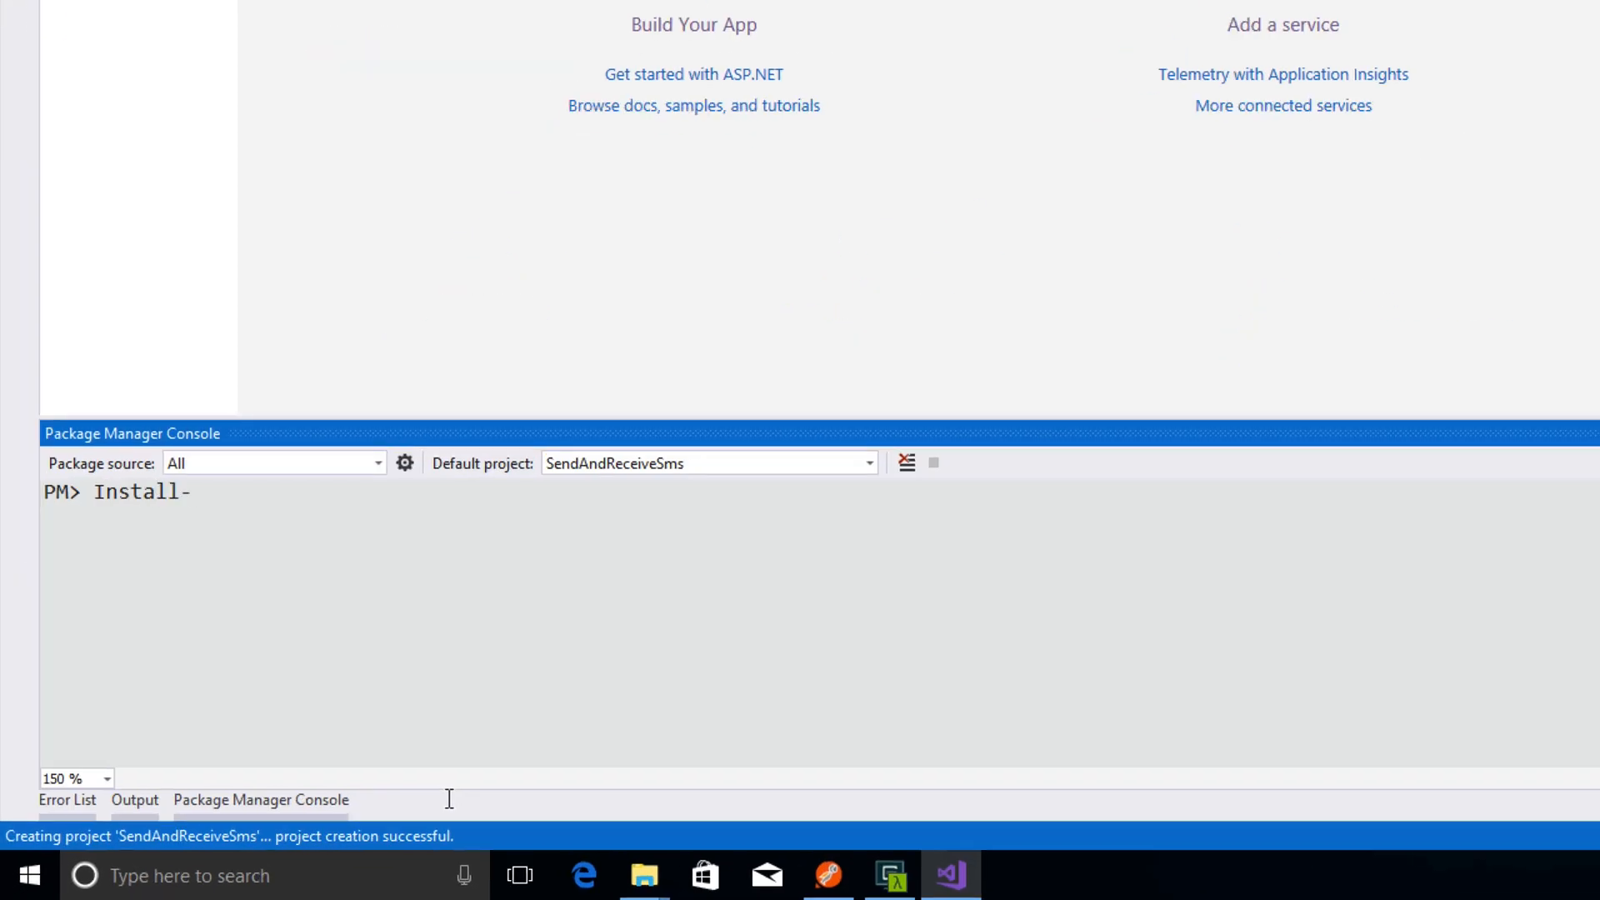
{"action": "type", "text": "Package Twili"}
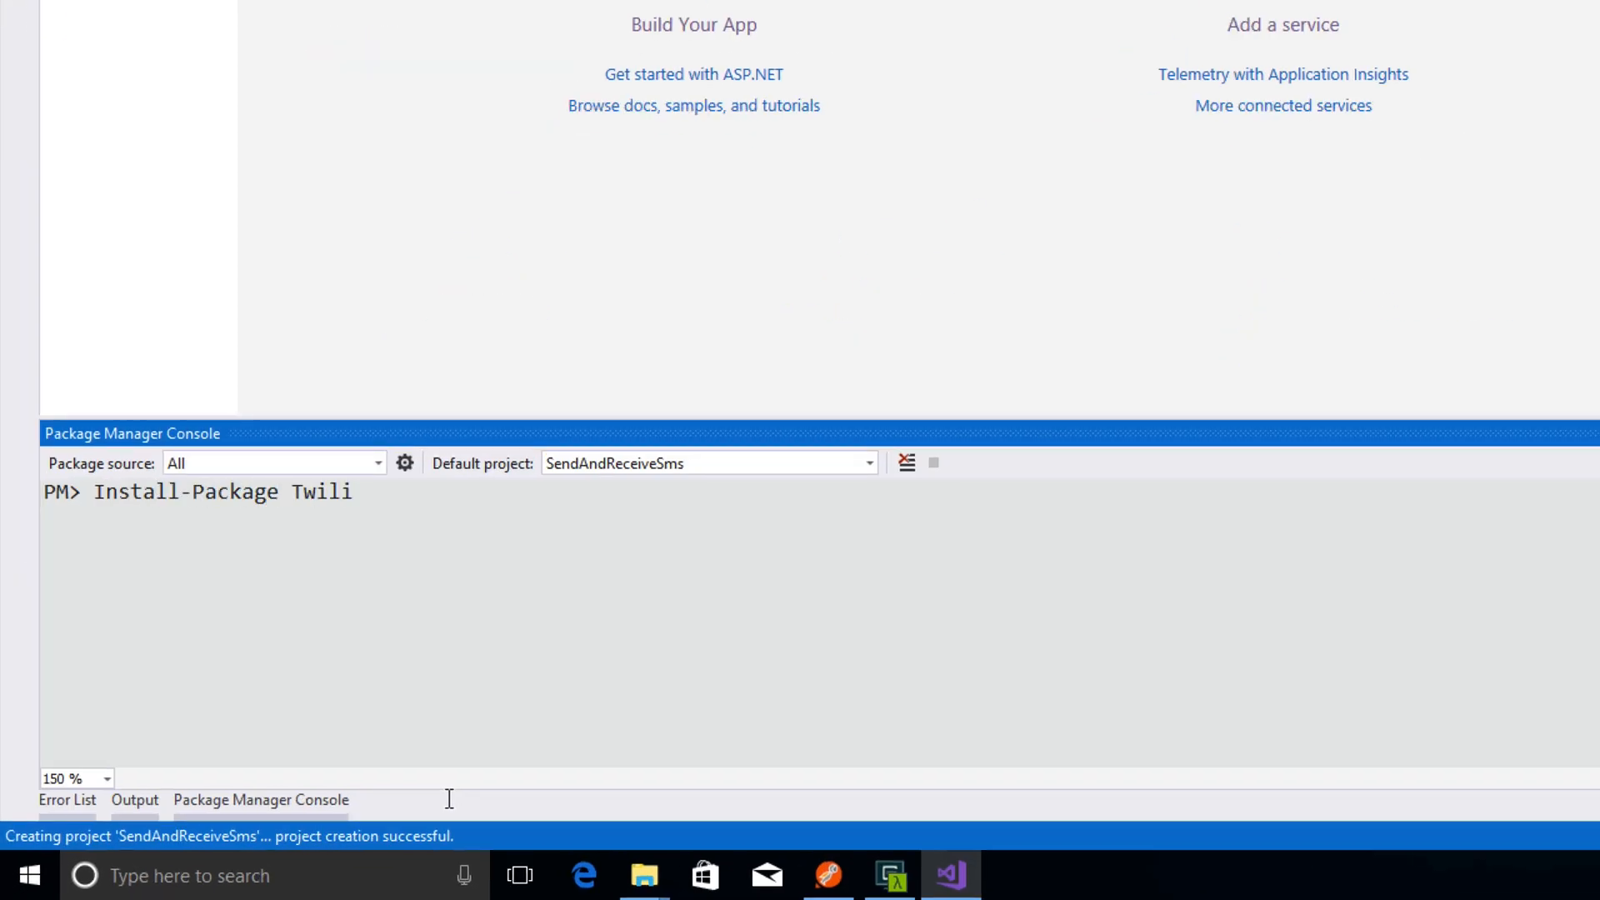
{"action": "key", "text": "Return"}
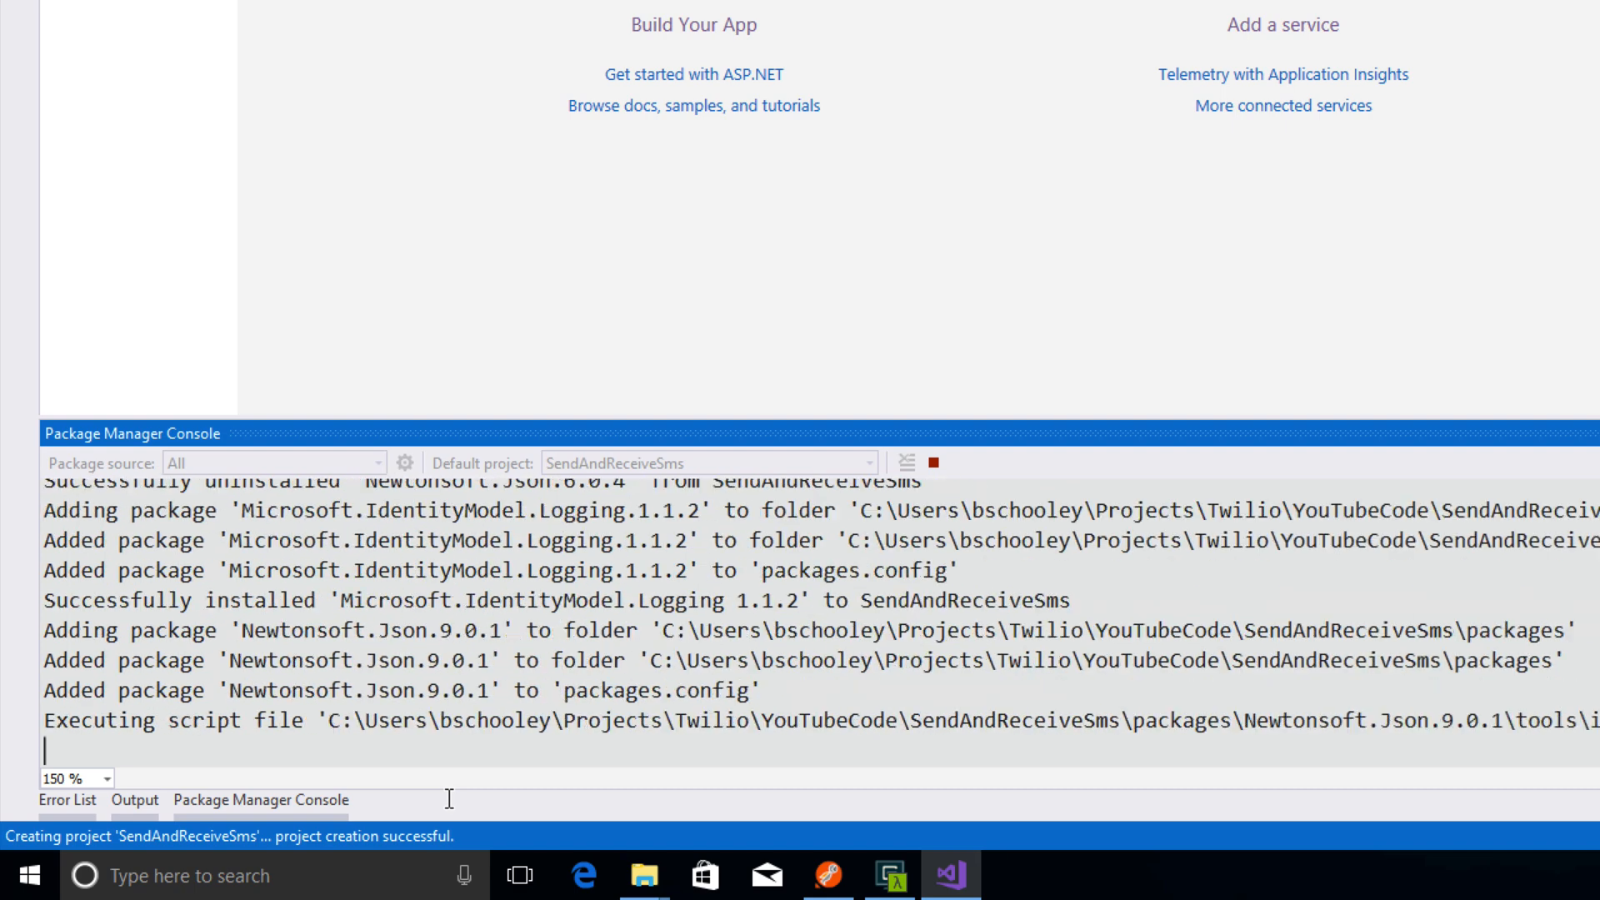
{"action": "type", "text": "Install-Package T"}
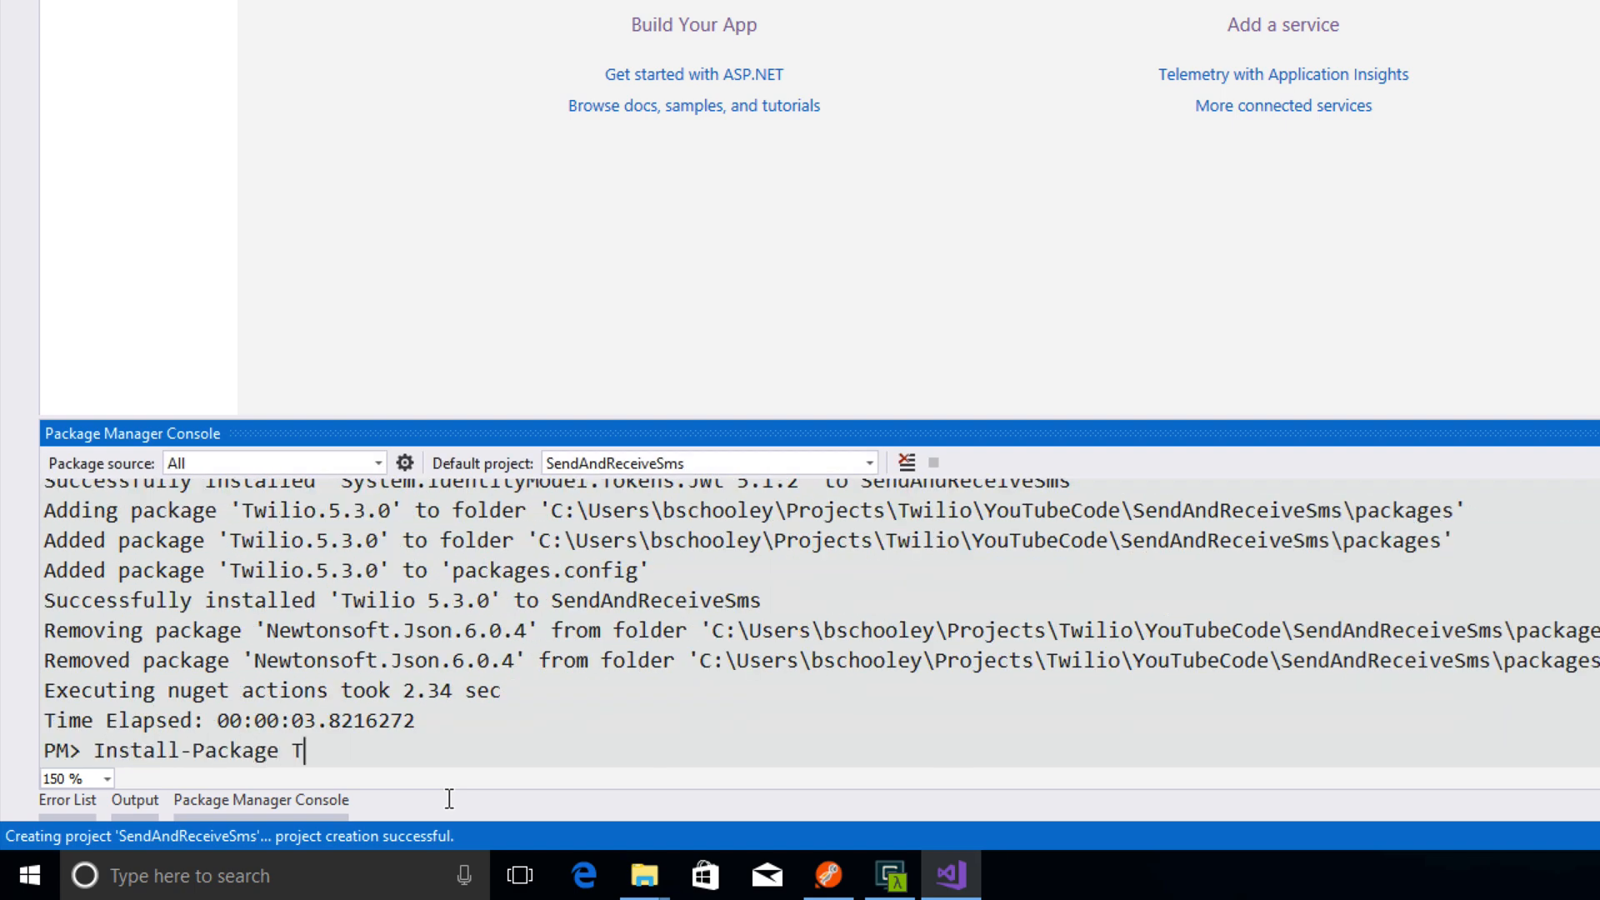
{"action": "type", "text": "wilio.AspNet."}
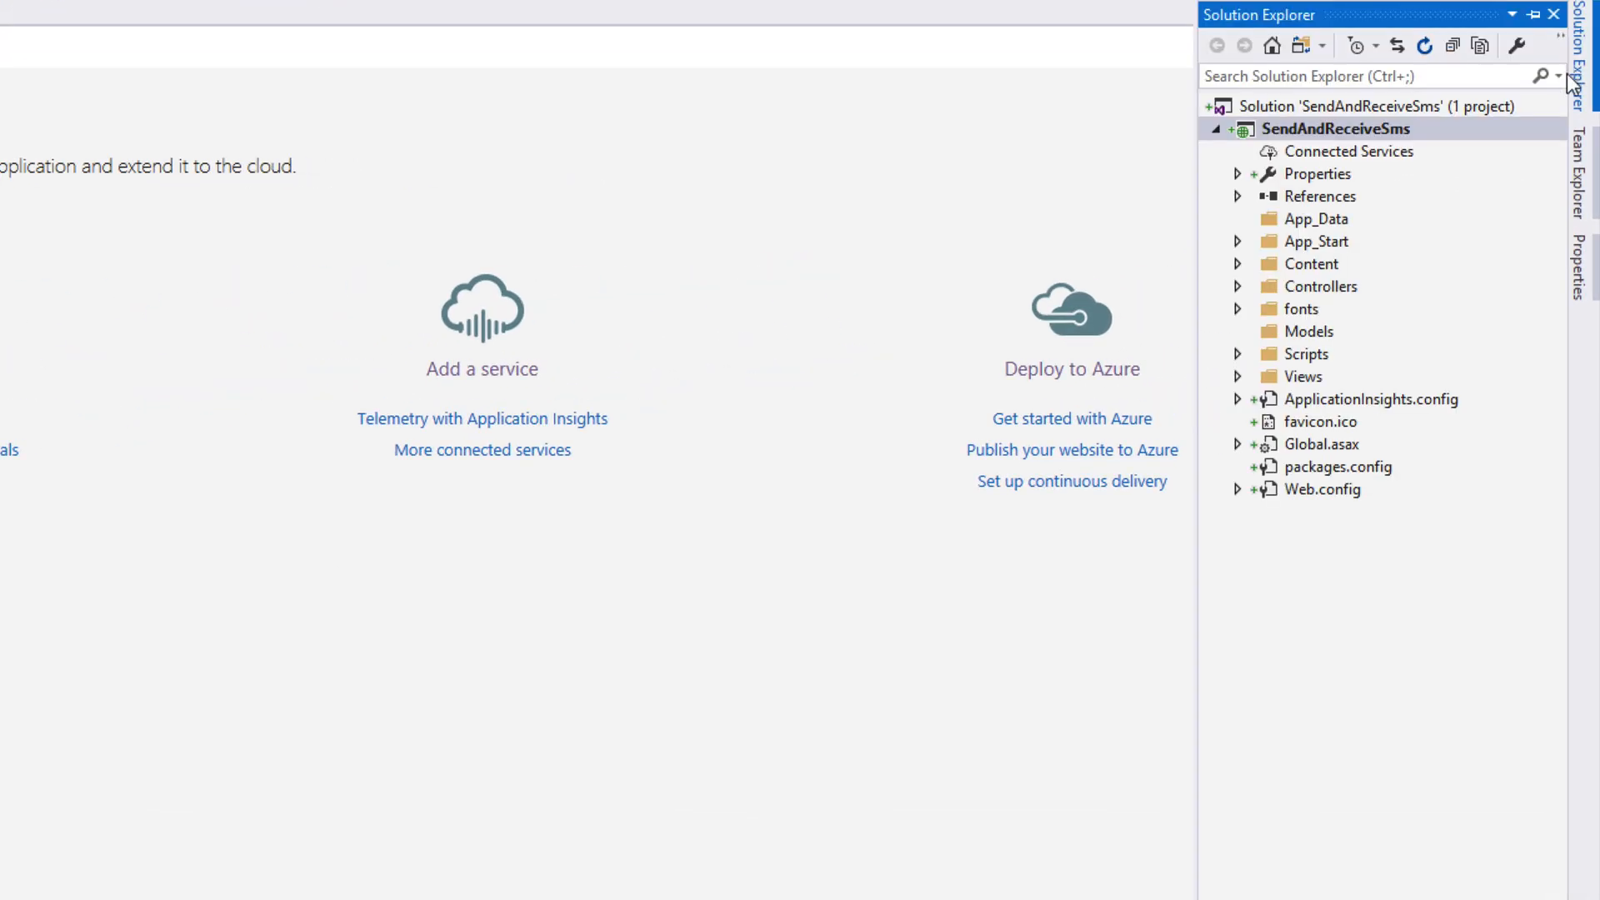
Step: Add an empty MVC 5 controller named SmsController to the Controllers folder
{"action": "right_click", "coordinate": [1320, 286]}
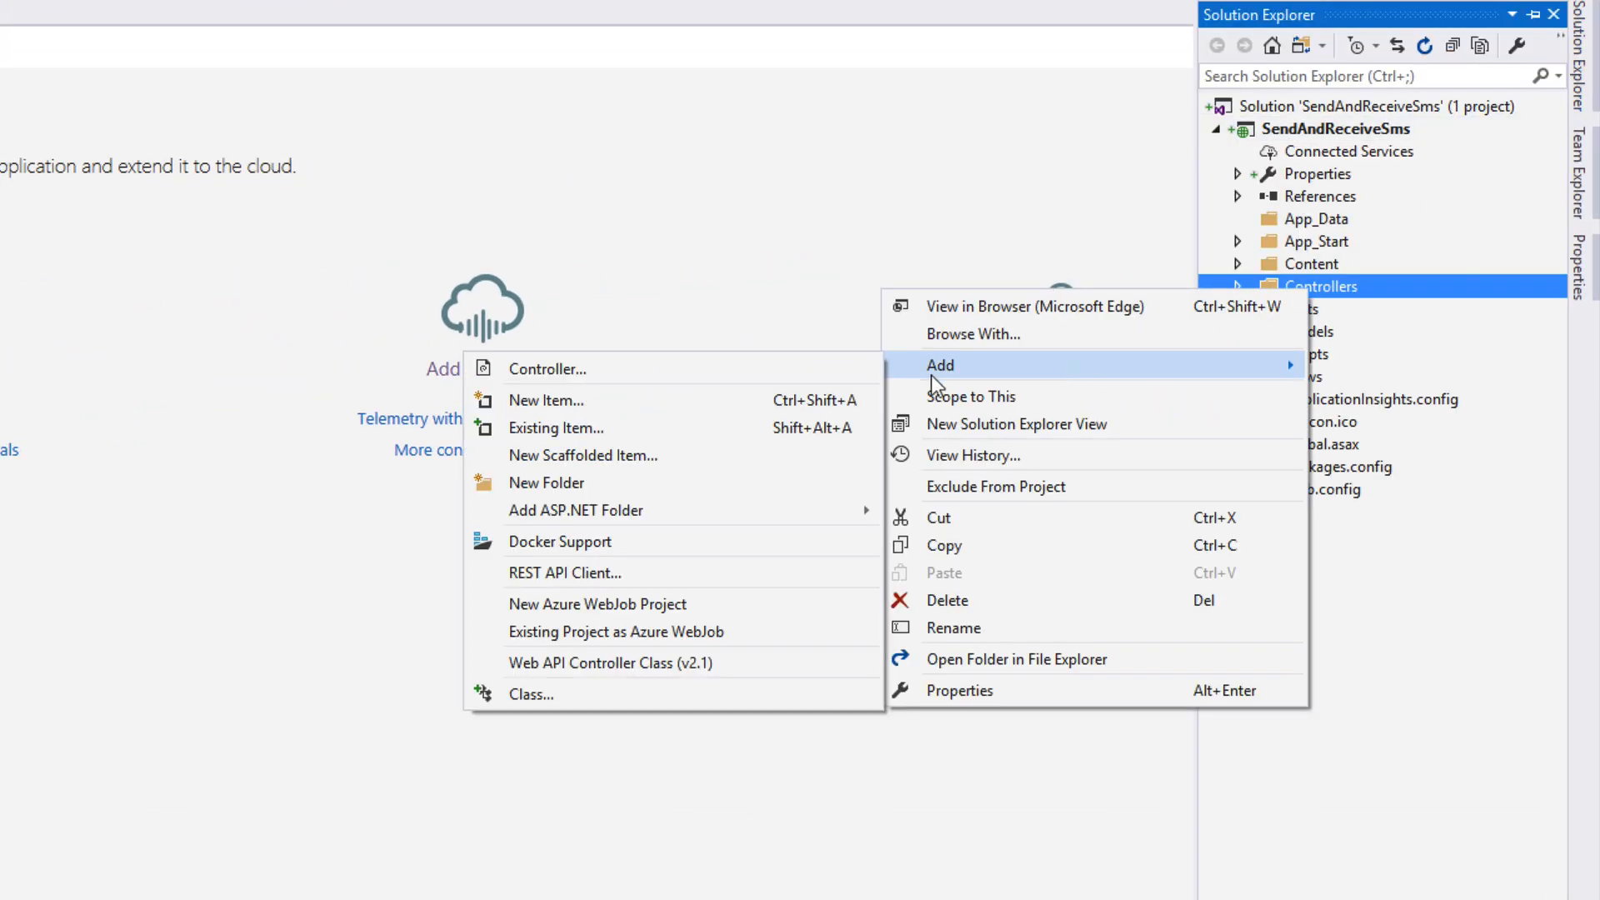
{"action": "left_click", "coordinate": [549, 368]}
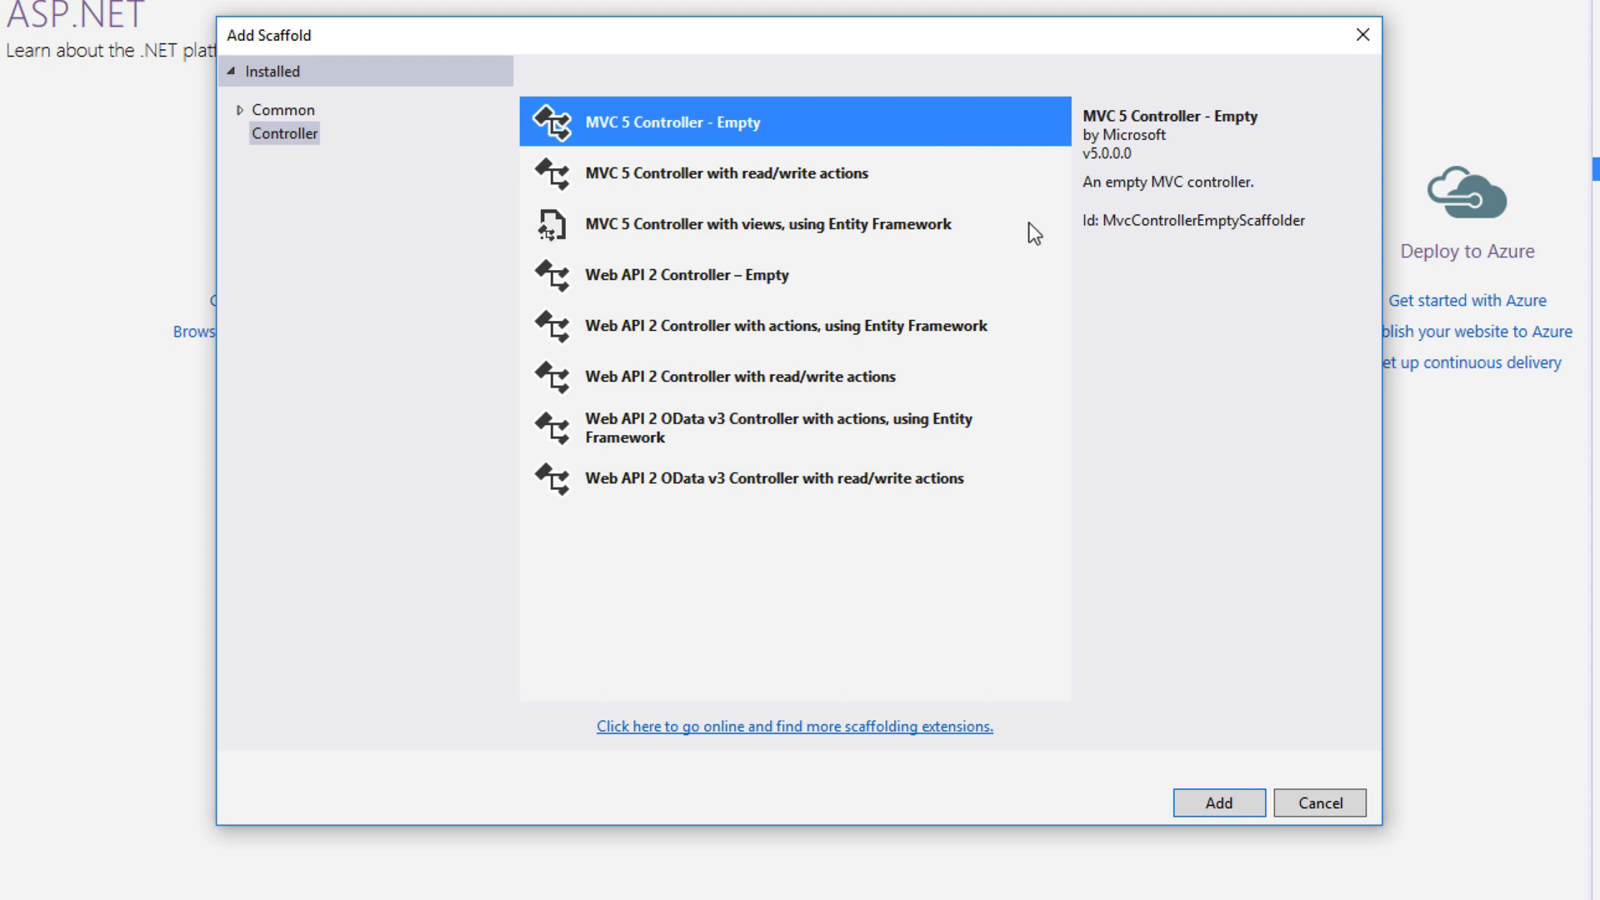
{"action": "left_click", "coordinate": [1217, 802]}
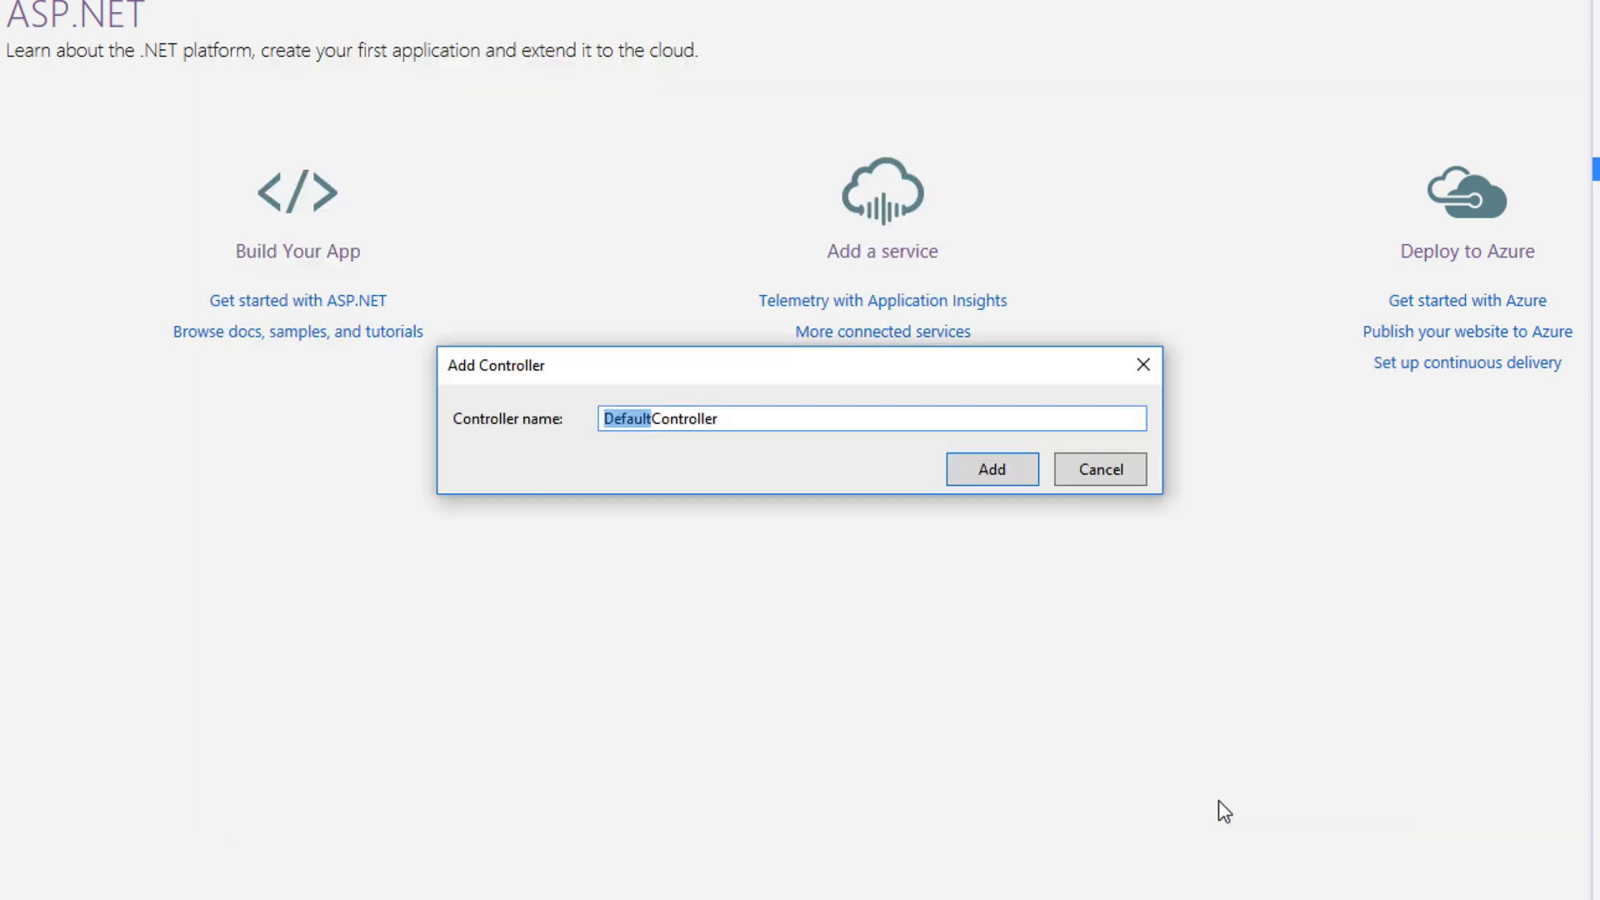
{"action": "left_click", "coordinate": [989, 468]}
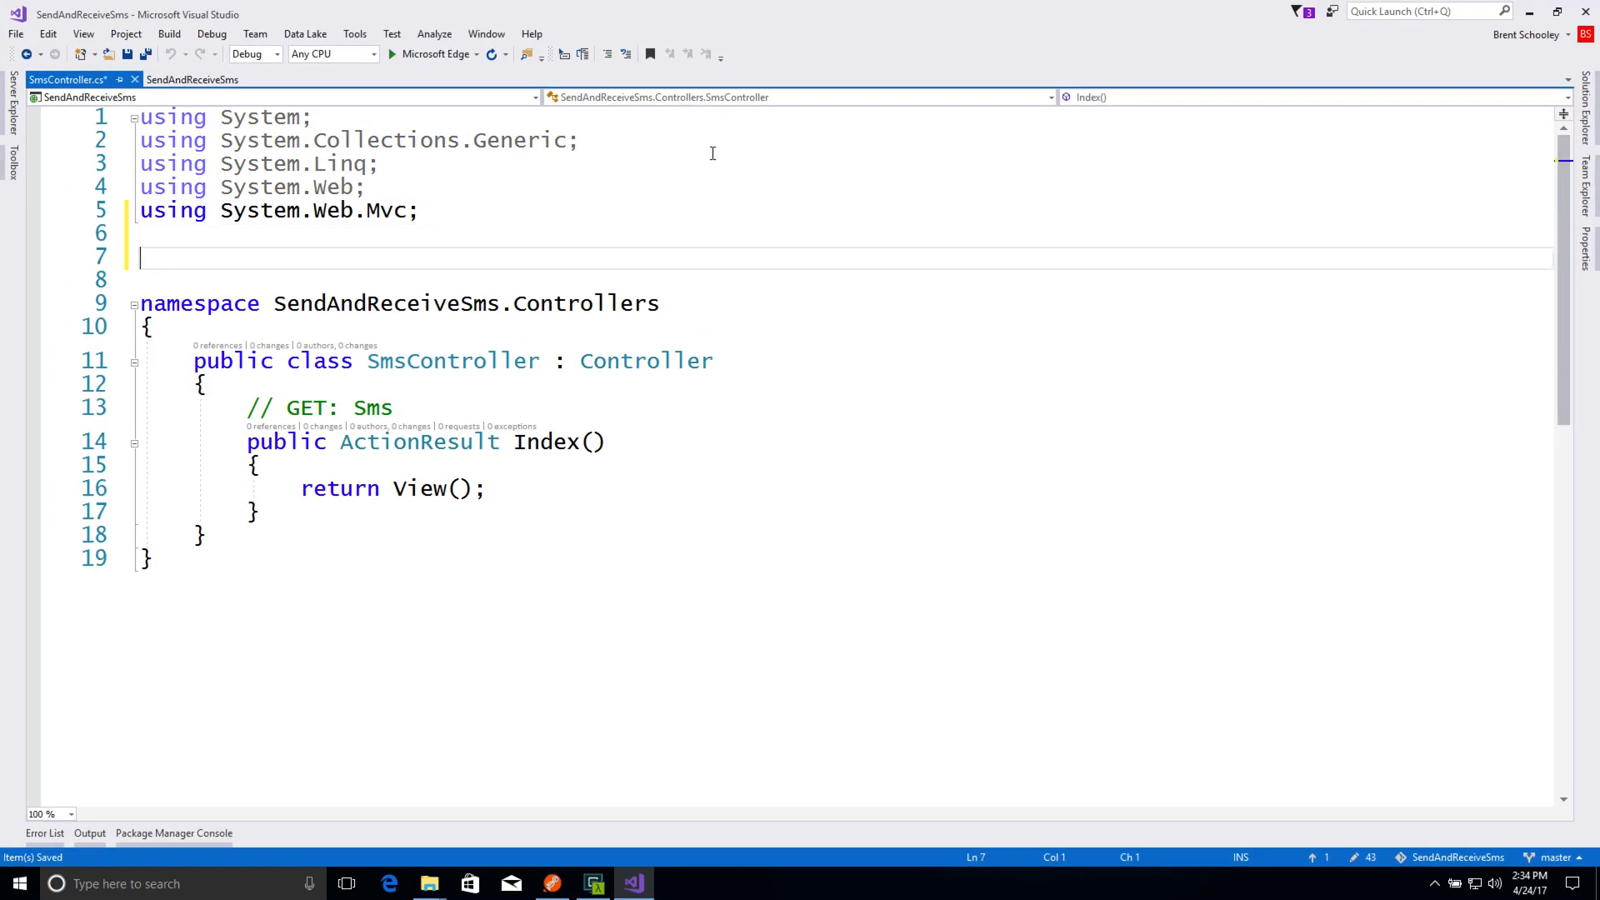
Step: Add System.Configuration and Twilio using directives, derive from TwilioController, and start a SendSms action
{"action": "type", "text": "using System.Configuration"}
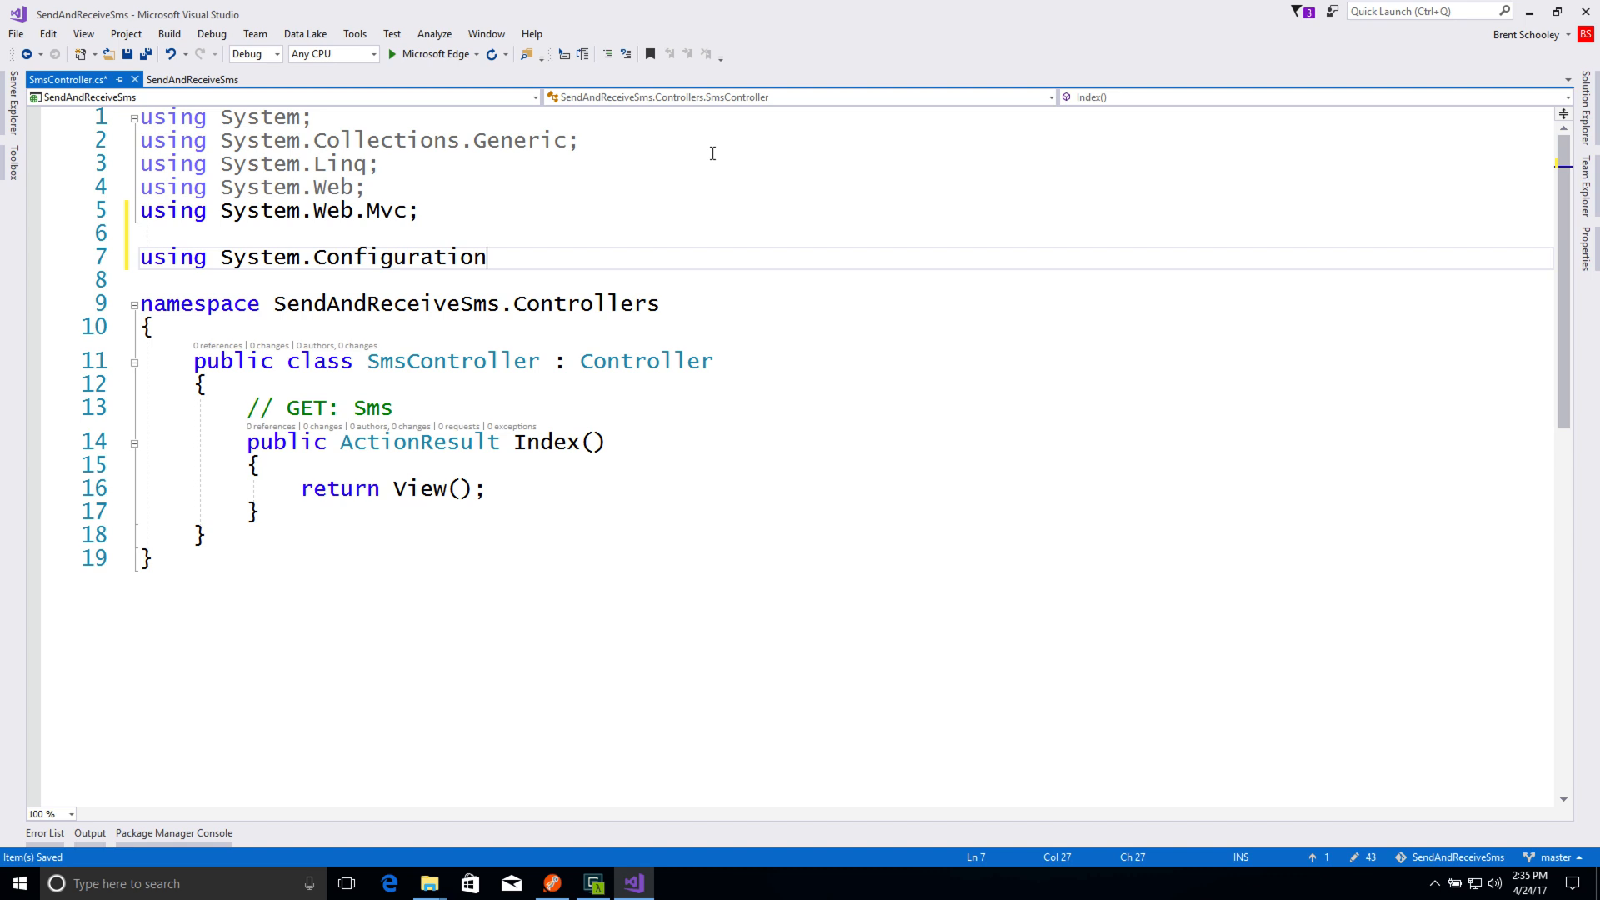
{"action": "type", "text": ";"}
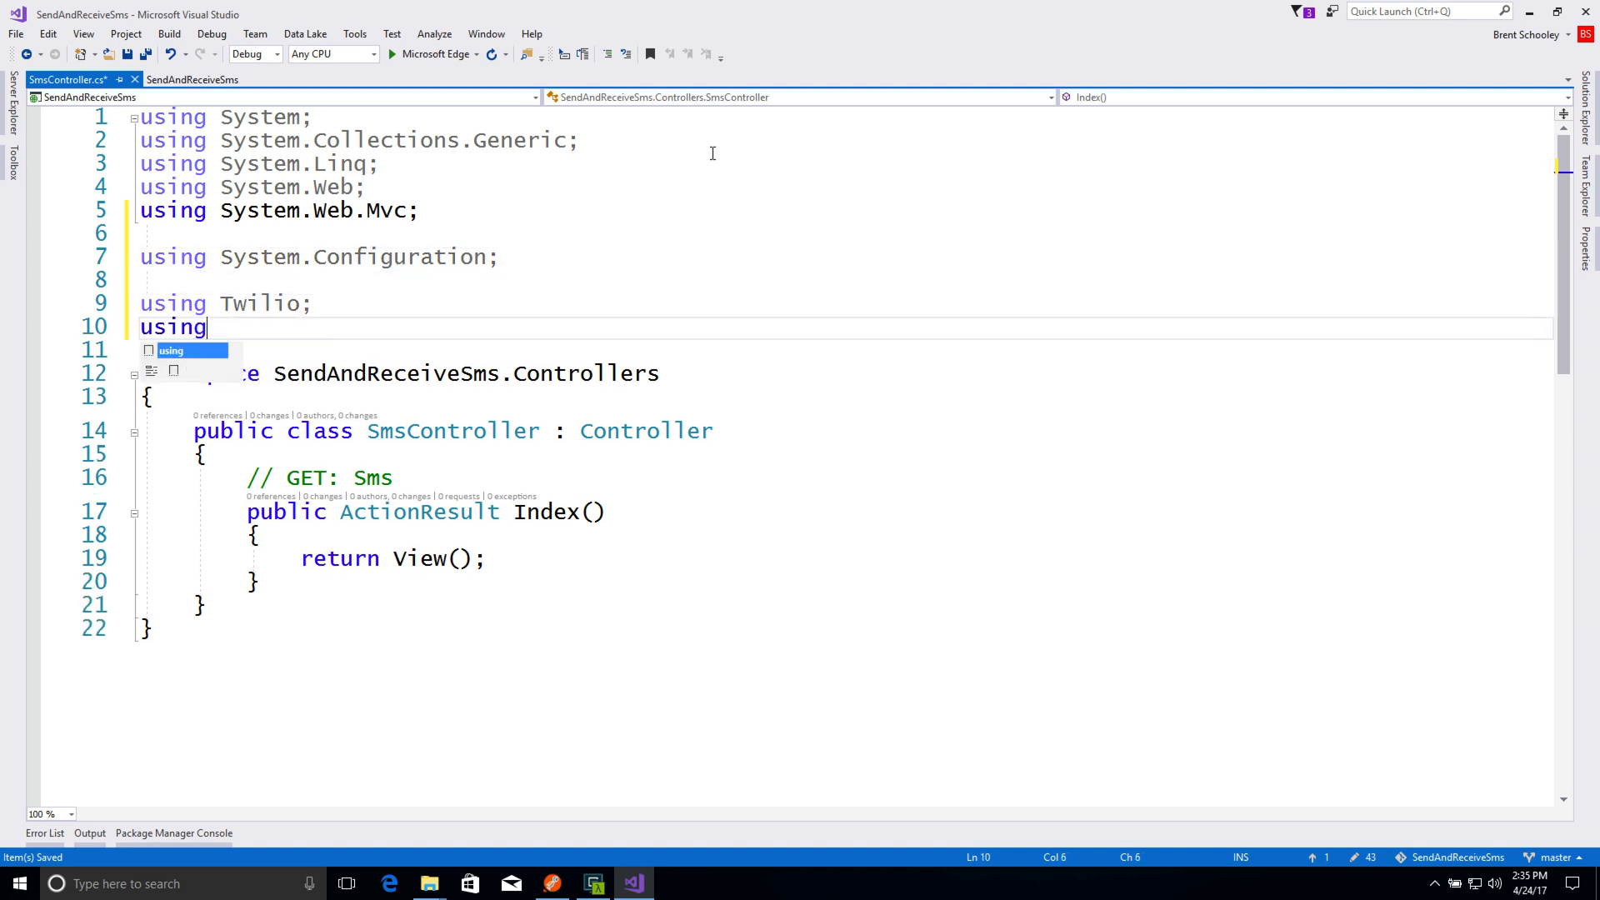
{"action": "type", "text": "Twilio.Rest.Api.V2010.Account;"}
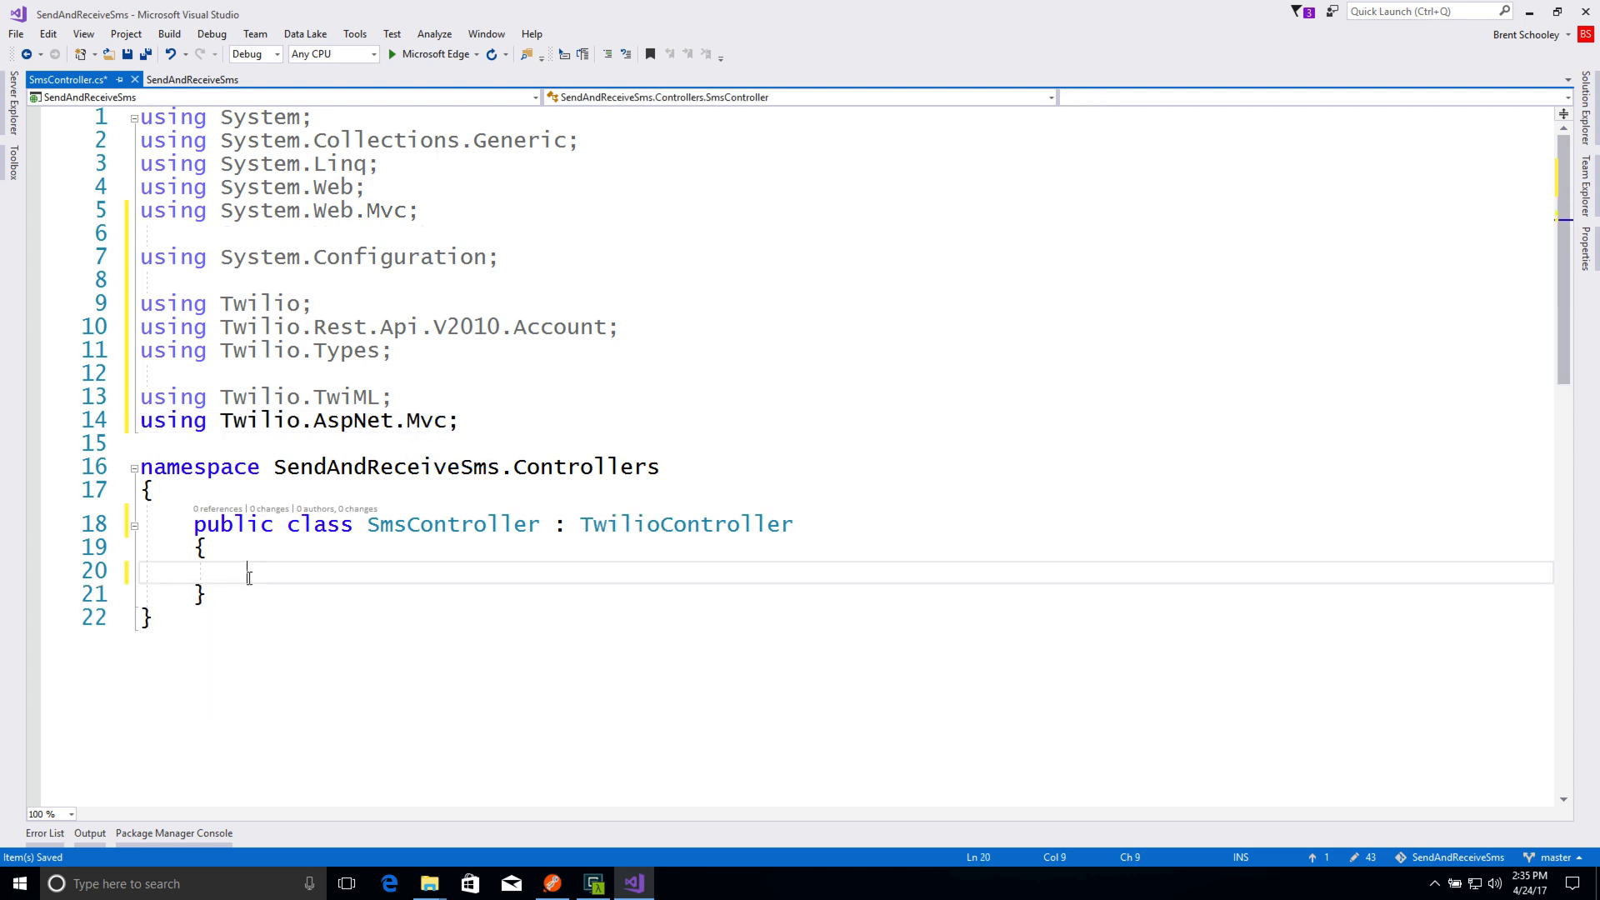
{"action": "type", "text": "// GET: Sms"}
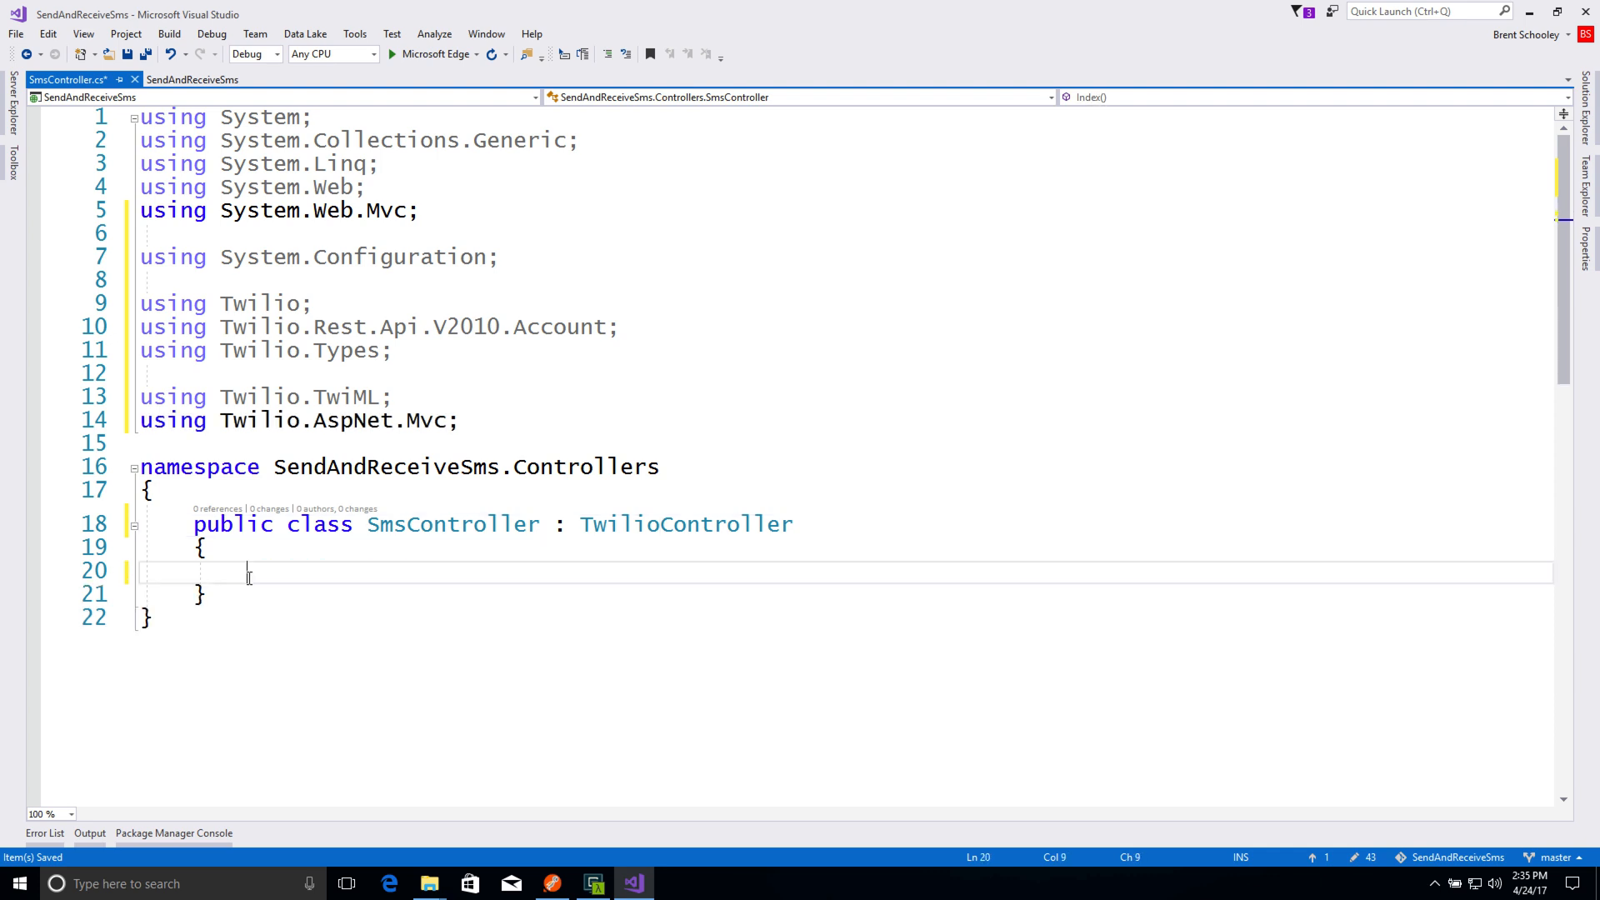
{"action": "type", "text": "public ActionResult SendSms()"}
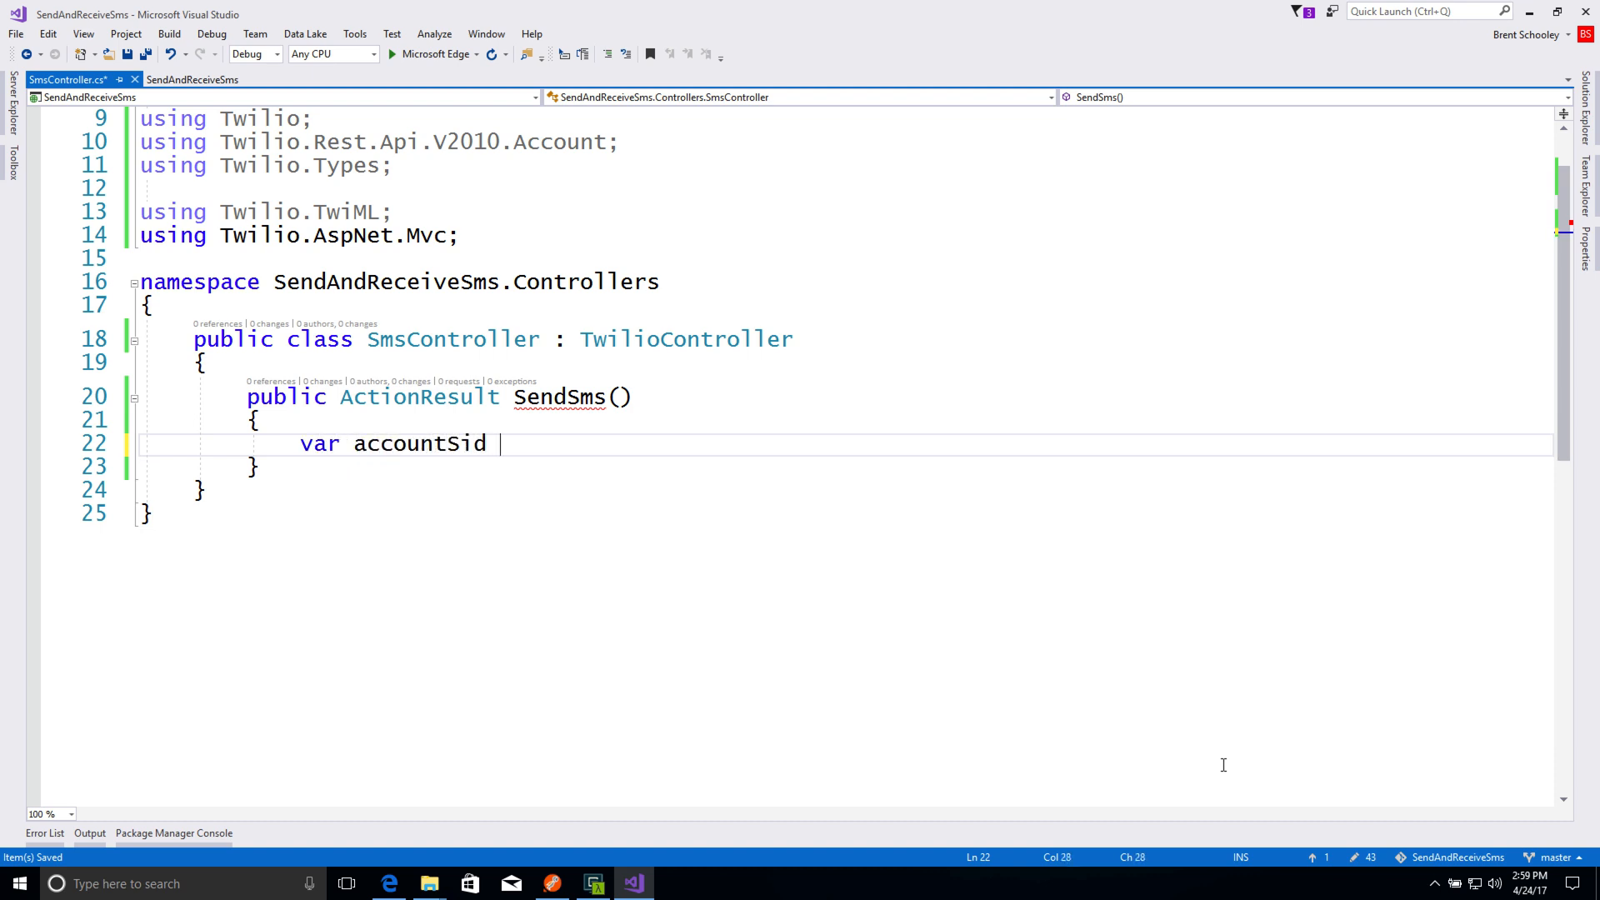
Step: Read accountSid from the TwilioAccountSid app setting instead of the hard-coded placeholder
{"action": "type", "text": "= \"ACxxxxxxx\""}
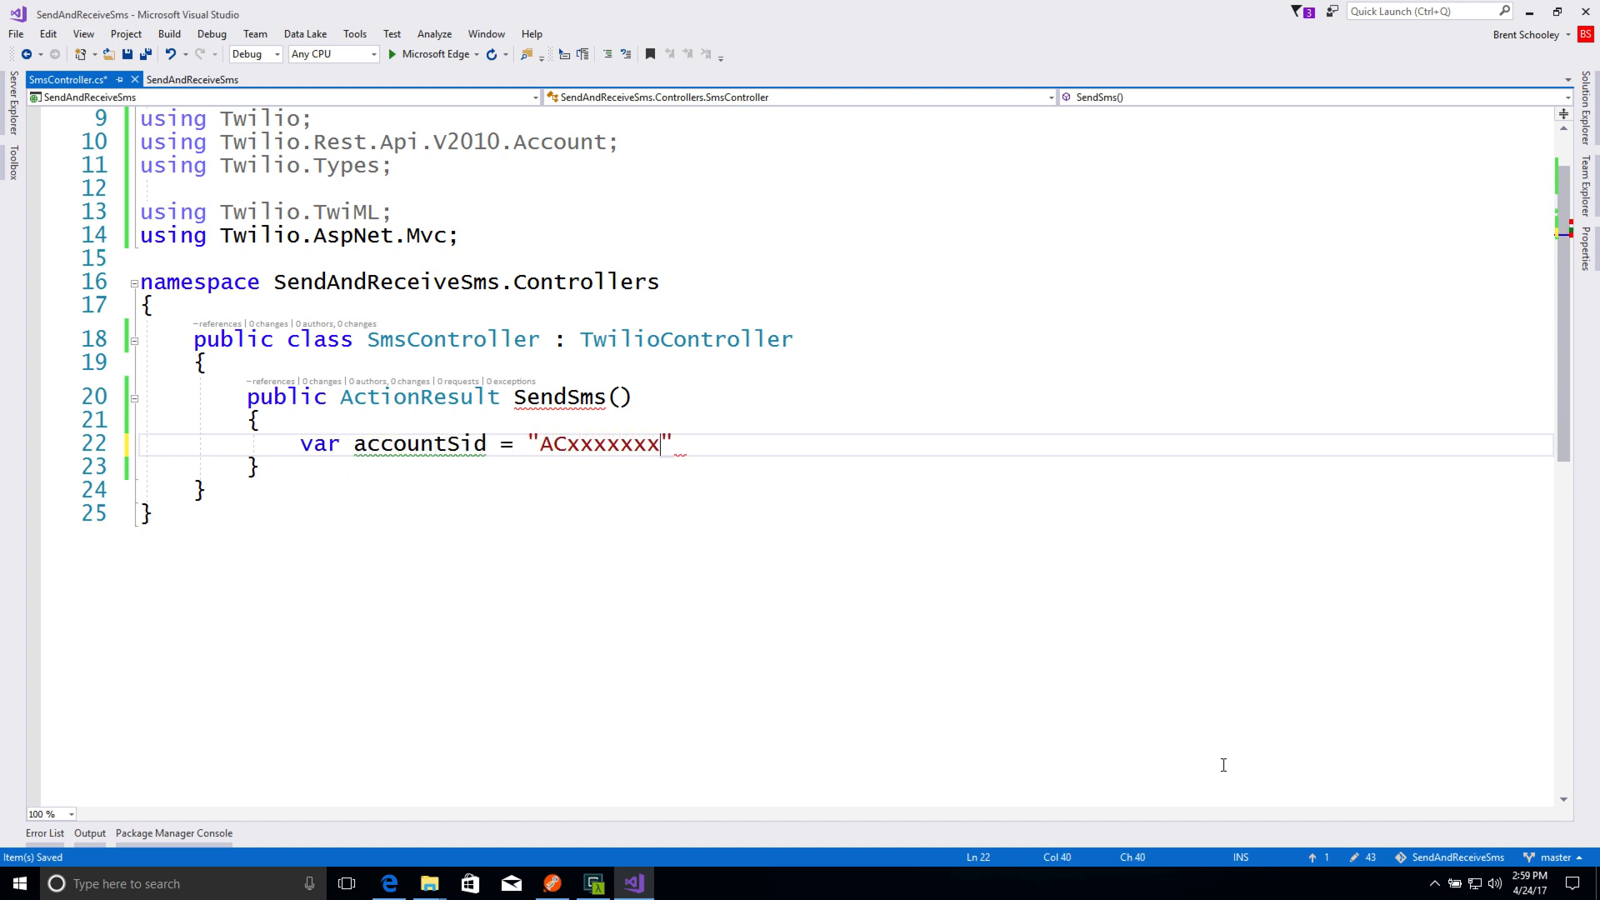
{"action": "type", "text": "xx\";"}
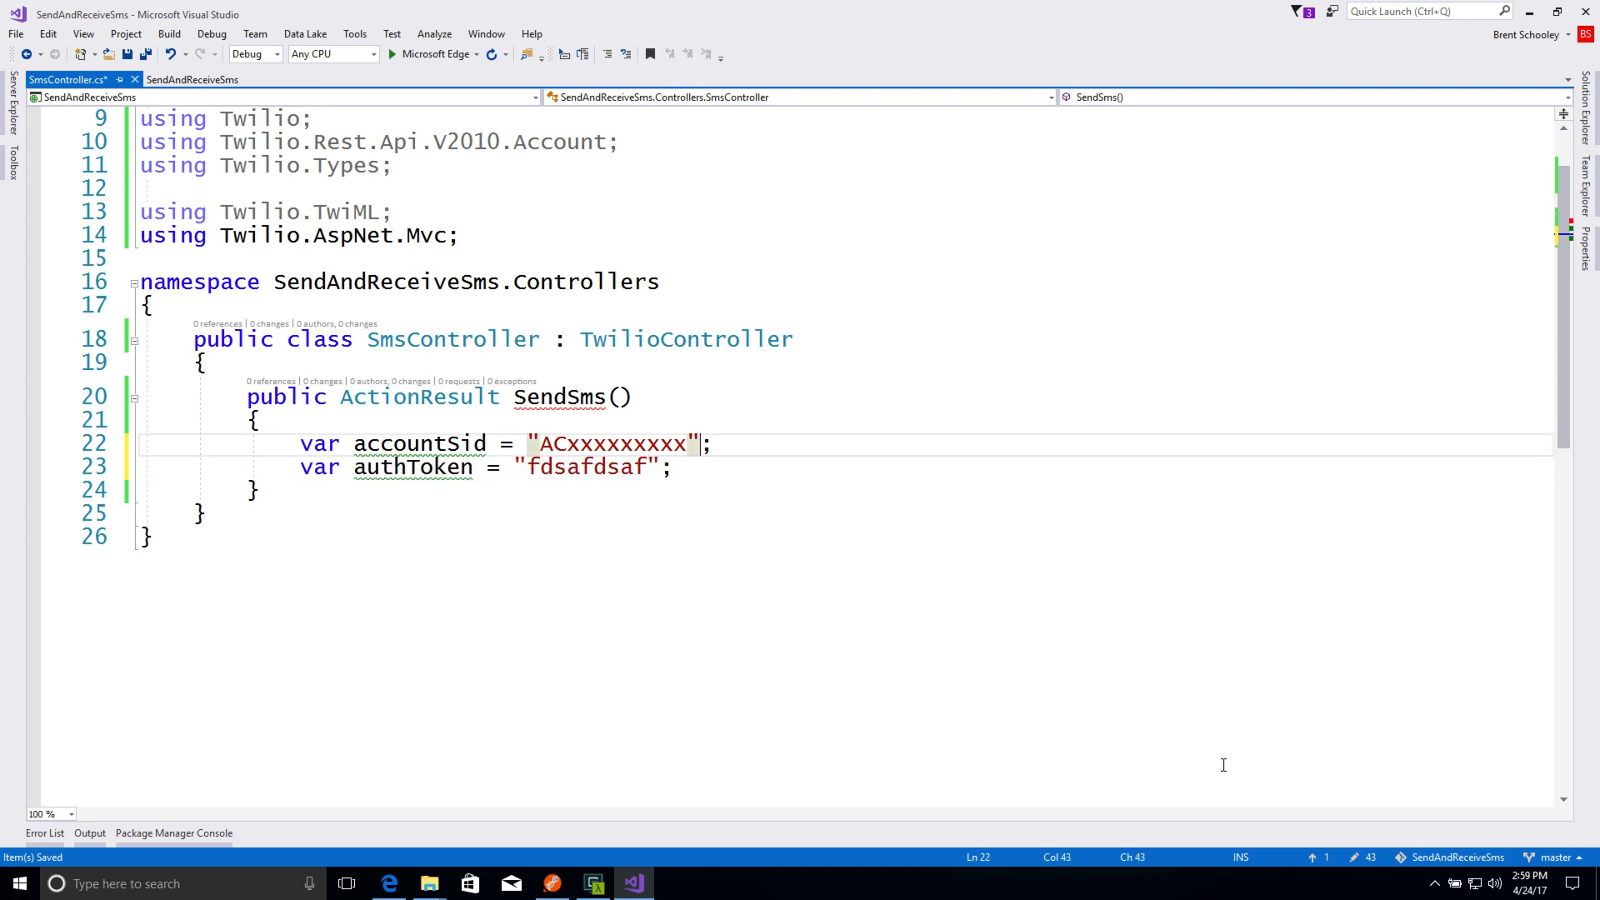
{"action": "type", "text": "ConfigurationManager.AppSettings"}
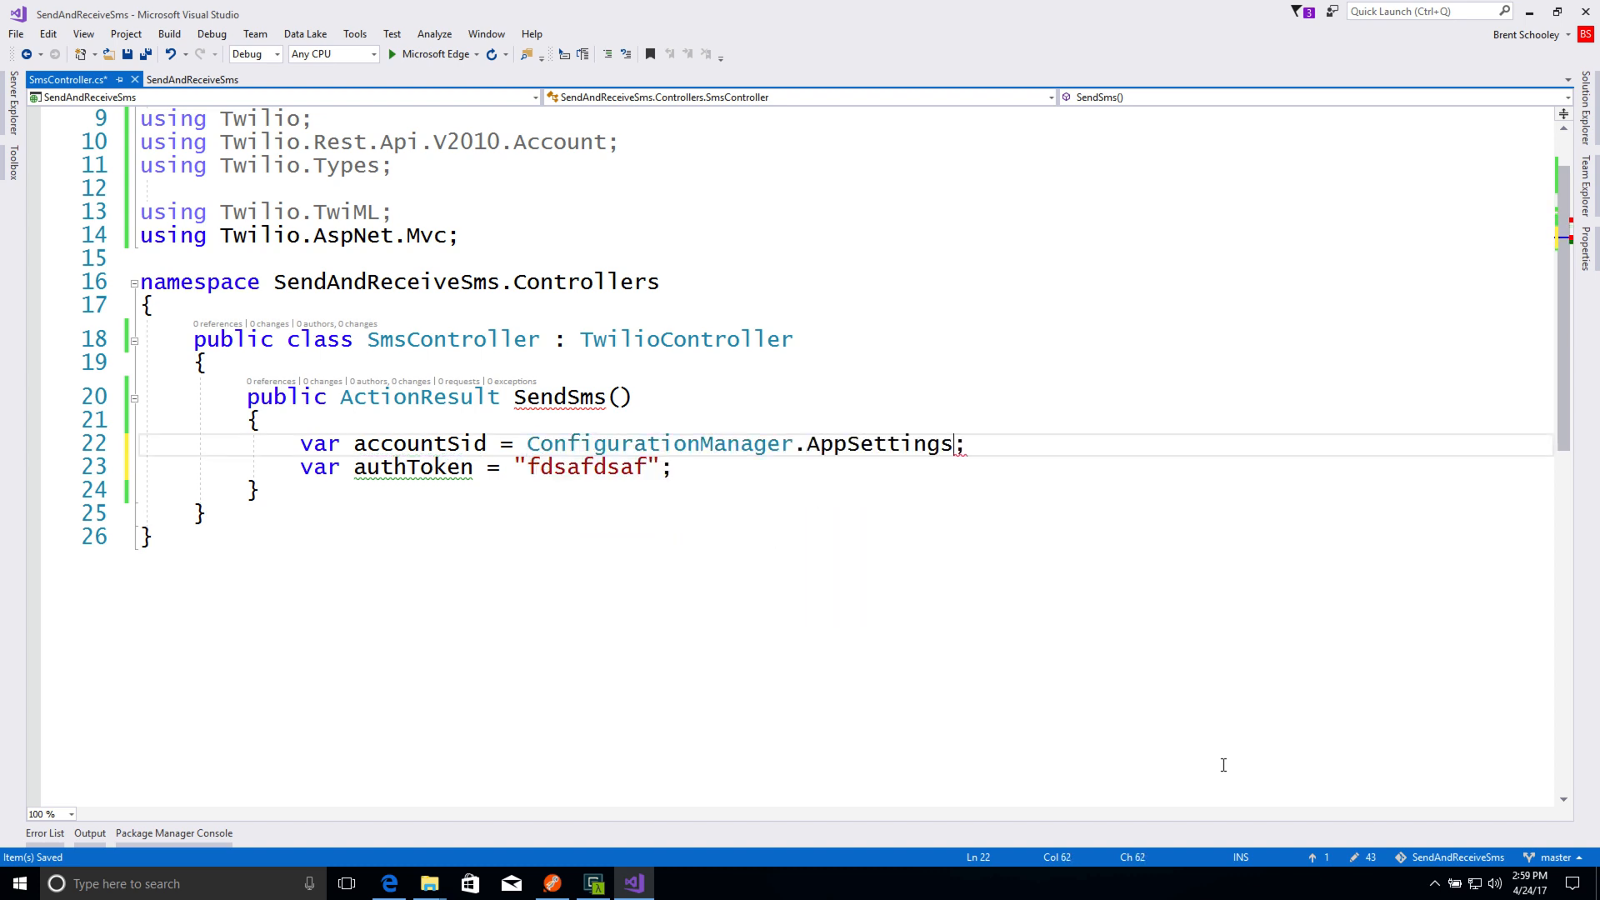
{"action": "type", "text": "[\"TwilioAccountSid\""}
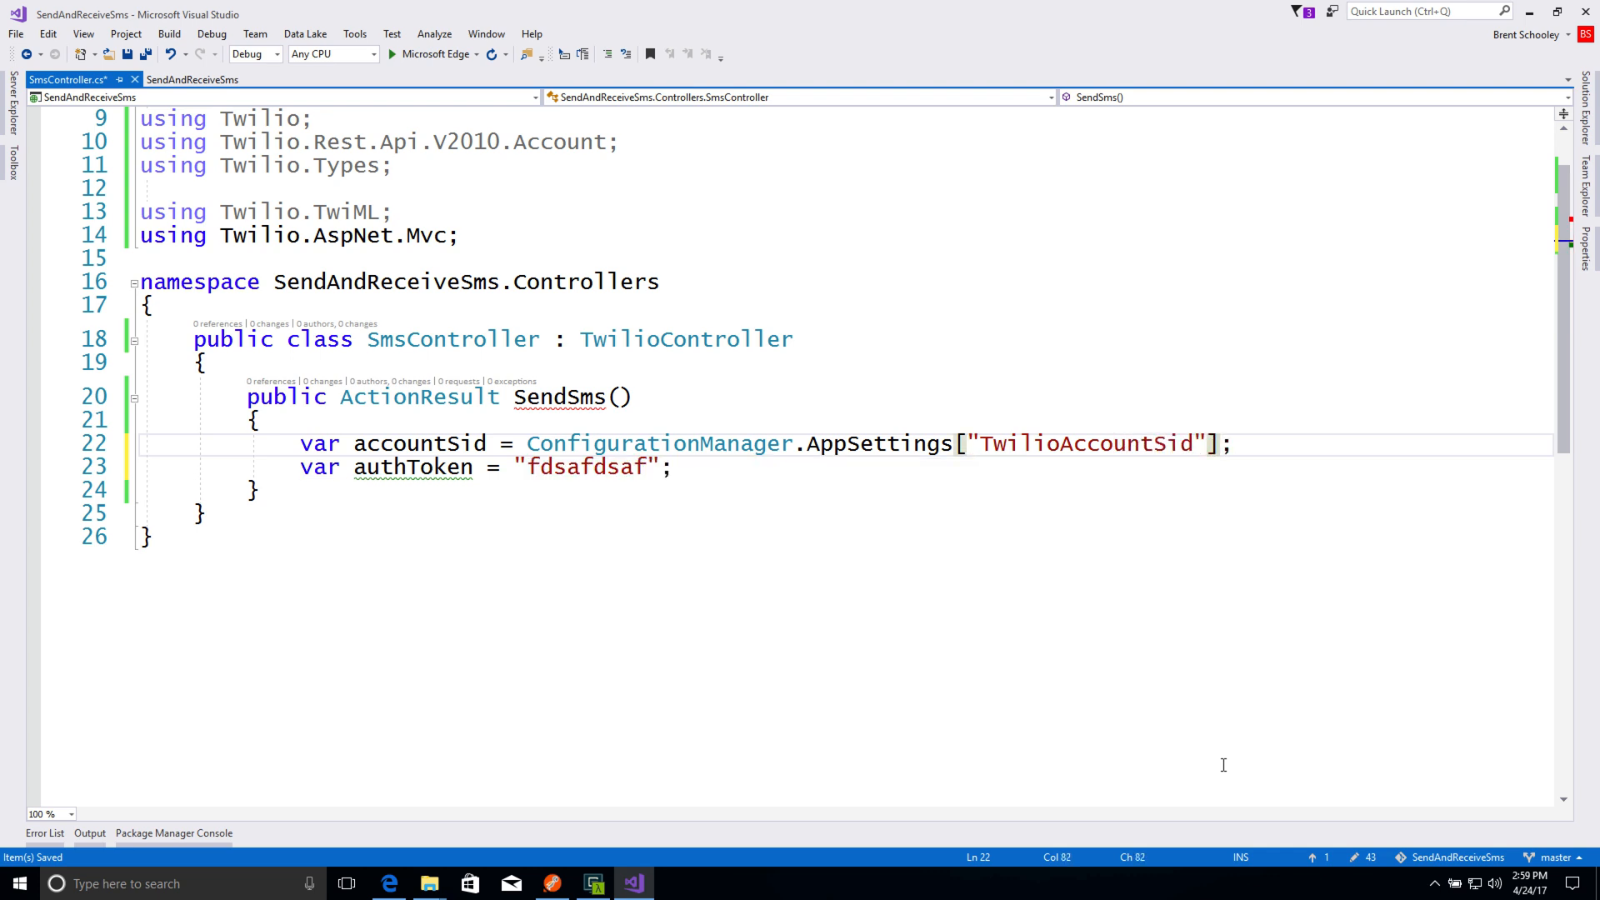
Step: Read authToken from the TwilioAuthToken app setting and call TwilioClient.Init(accountSid, authToken)
{"action": "double_click", "coordinate": [585, 466]}
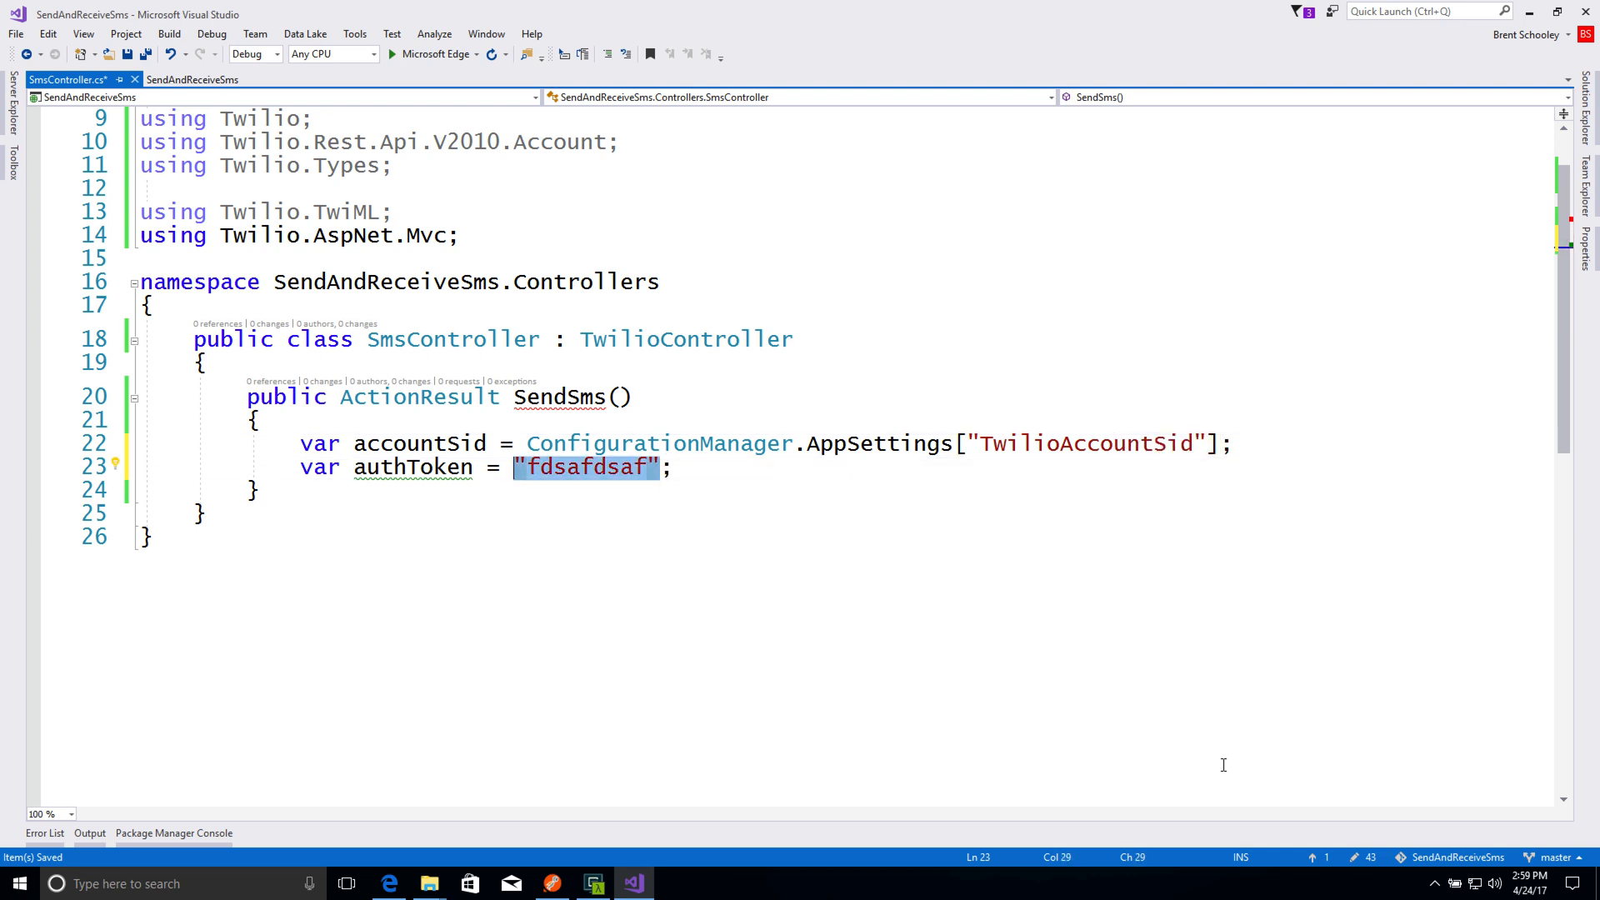
{"action": "type", "text": "ConfigurationManager.AppSettings[\"TwilioAuthToken\"];"}
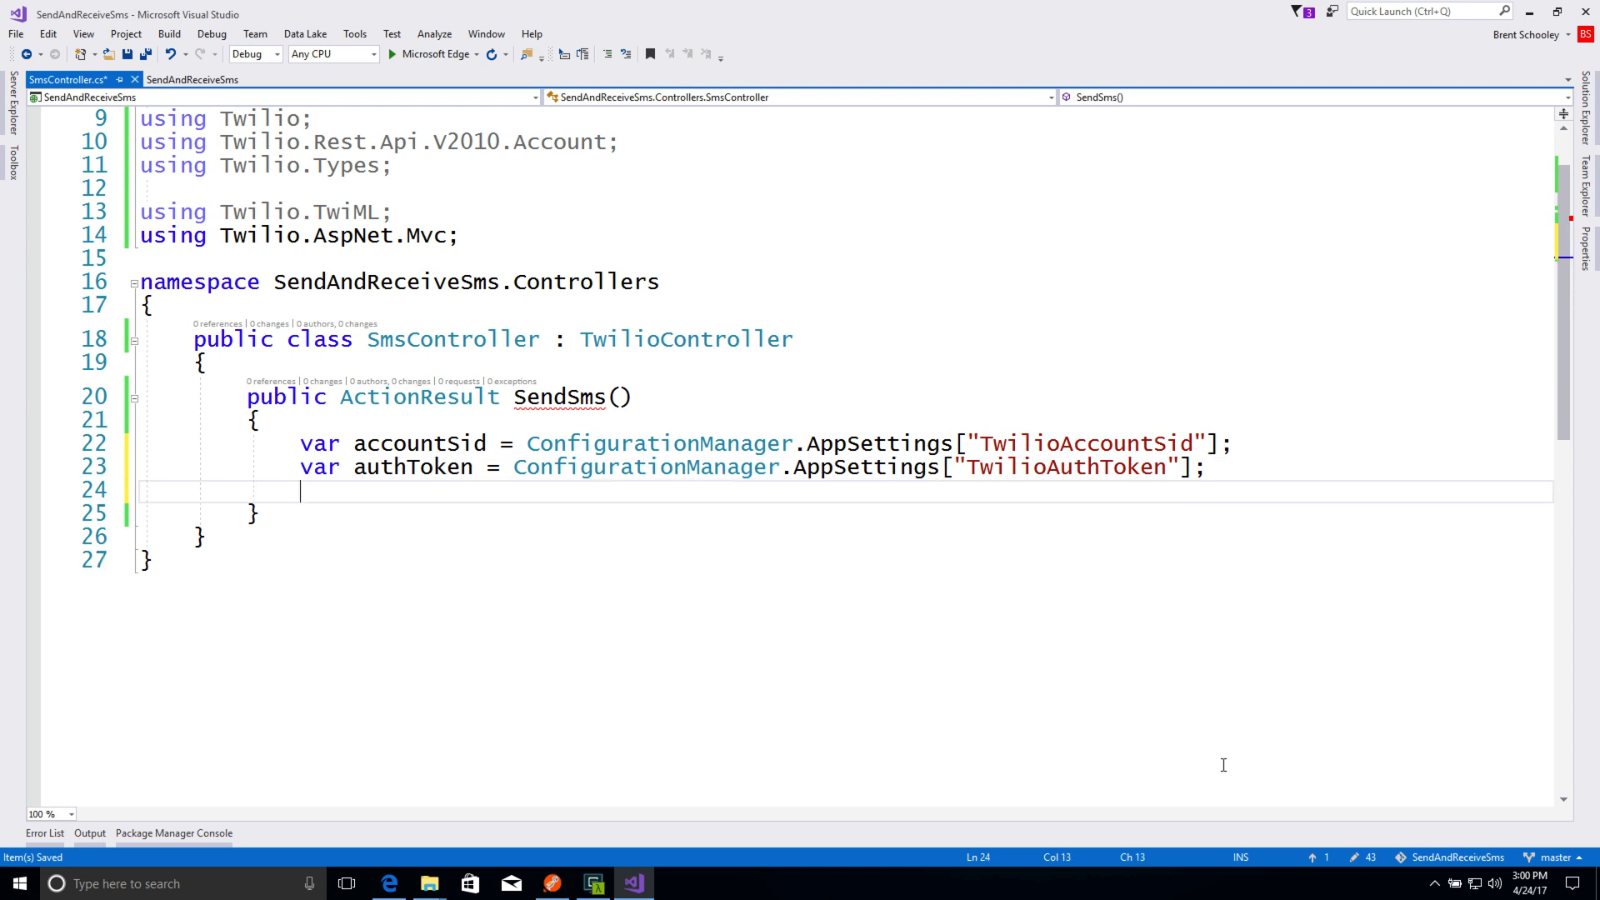
{"action": "type", "text": "TwilioClient.Init"}
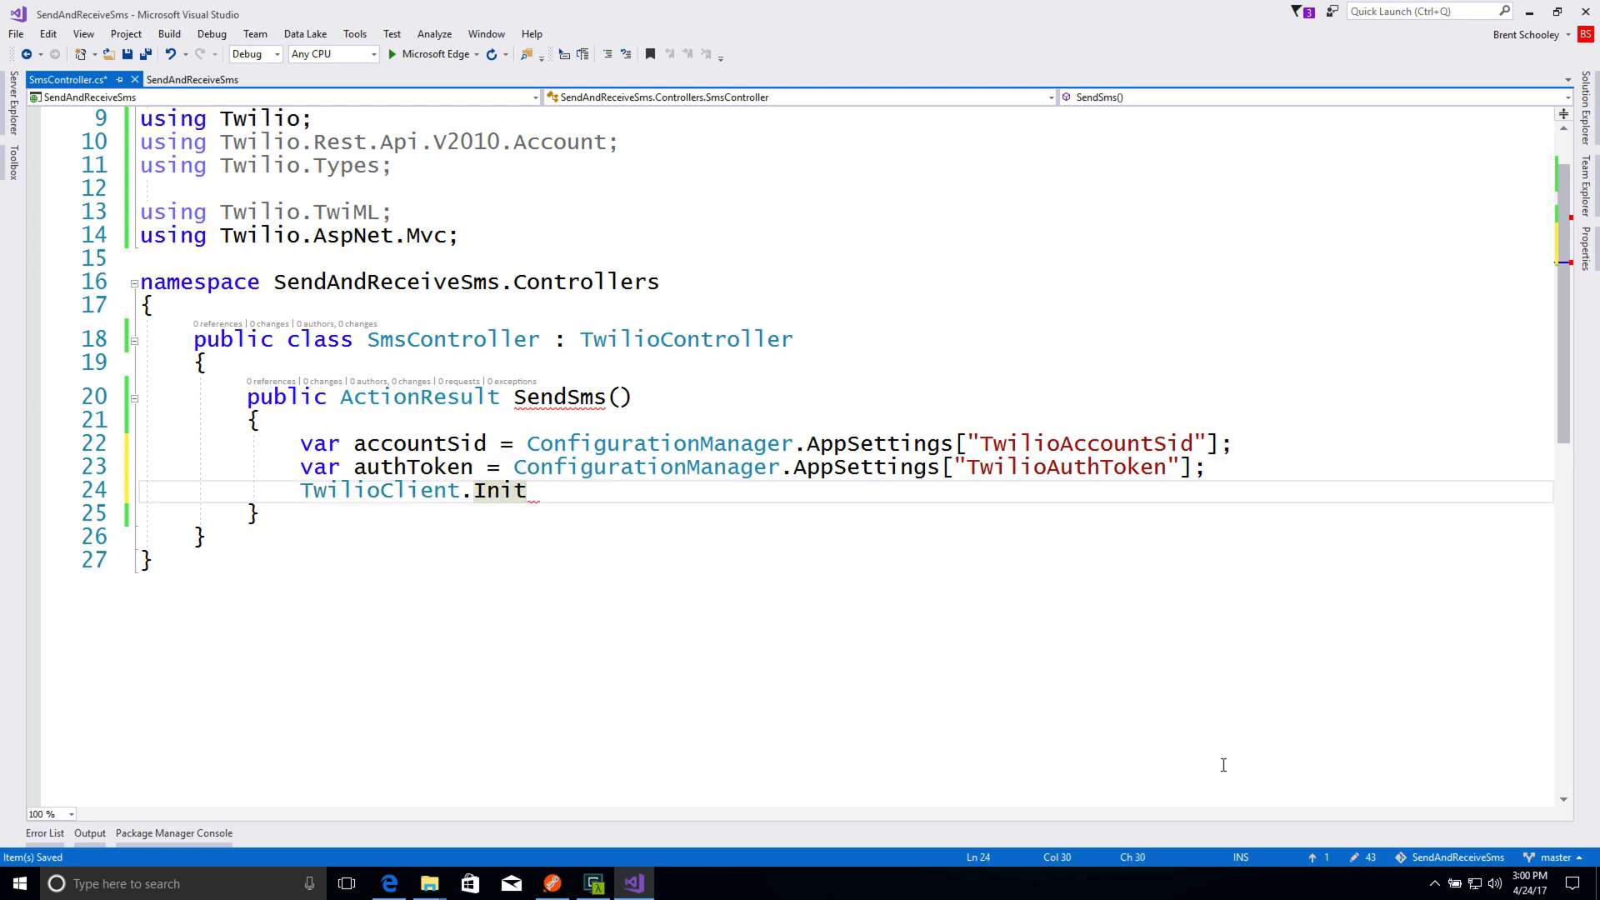
{"action": "type", "text": "(accountSid,"}
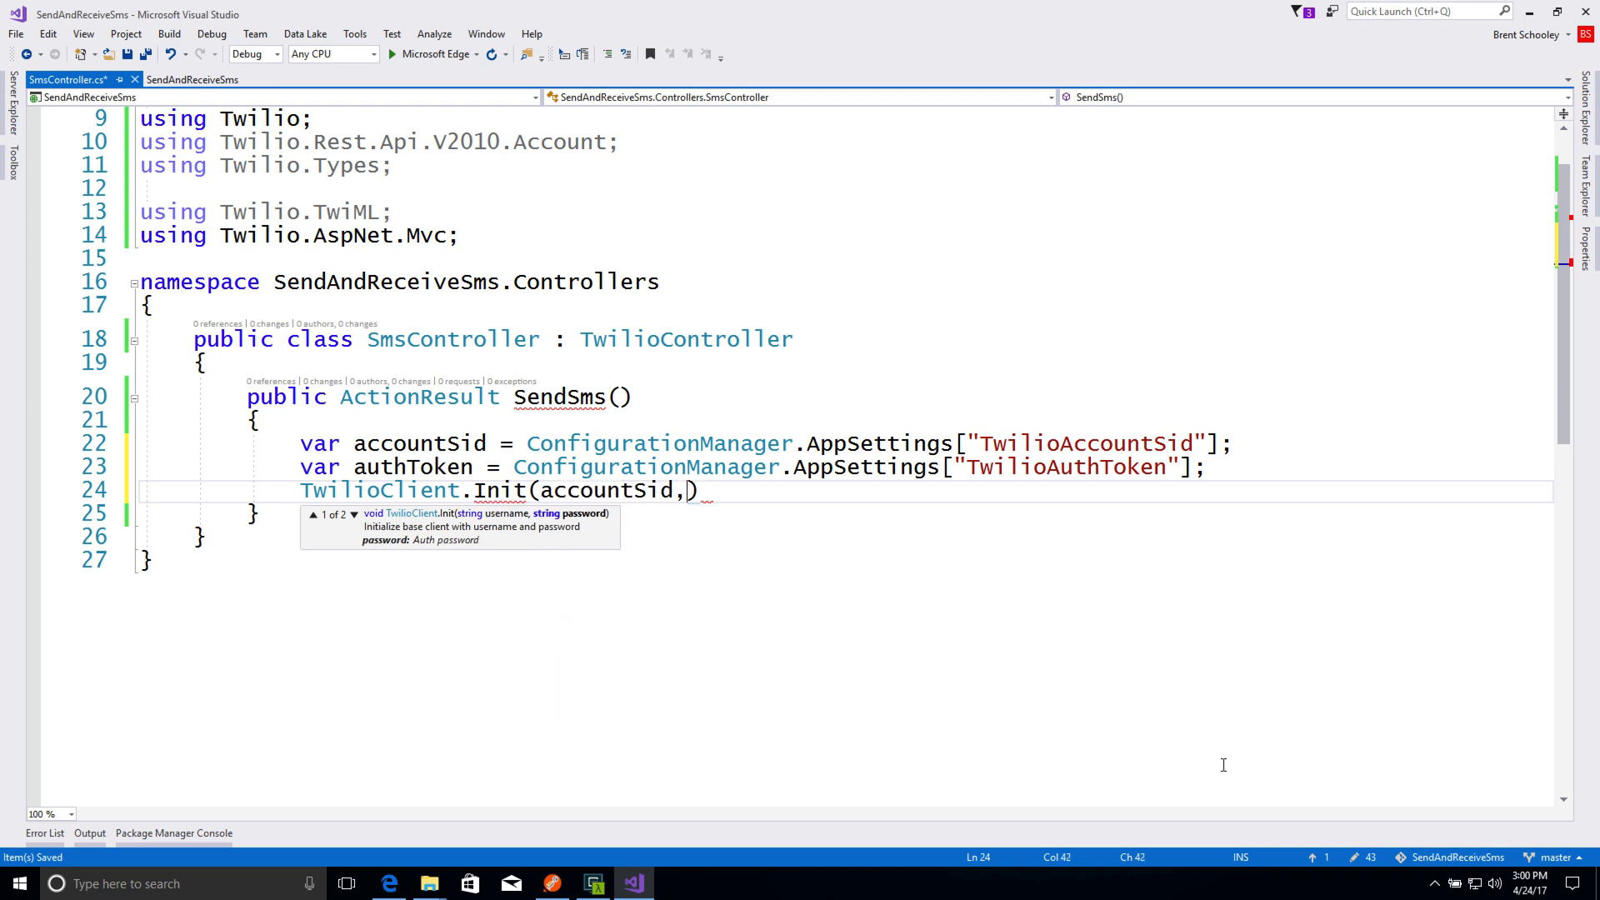
{"action": "type", "text": "authToken"}
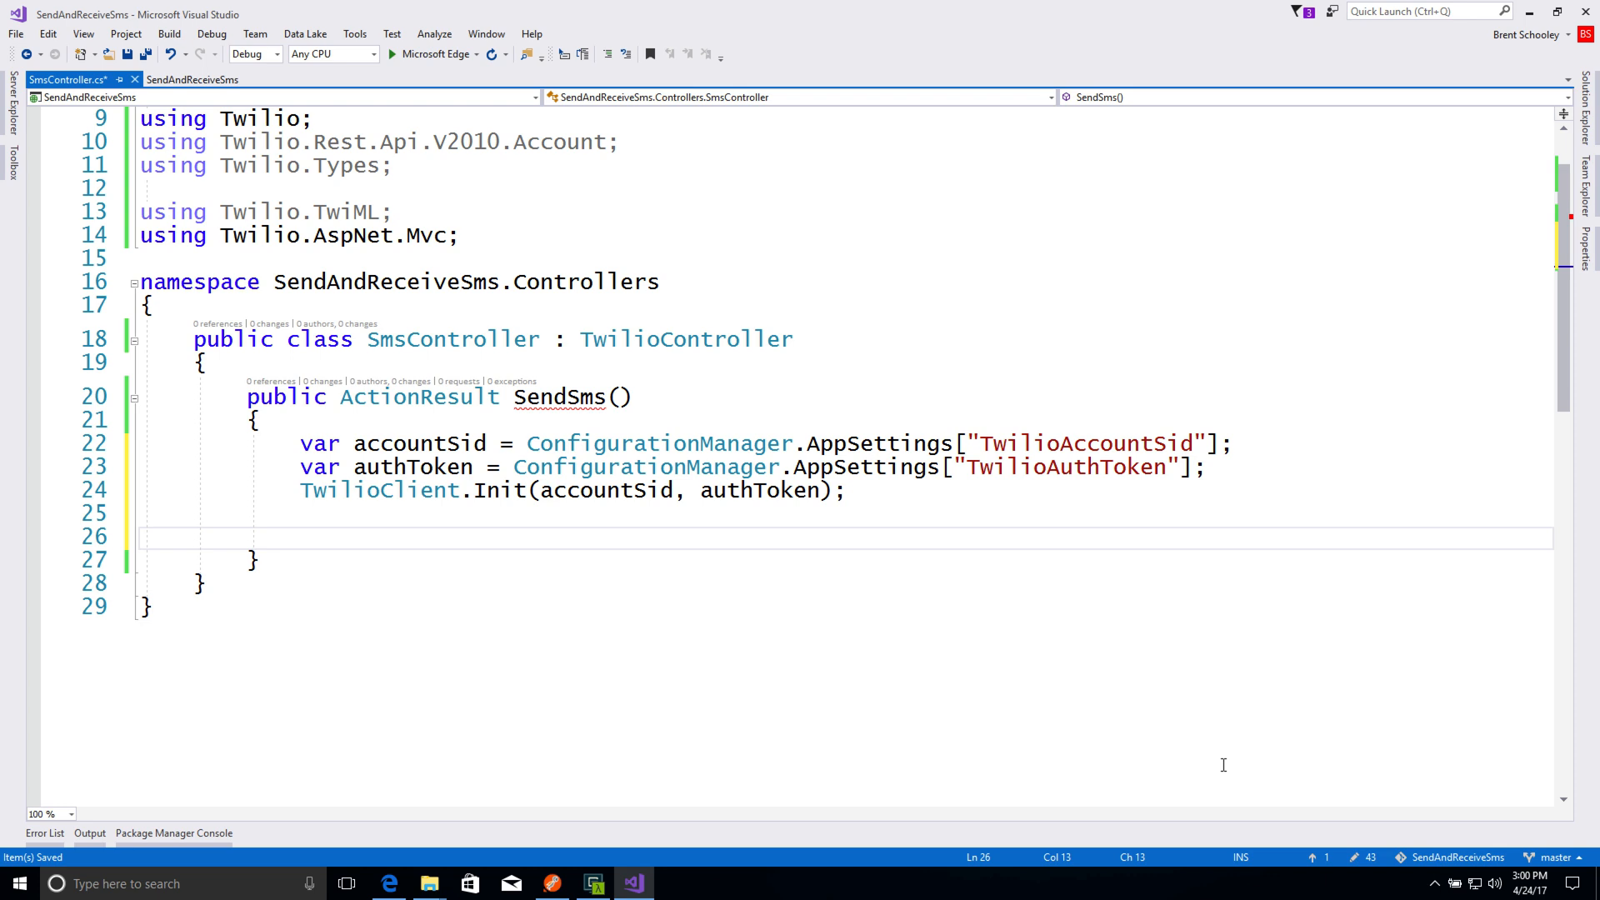
Step: Declare to and from PhoneNumber variables, taking the recipient from the MyPhoneNumber setting
{"action": "type", "text": "var to ="}
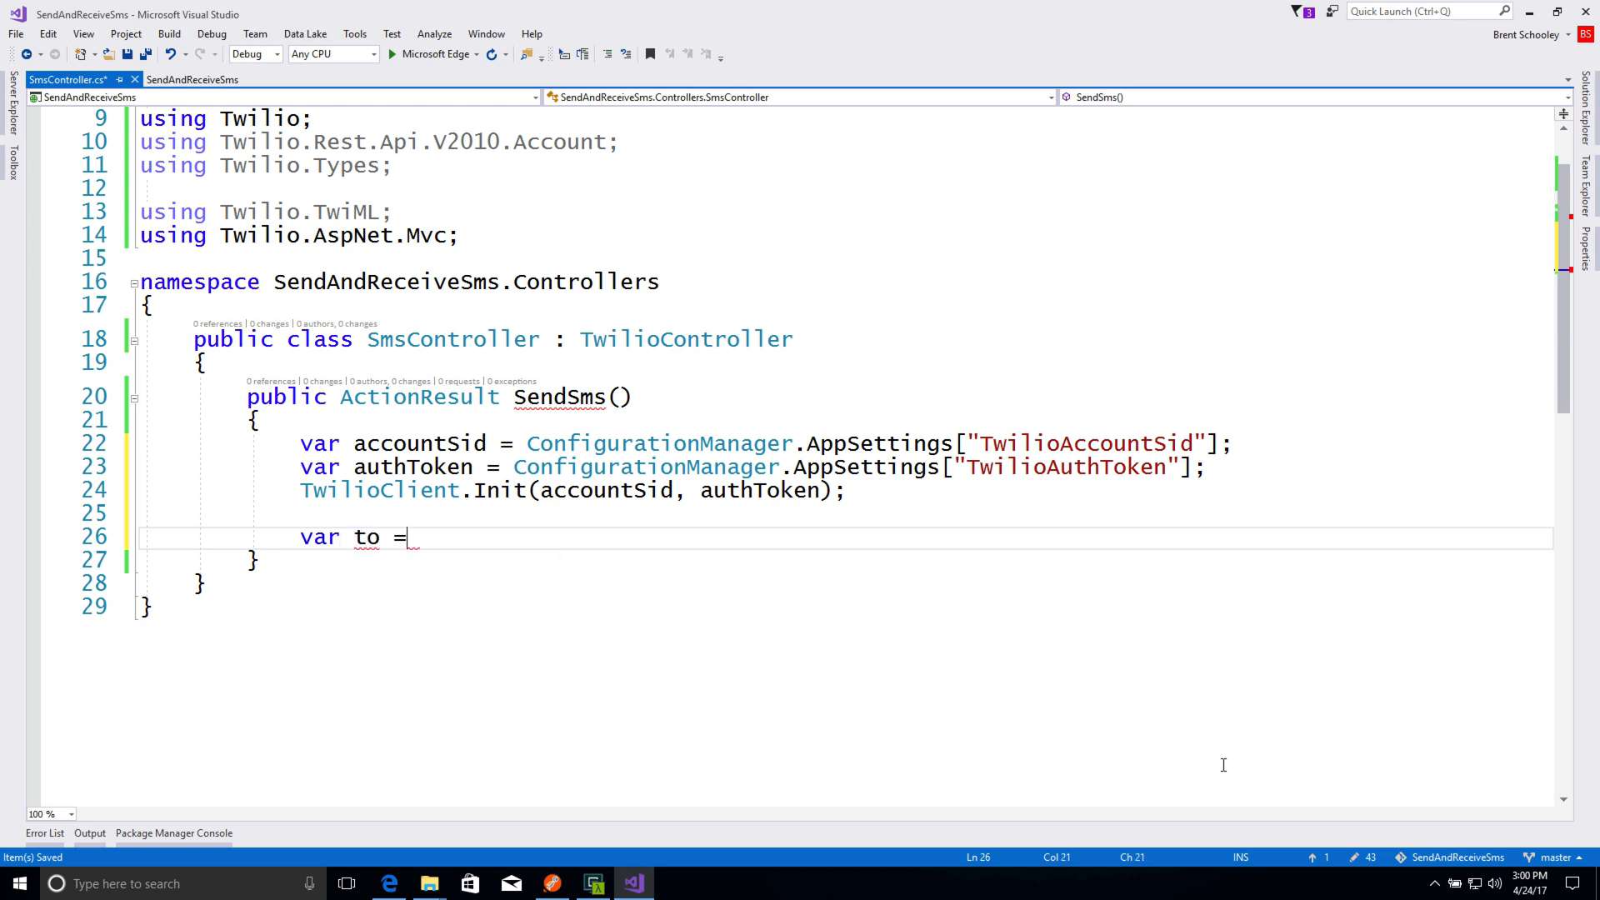
{"action": "type", "text": "new PhoneNumber(\"+15555551234"}
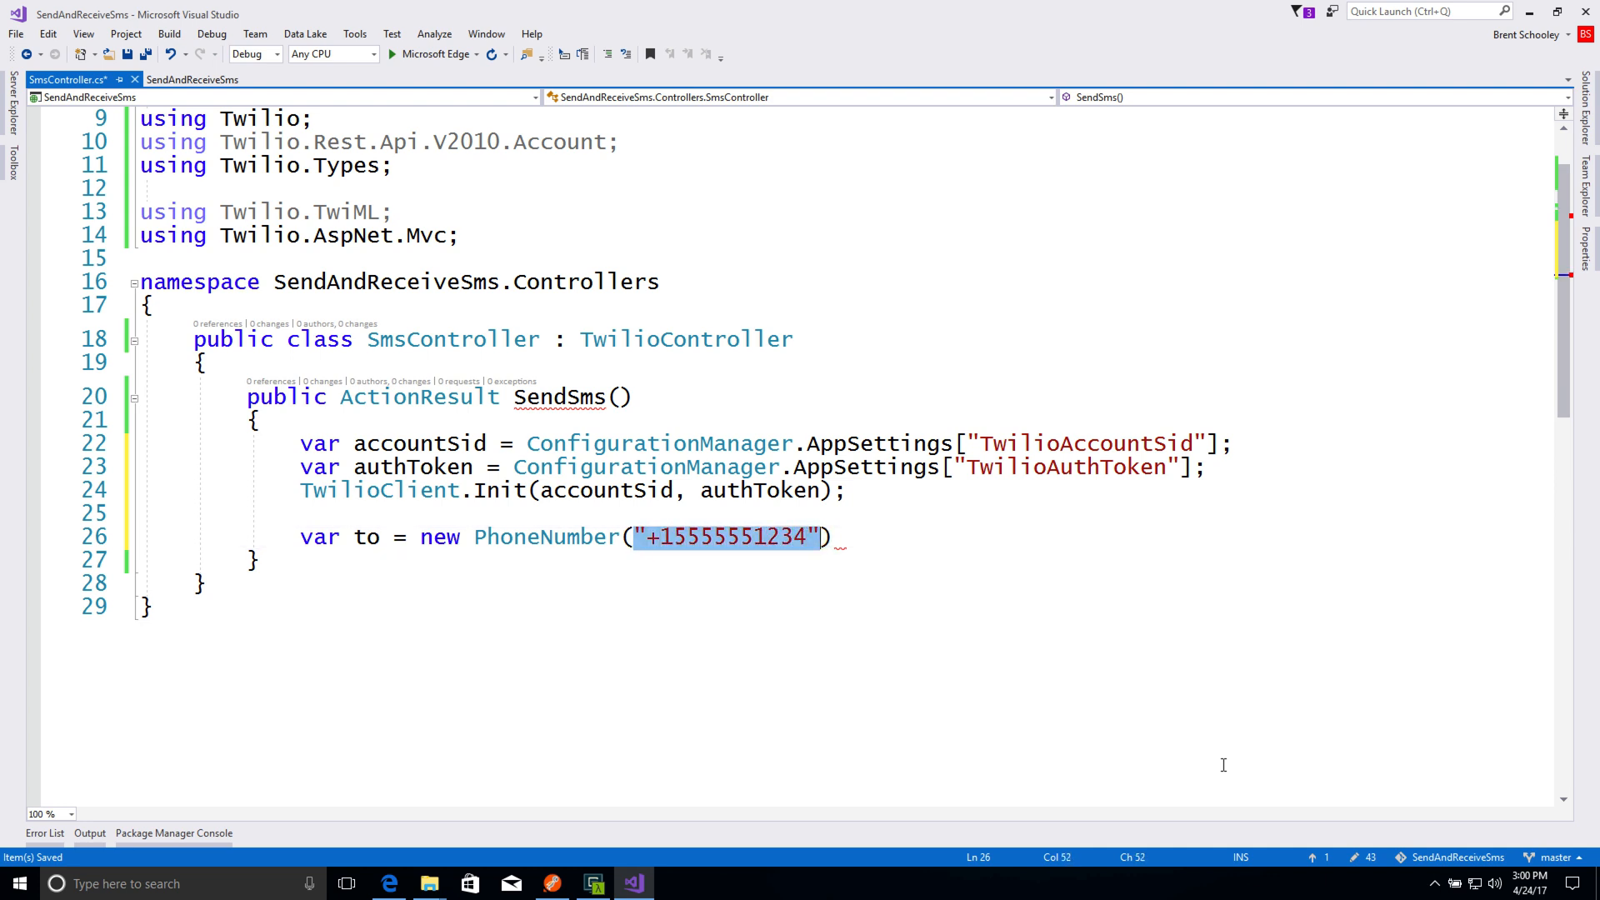
{"action": "type", "text": "ConfigurationManager.AppSettings["}
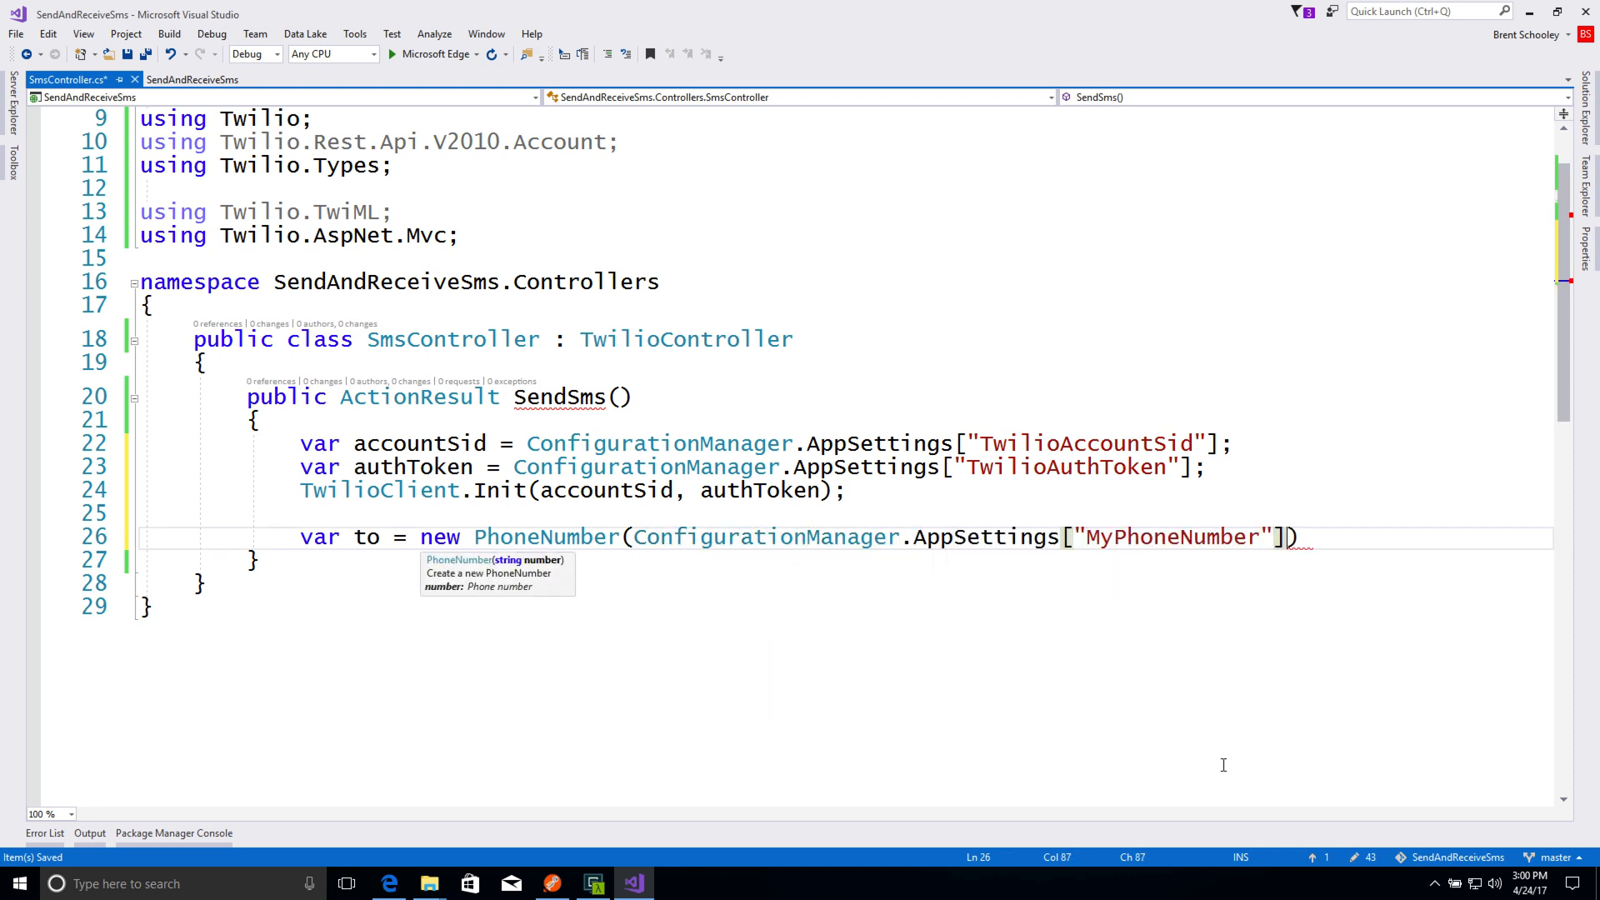
{"action": "type", "text": ";"}
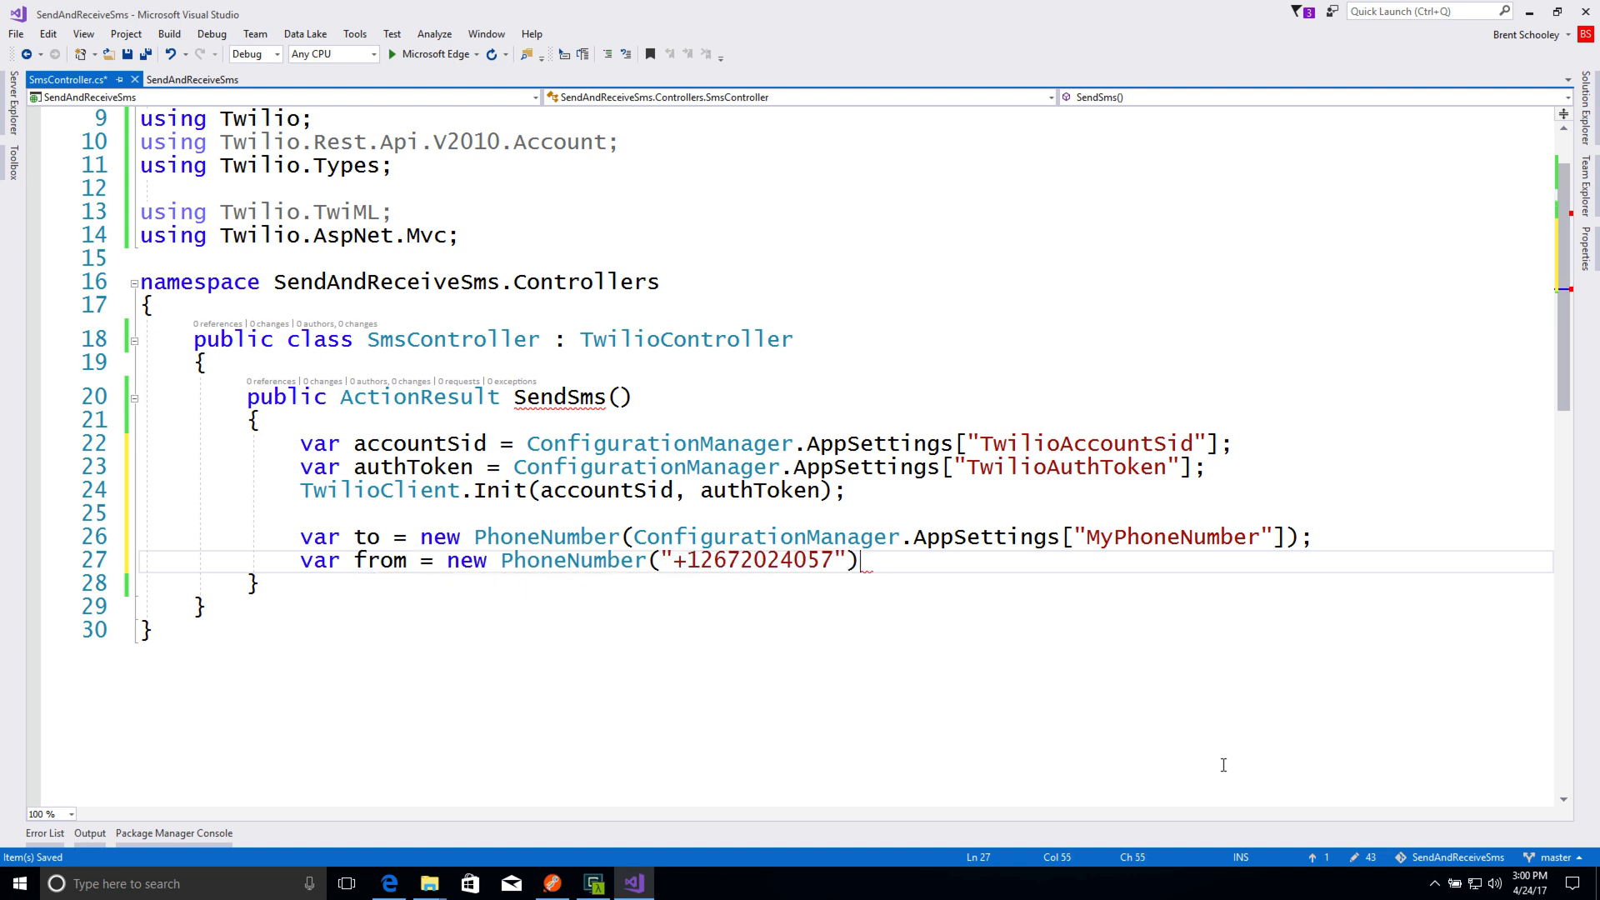
Step: Create the message with the Kessel Run body and return Content(message.Sid)
{"action": "type", "text": "var messag"}
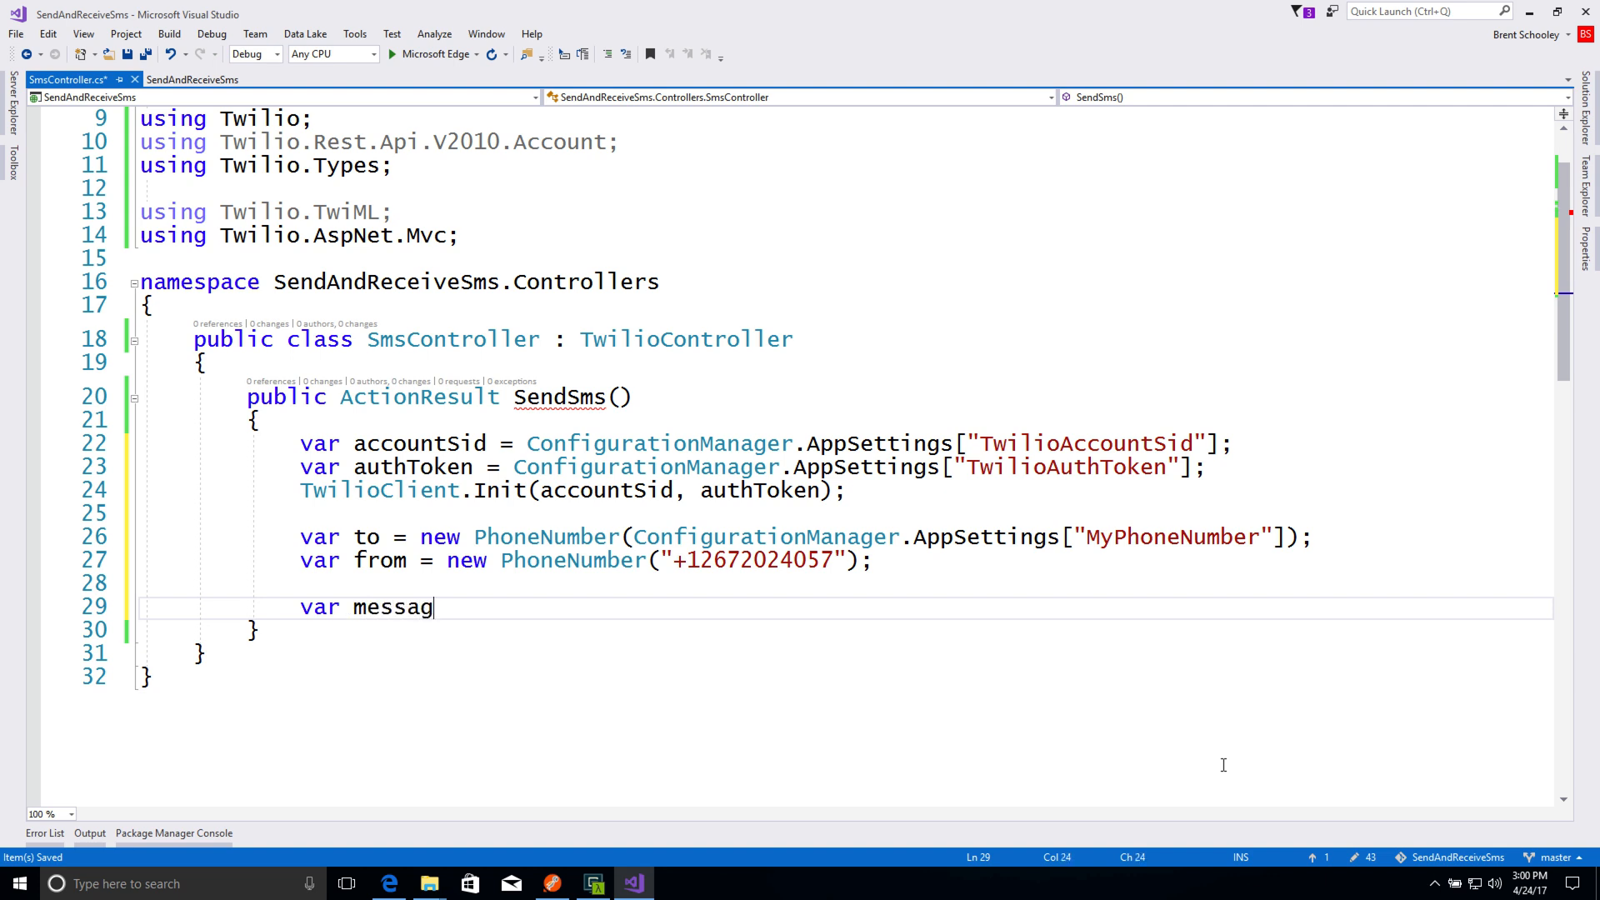
{"action": "type", "text": "e = MessageResource.Create"}
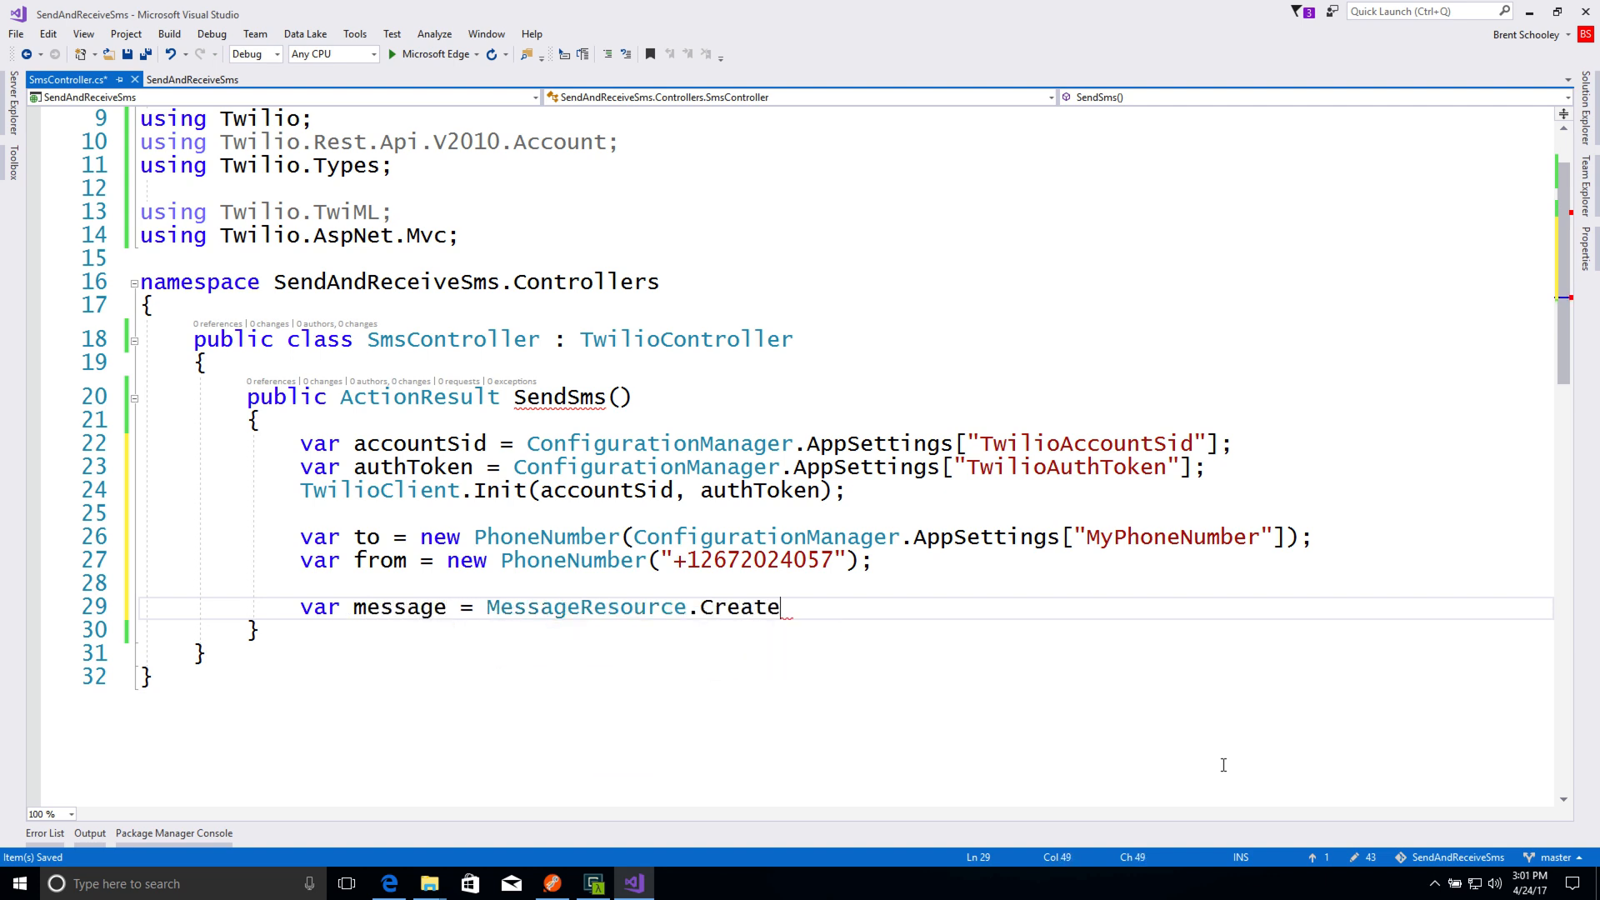
{"action": "type", "text": "("}
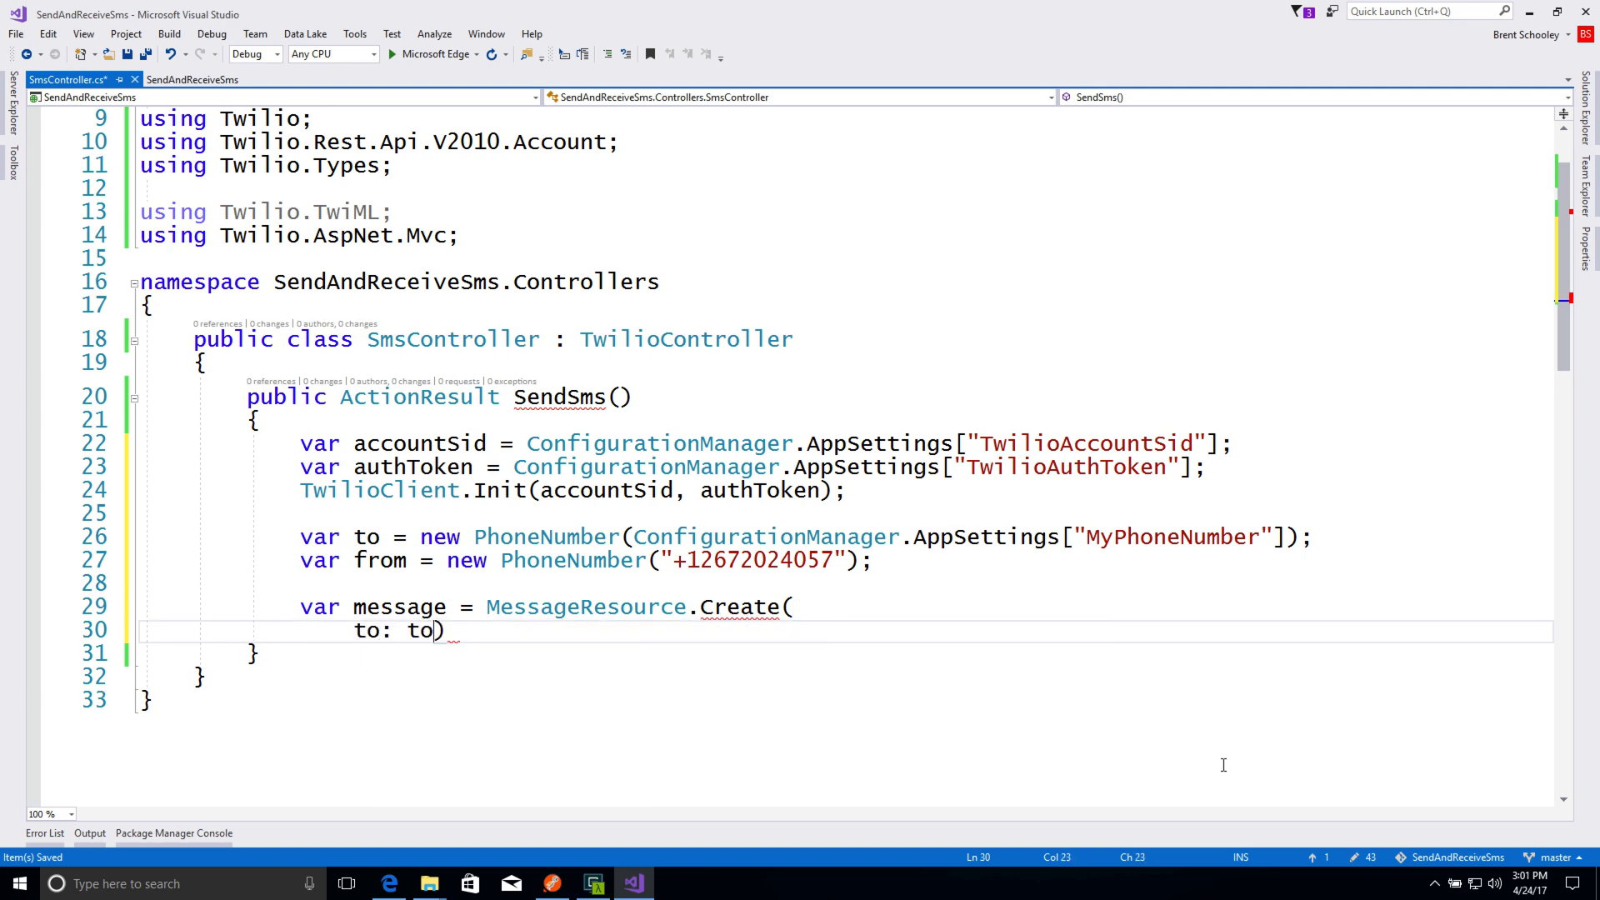
{"action": "type", "text": ","}
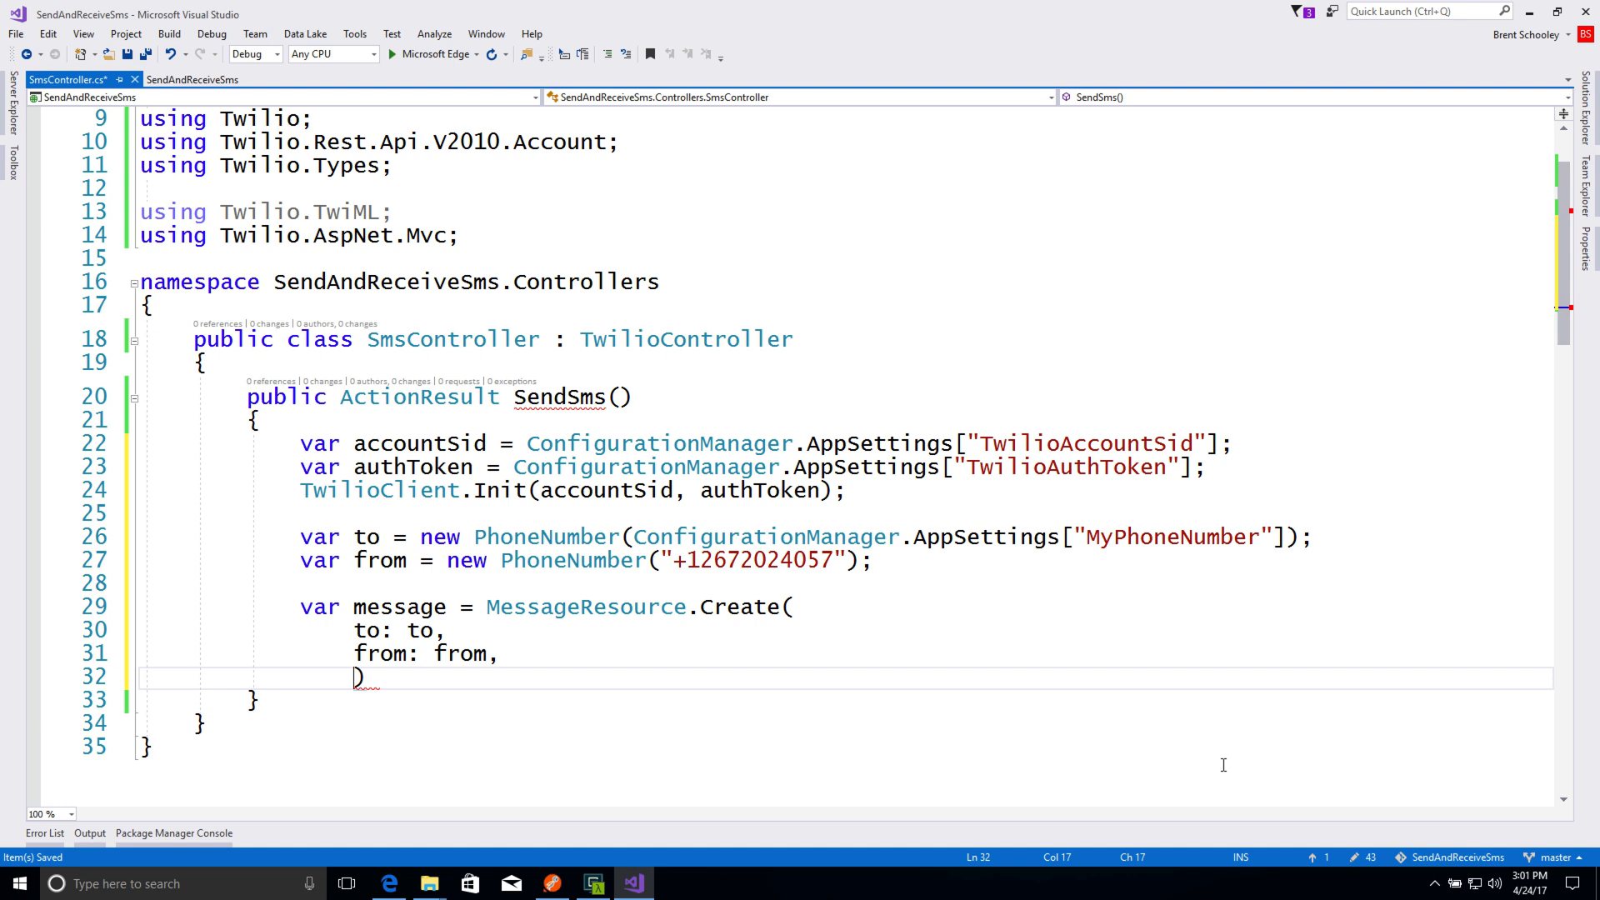
{"action": "type", "text": "body: \"\""}
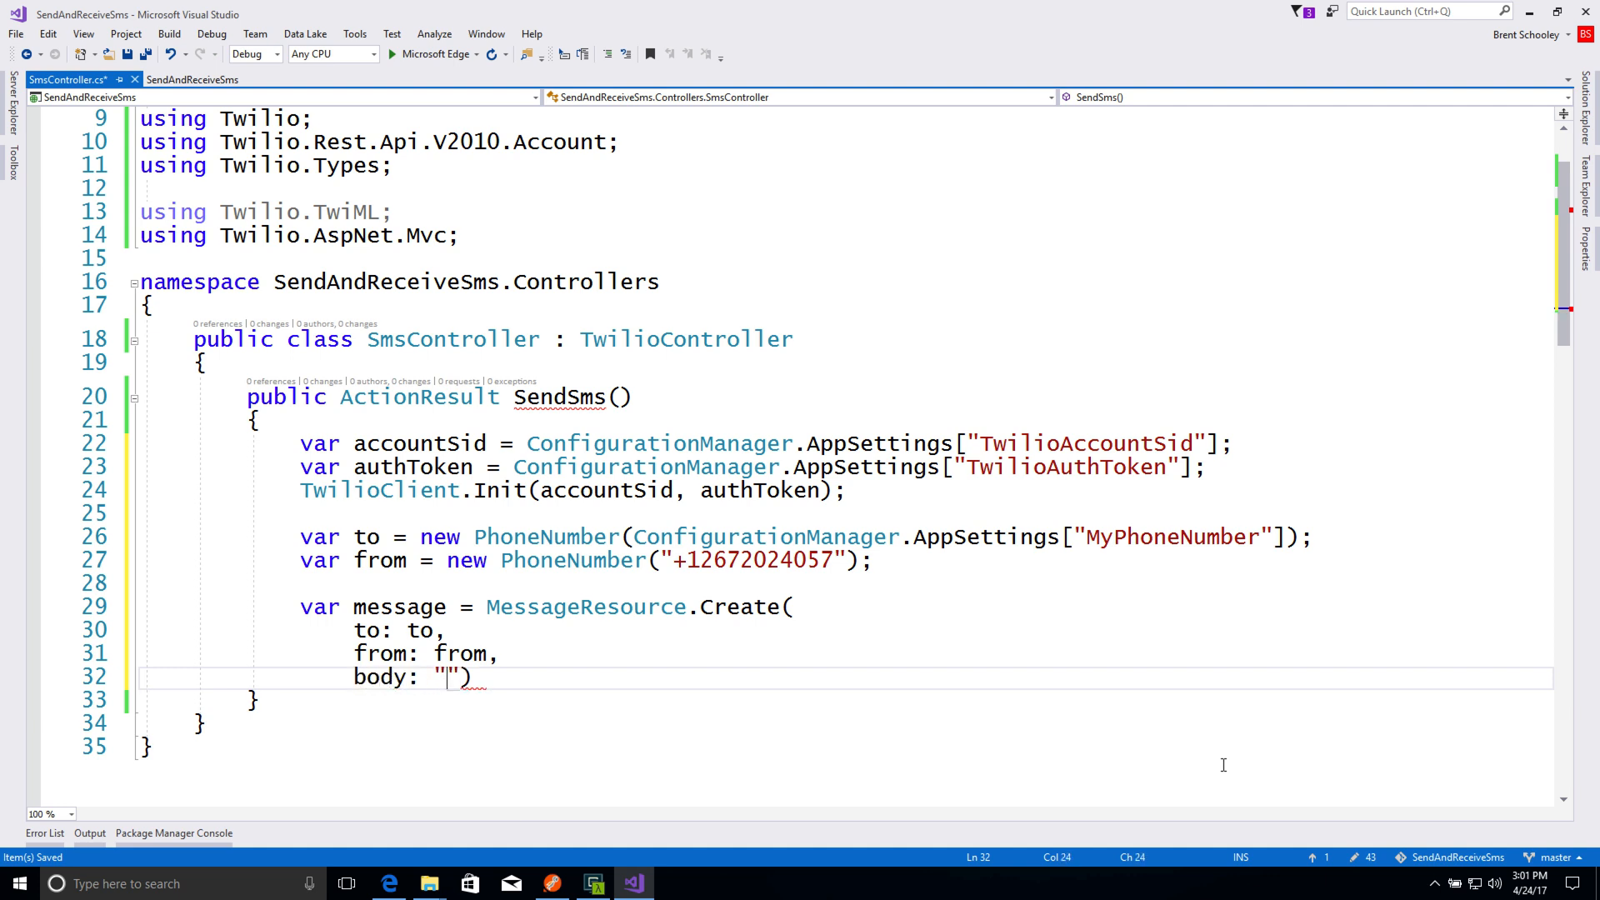
{"action": "type", "text": "This is the ship that made the Kessel Run"}
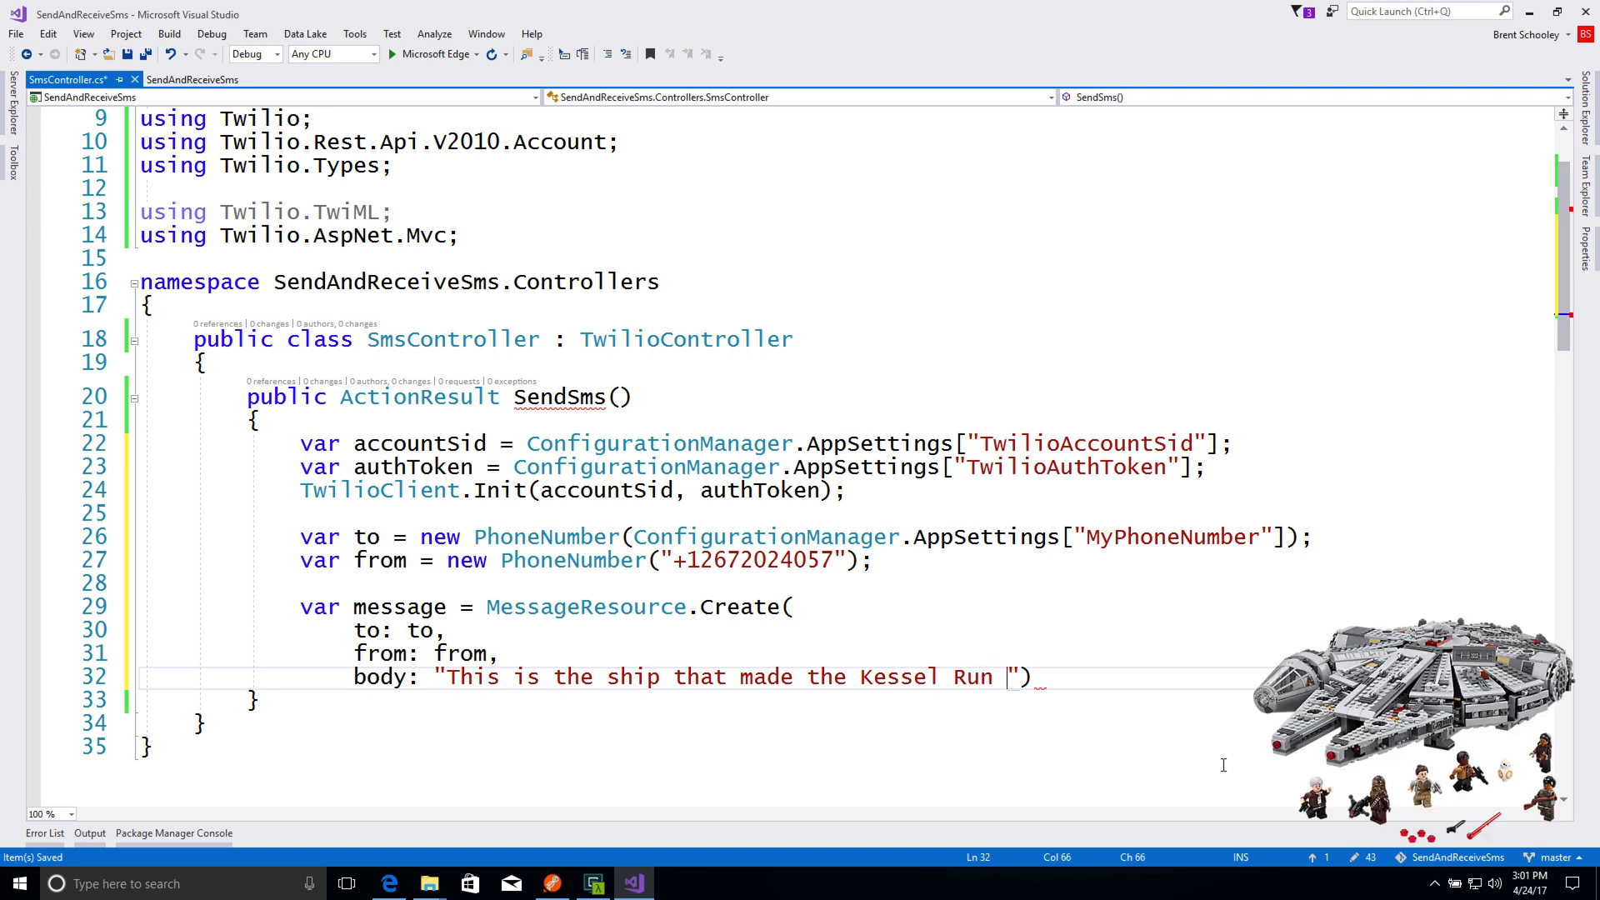
{"action": "type", "text": "in 14 parsecs?\");"}
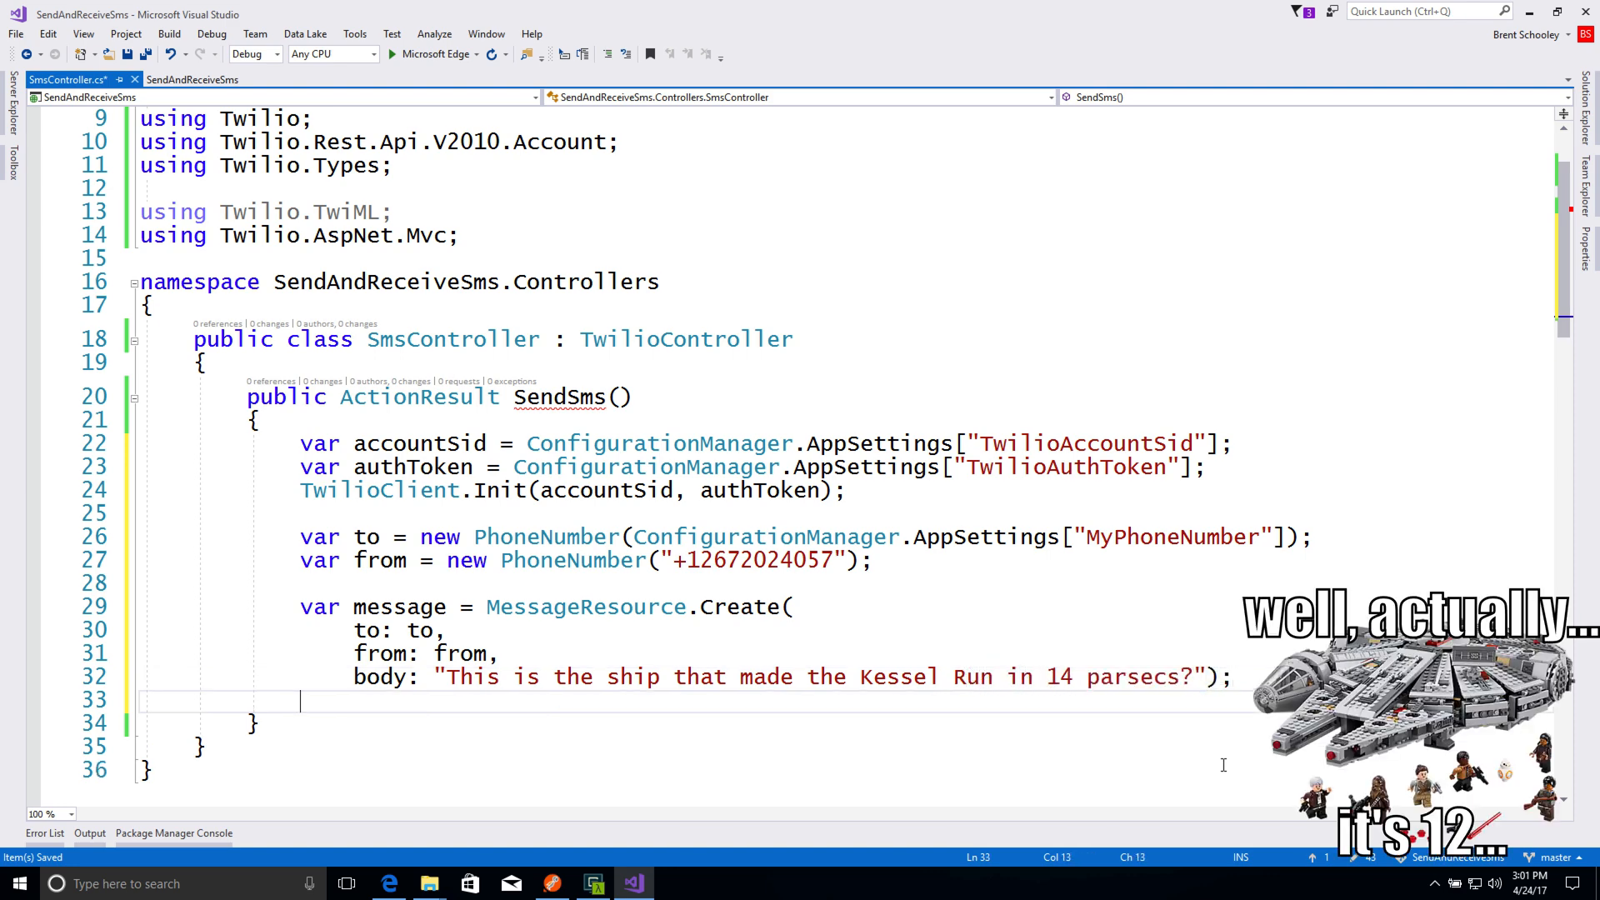
{"action": "type", "text": "return Content()"}
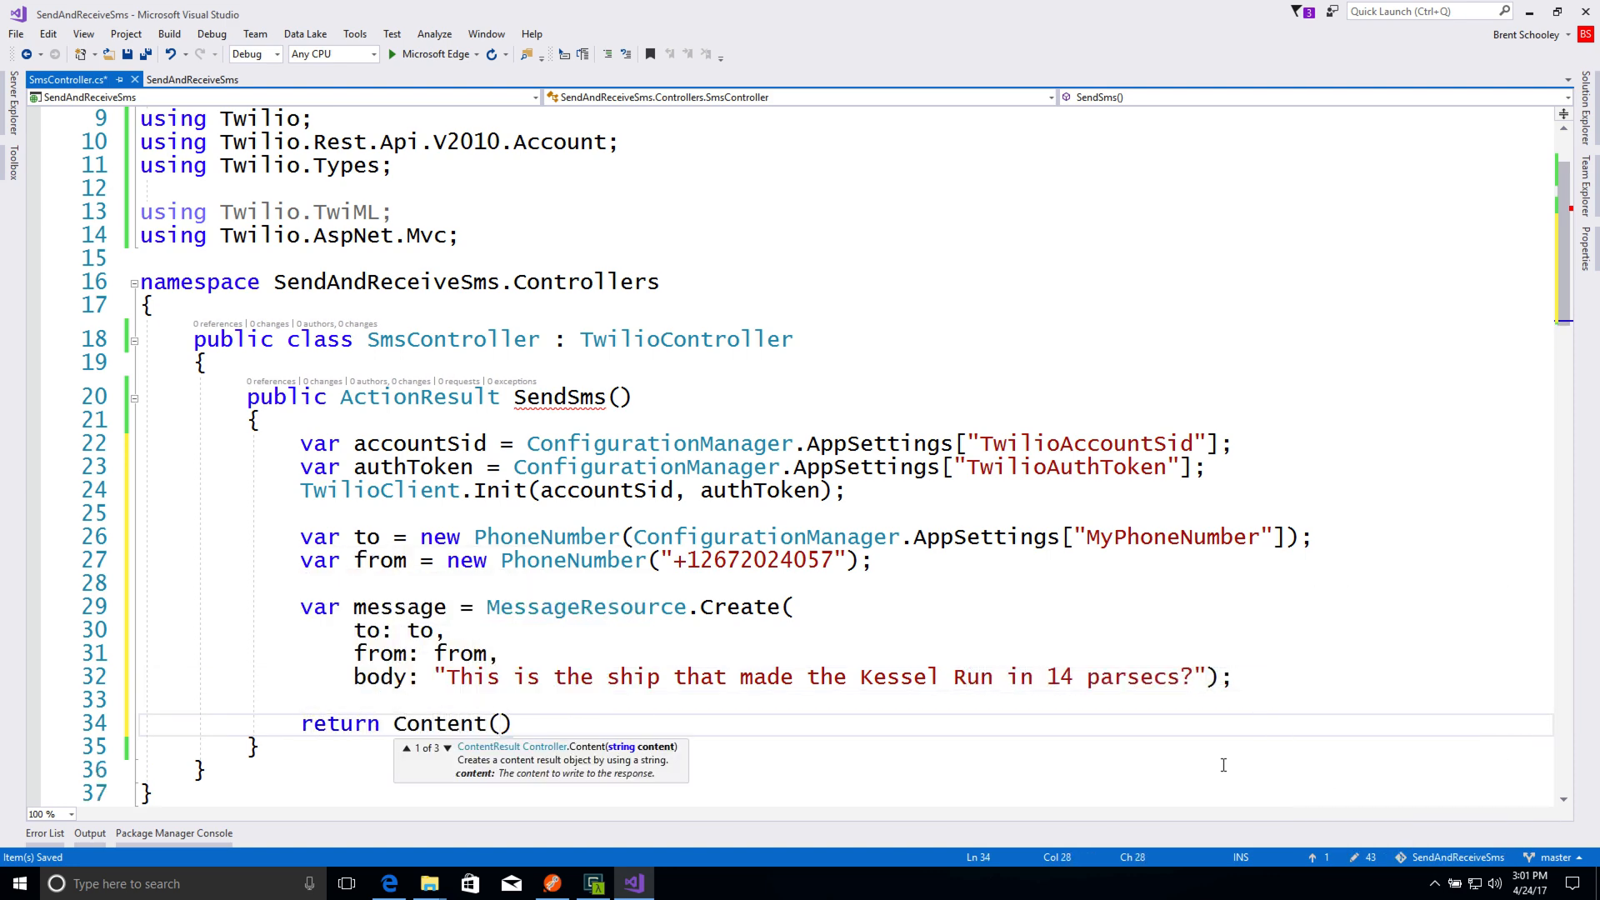
{"action": "type", "text": "message.Sid);"}
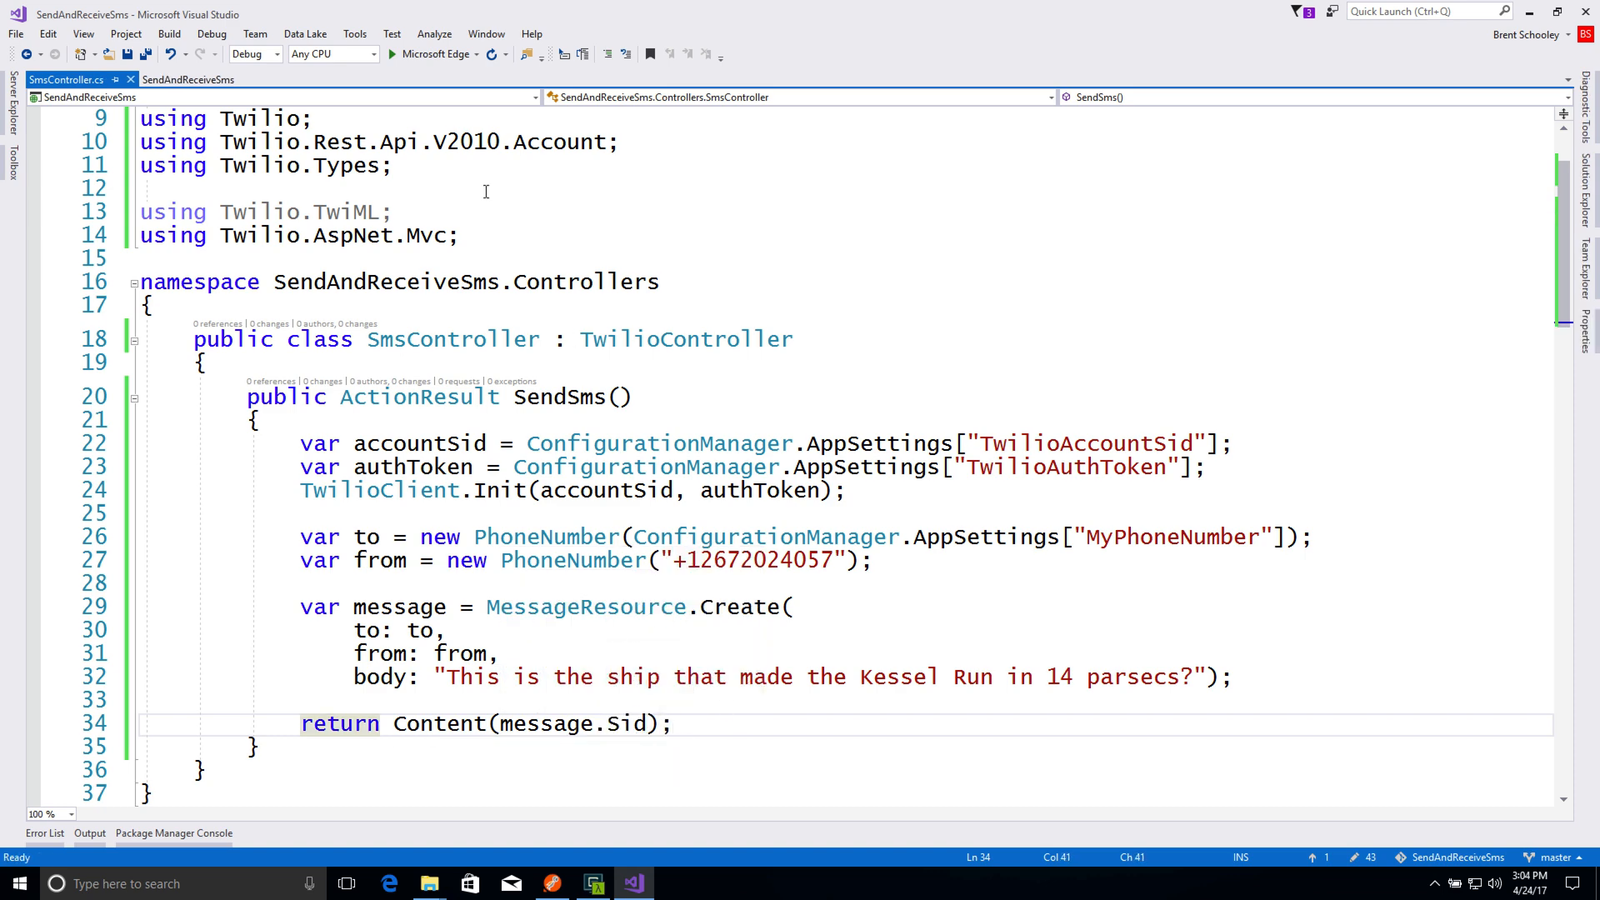
Step: Run localhost:51453/sms/sendsms in Edge and confirm the SID and the received text
{"action": "left_click", "coordinate": [391, 53]}
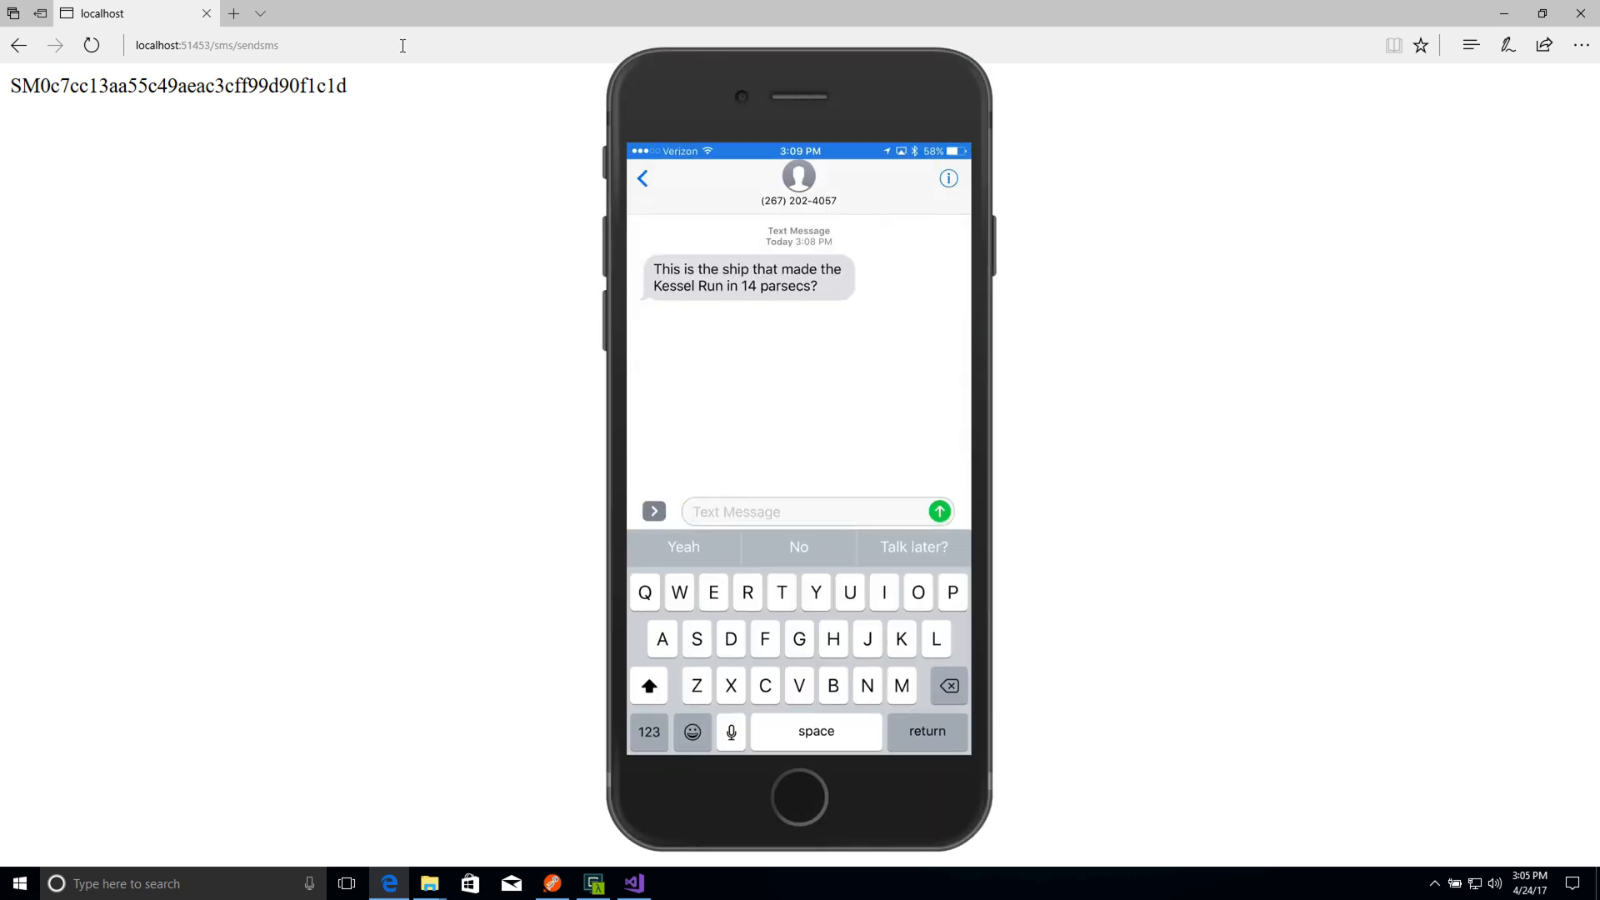
{"action": "left_click", "coordinate": [632, 883]}
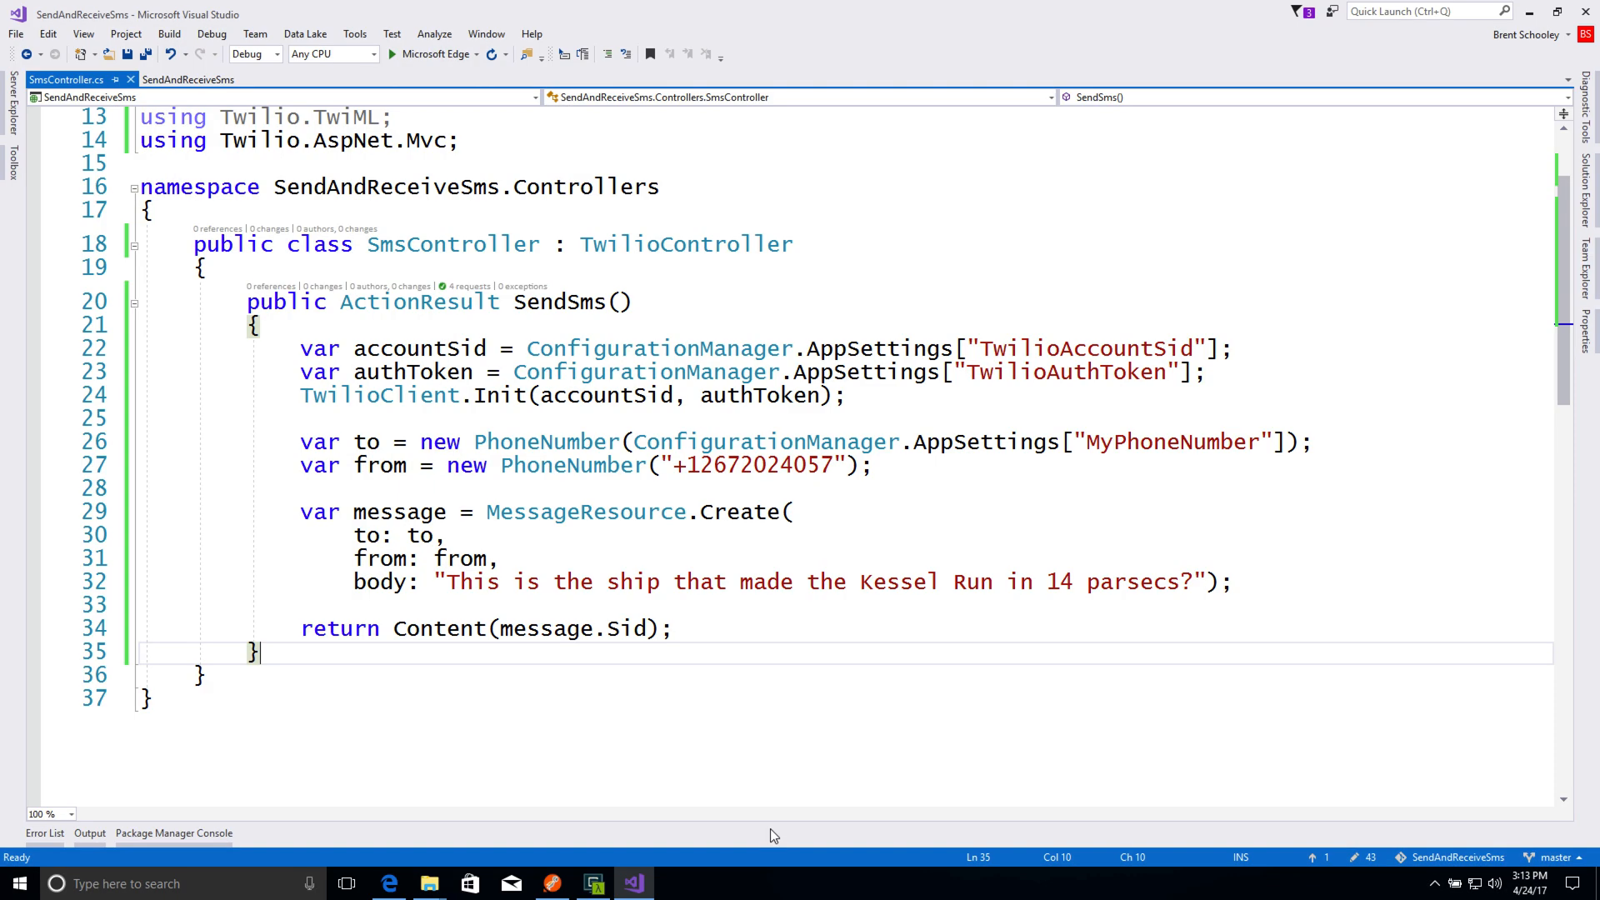
Step: Add ReceiveSms returning a MessagingResponse TwiML reply ending 'Head for the hills!', then run the site
{"action": "type", "text": "public ActionResult"}
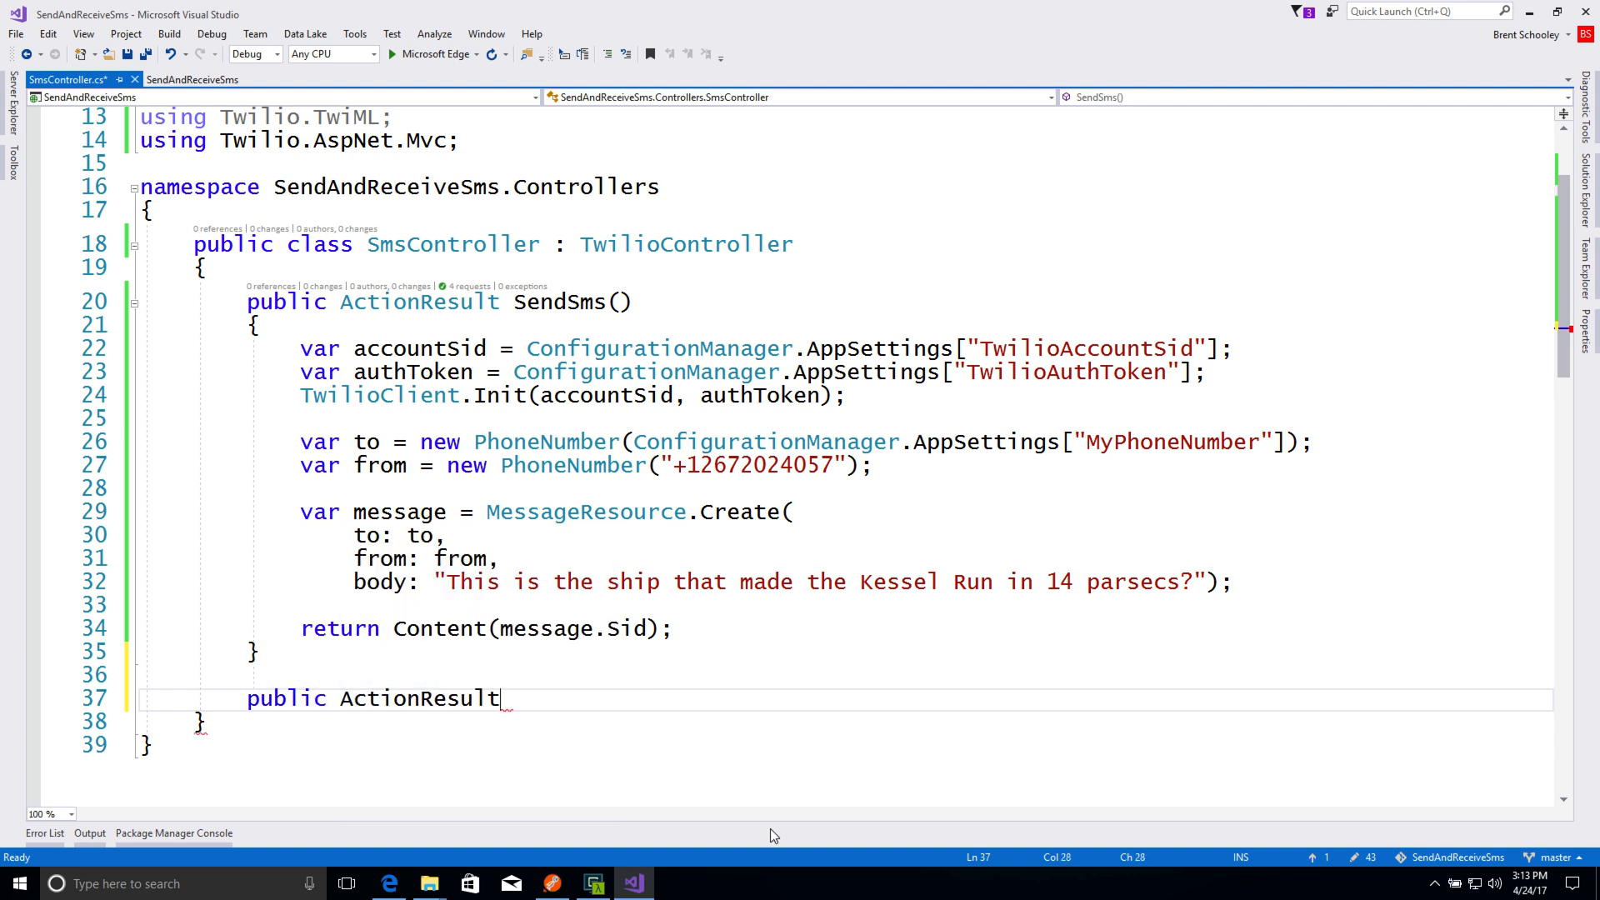
{"action": "type", "text": "ReceiveSms"}
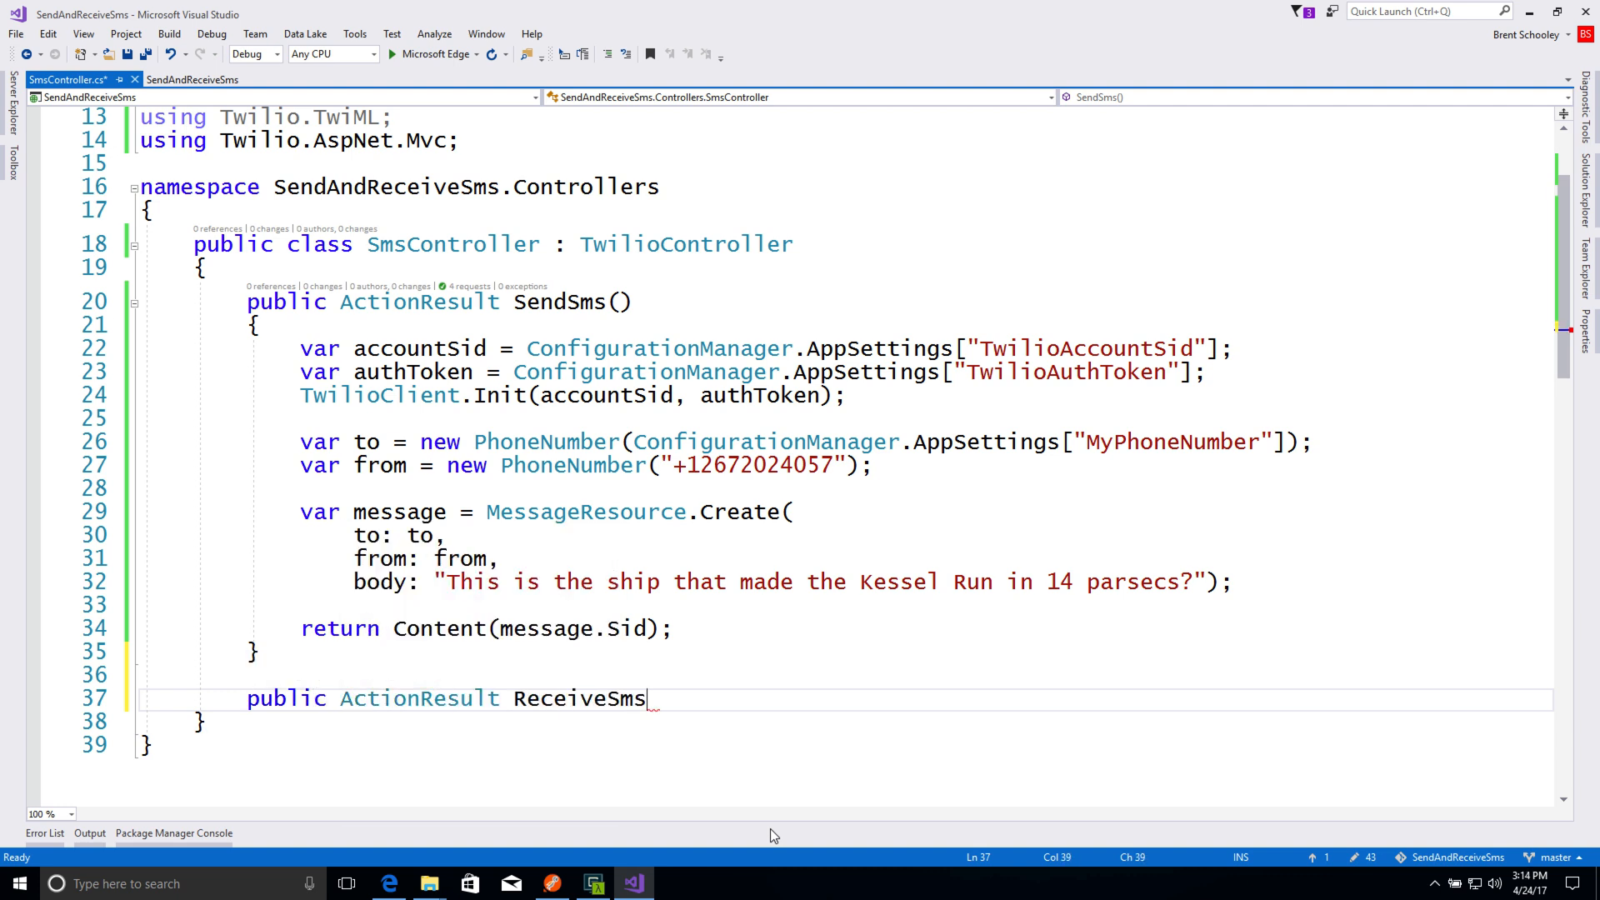
{"action": "type", "text": "()"}
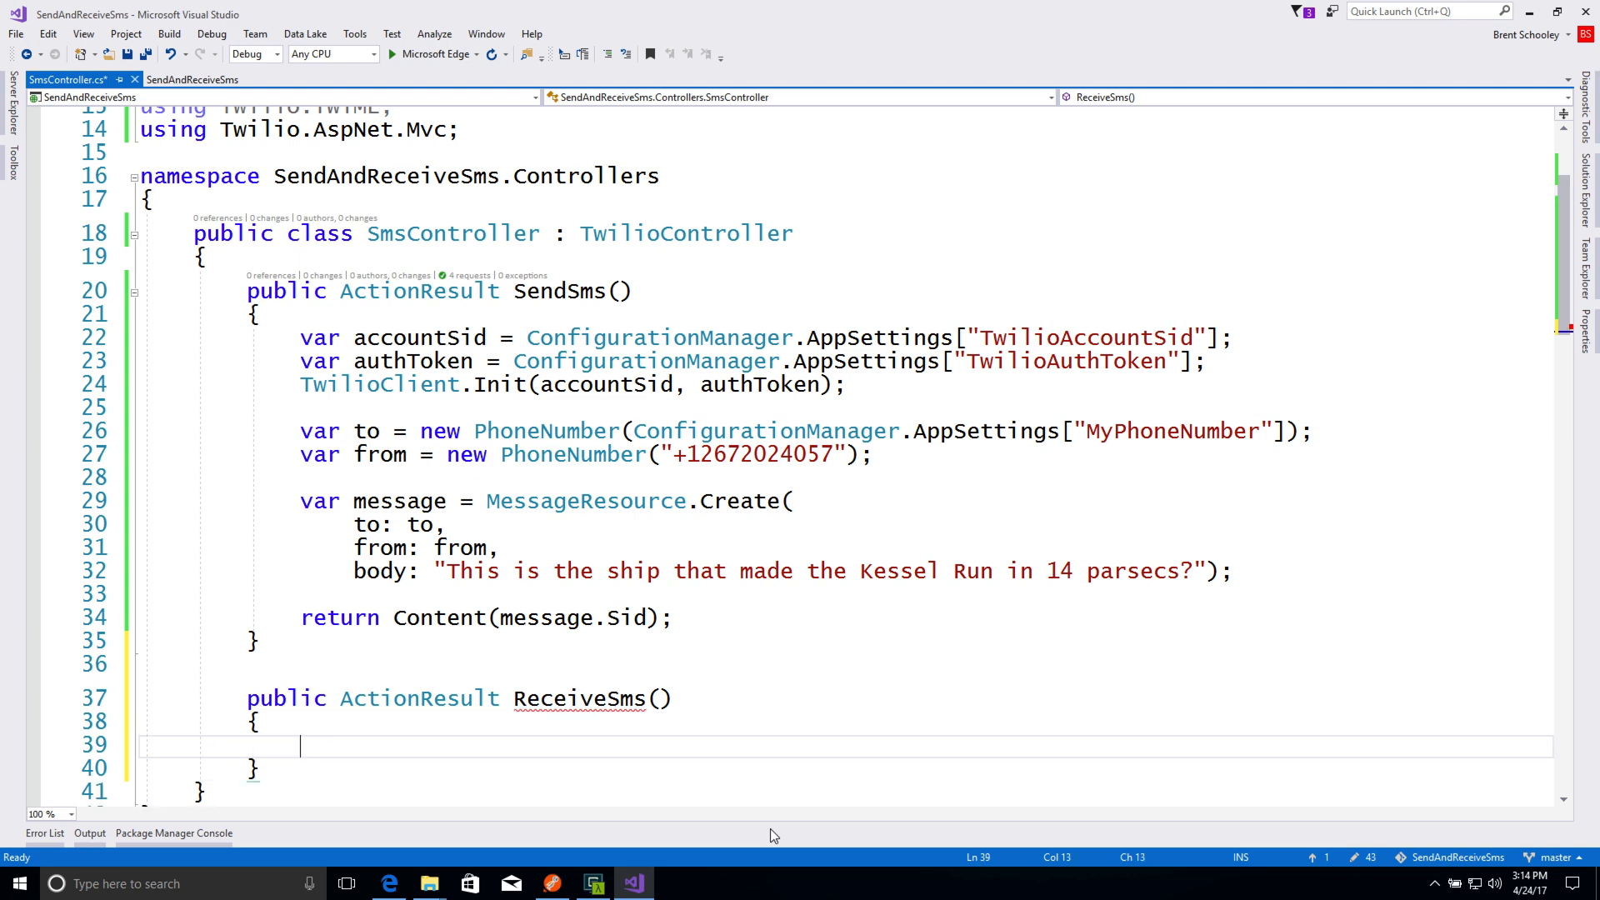
{"action": "type", "text": "var response"}
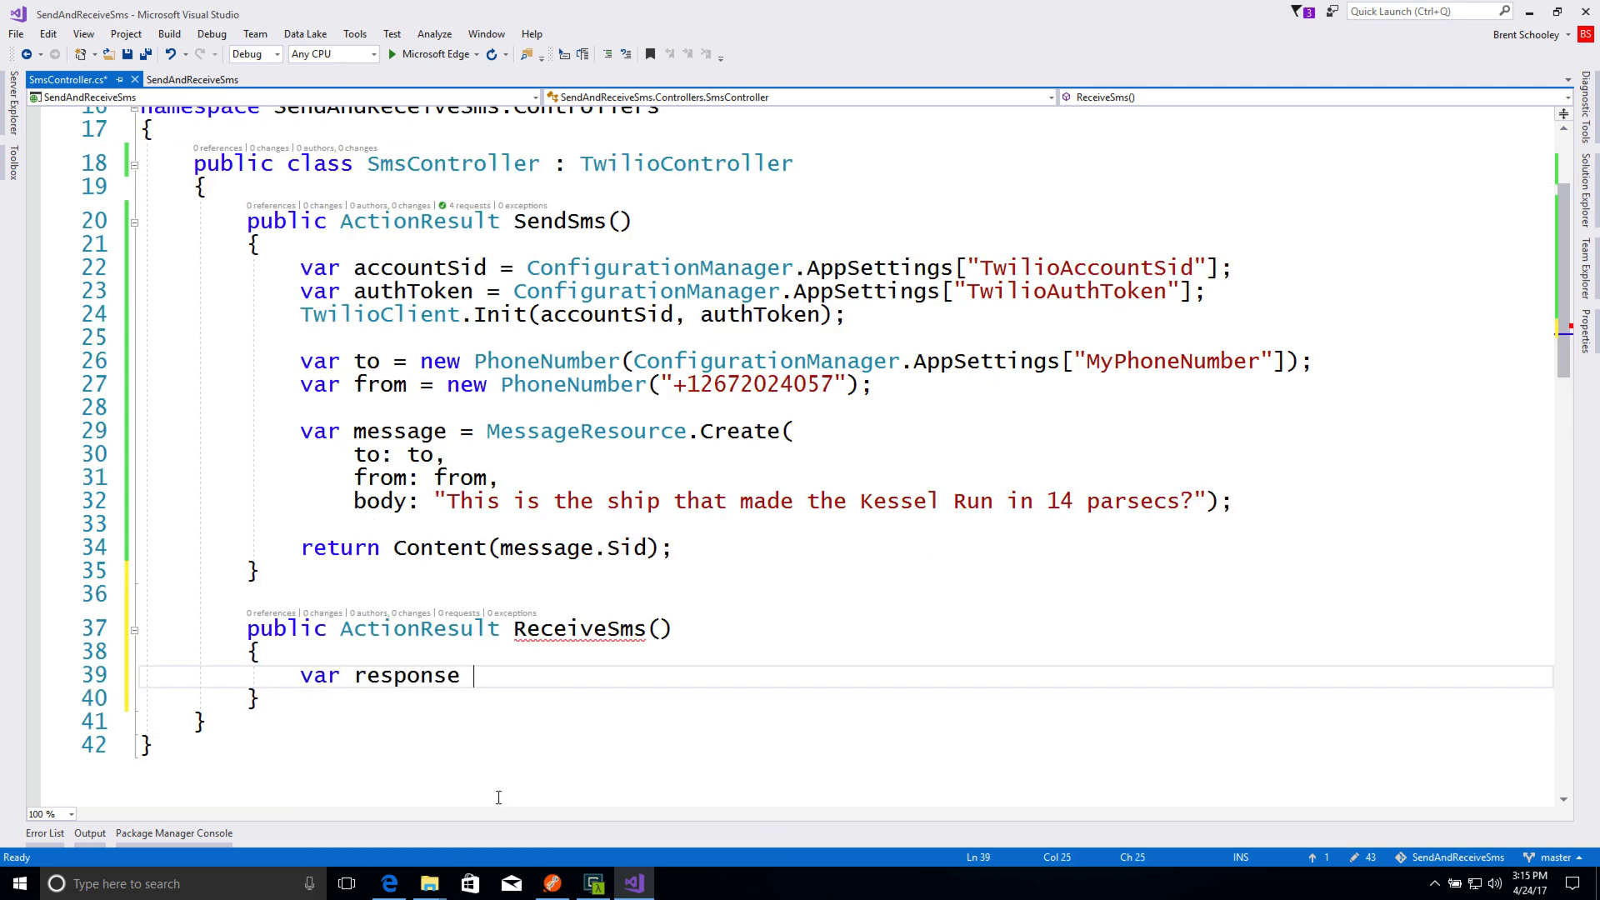
{"action": "type", "text": "= new MessagingResponse"}
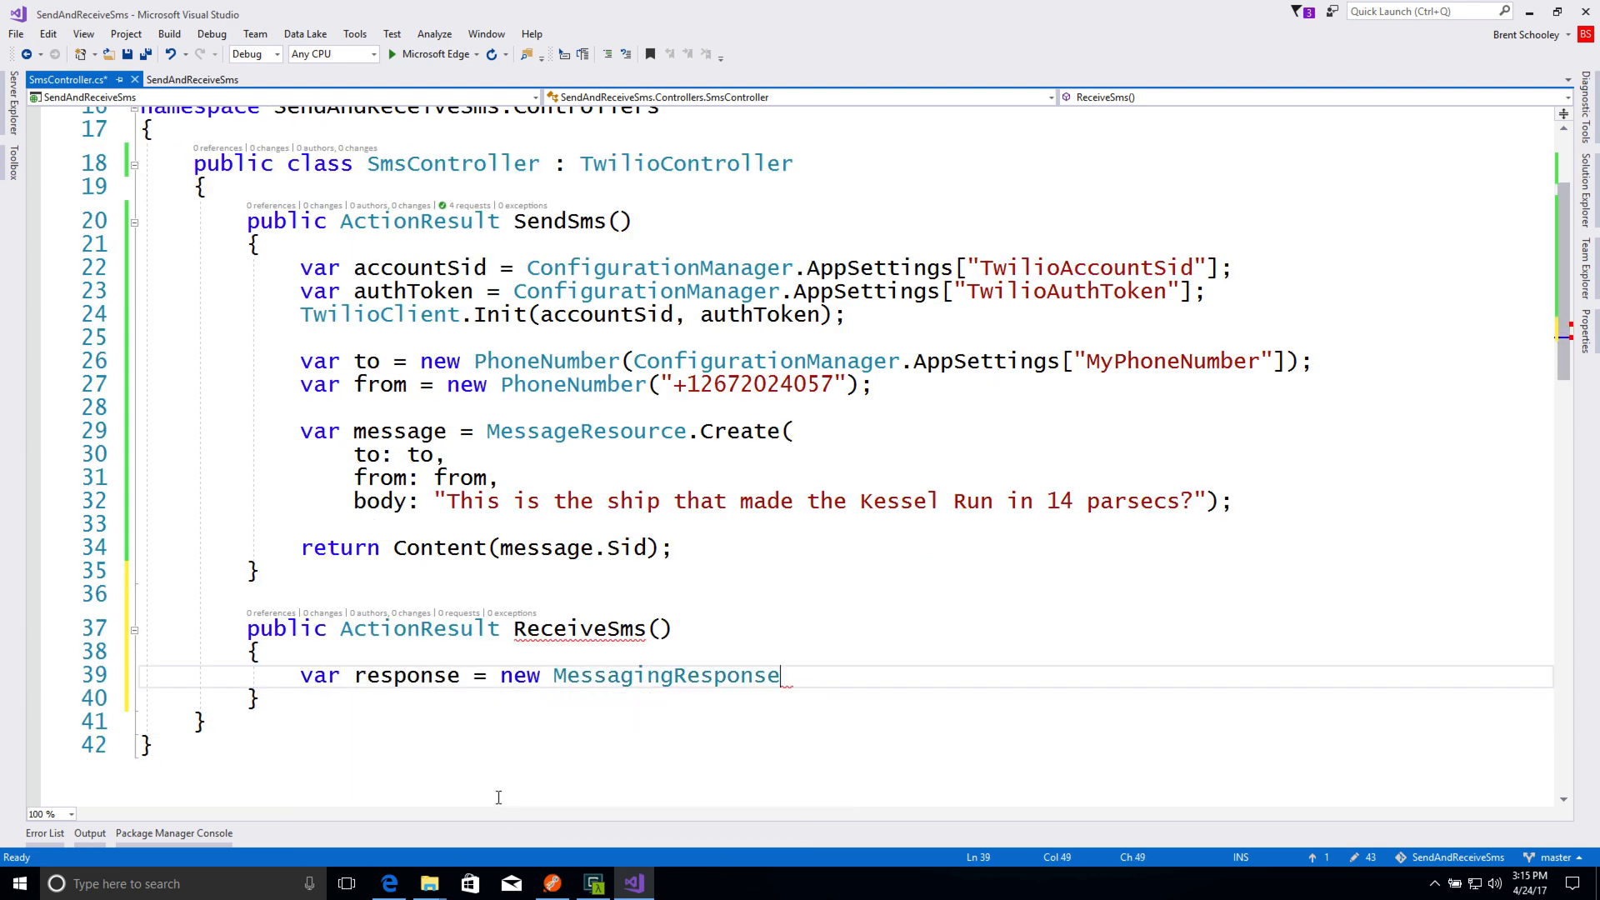
{"action": "type", "text": "();"}
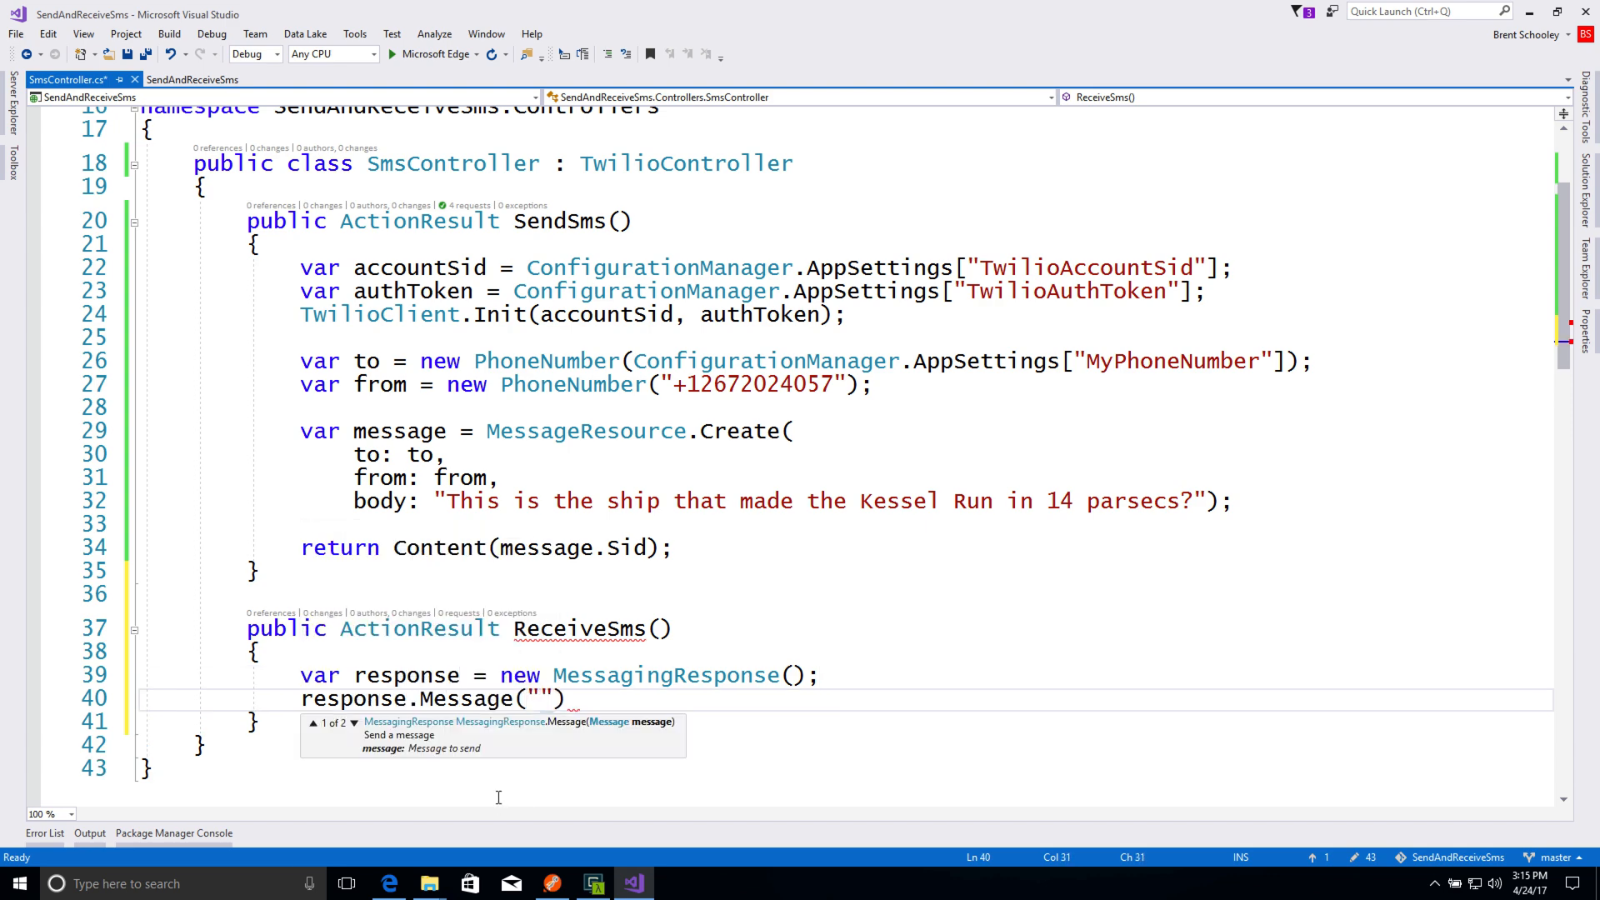
{"action": "type", "text": "The Ro"}
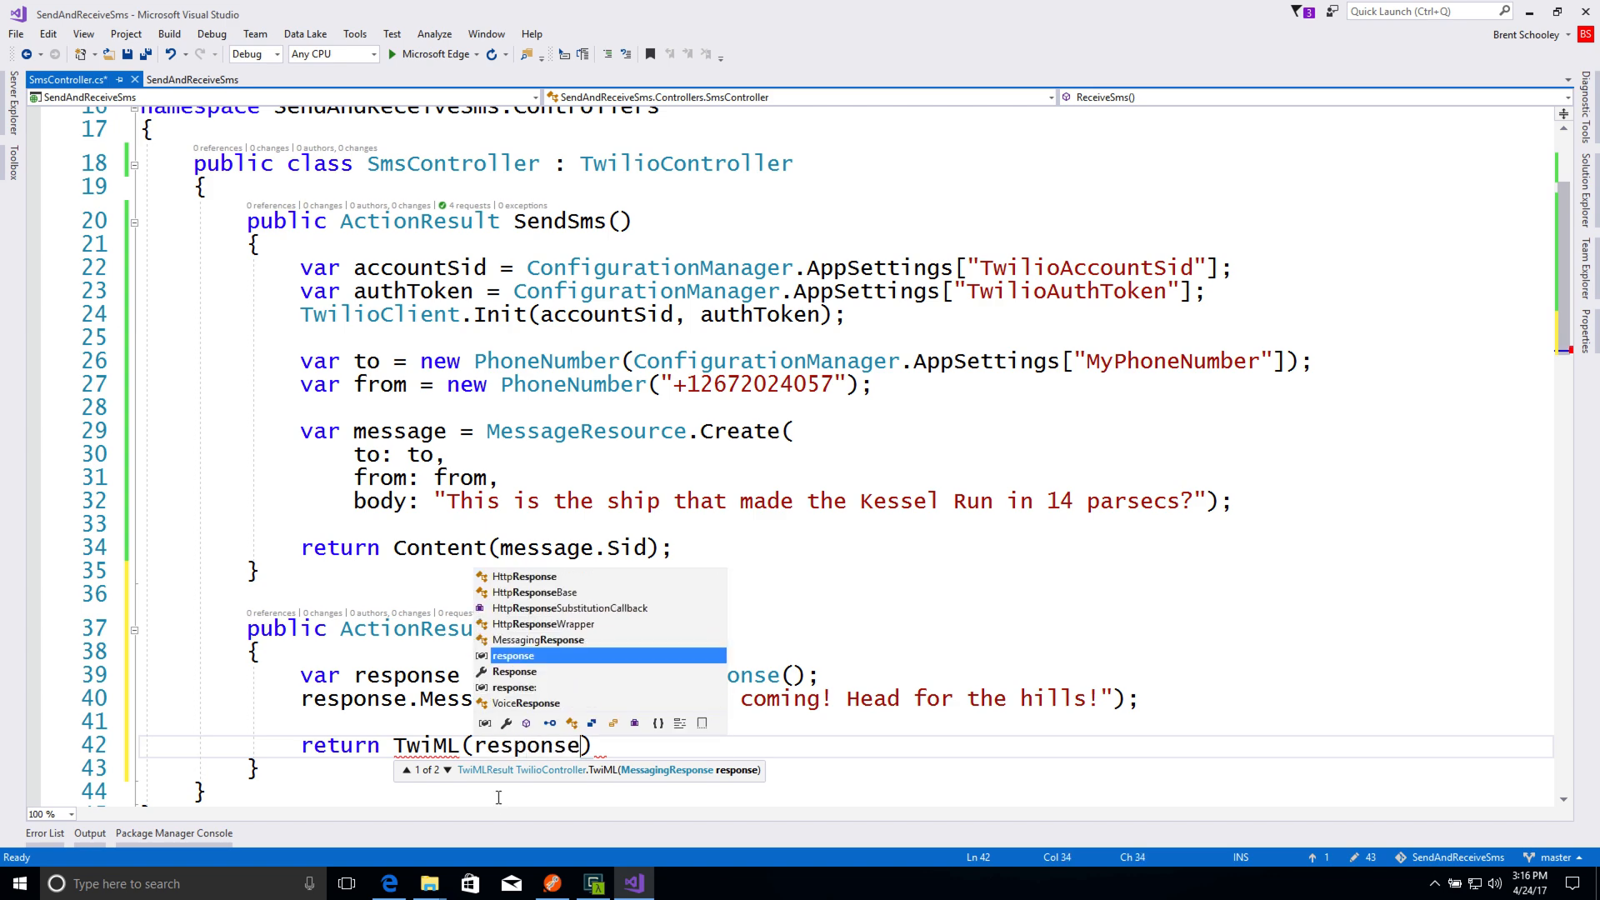
{"action": "left_click", "coordinate": [392, 54]}
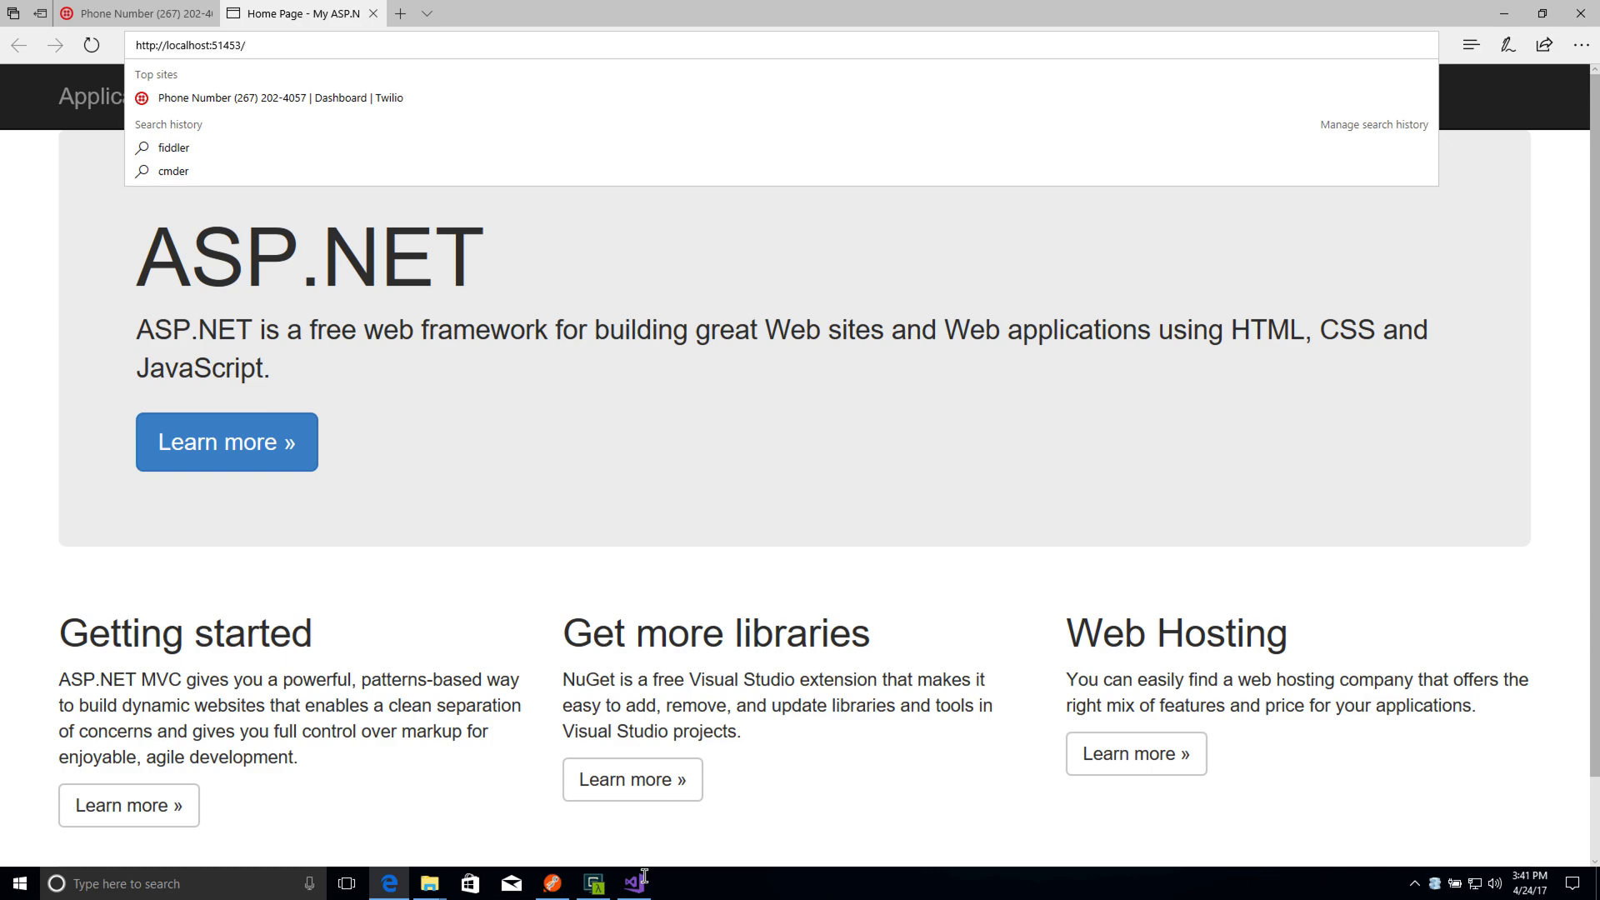
Step: Confirm Ngrok Extensions is installed and start an ngrok tunnel to the site on port 51453
{"action": "left_click", "coordinate": [633, 883]}
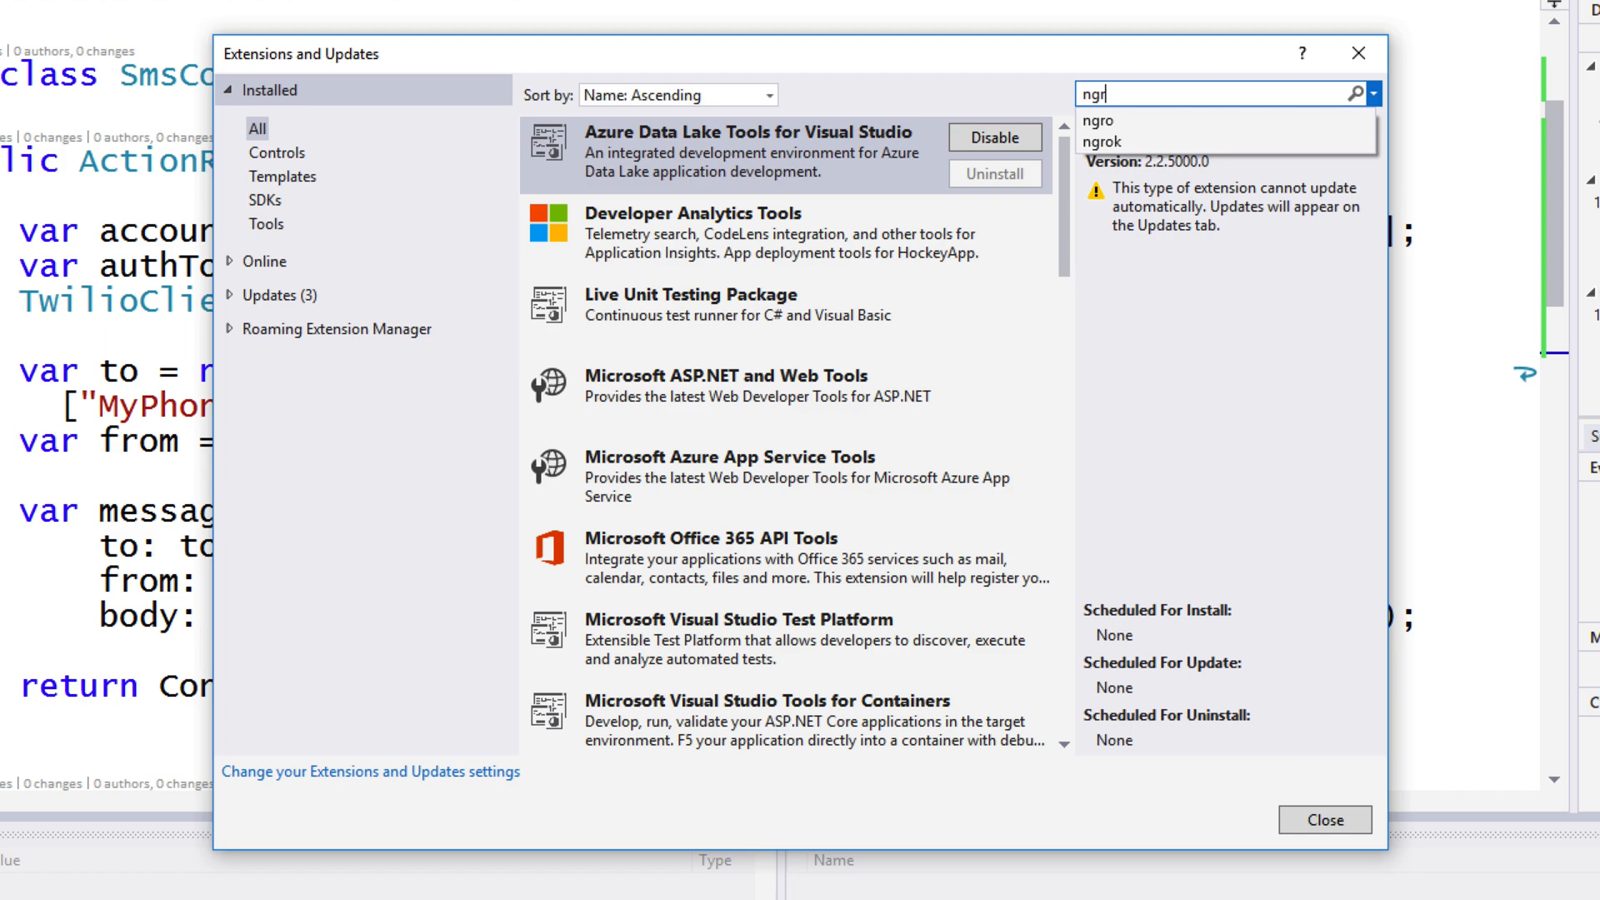
{"action": "left_click", "coordinate": [1102, 141]}
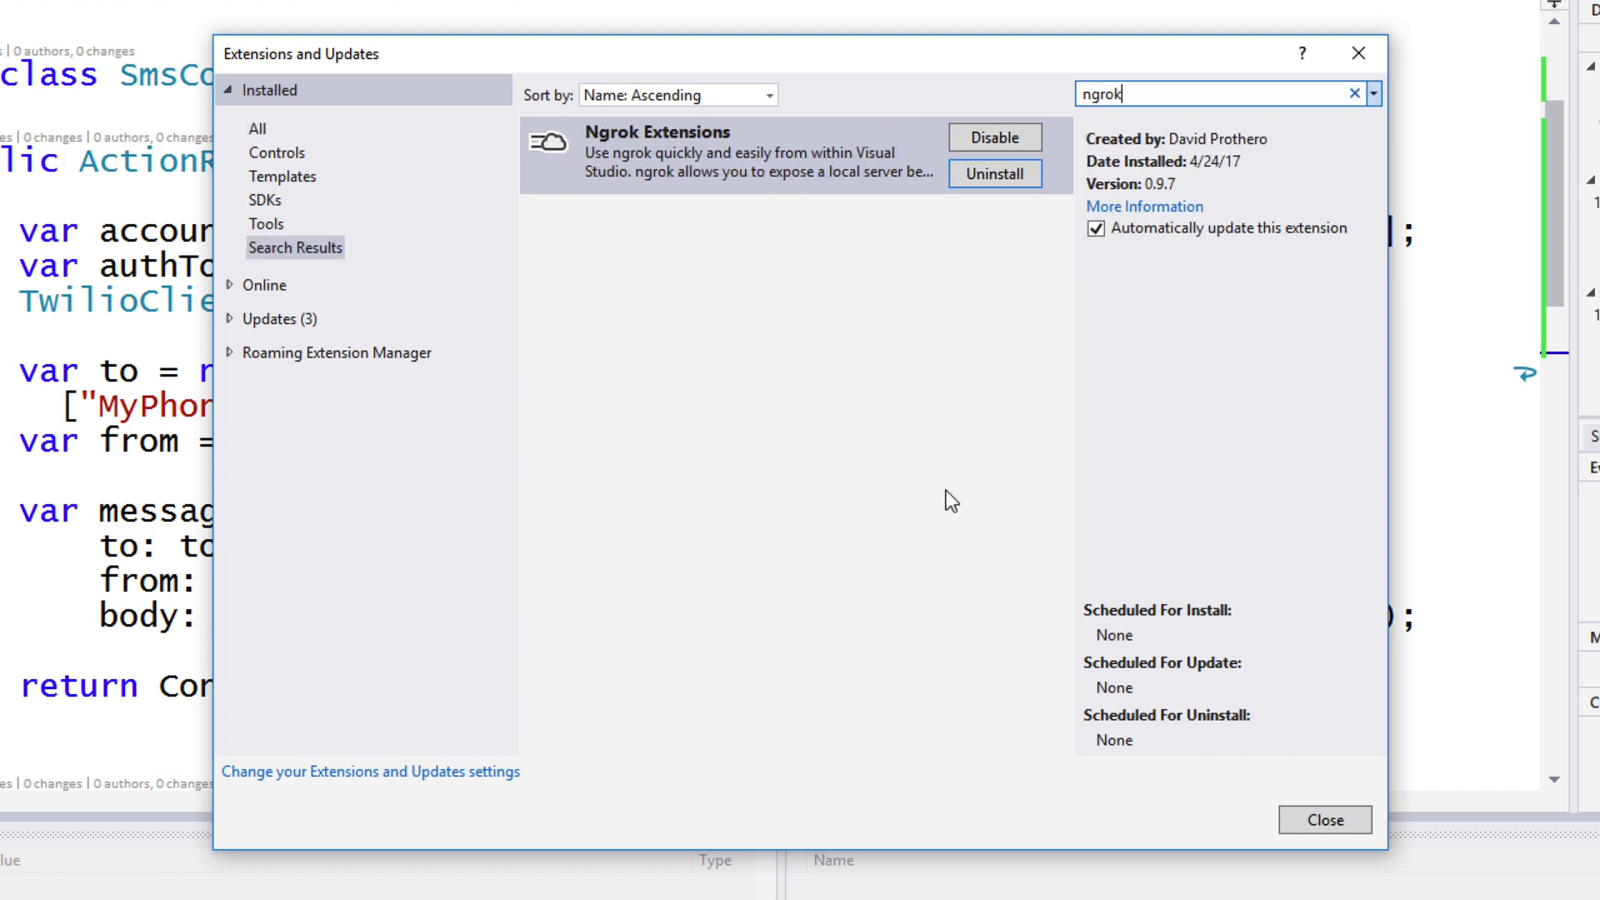
{"action": "left_click", "coordinate": [354, 33]}
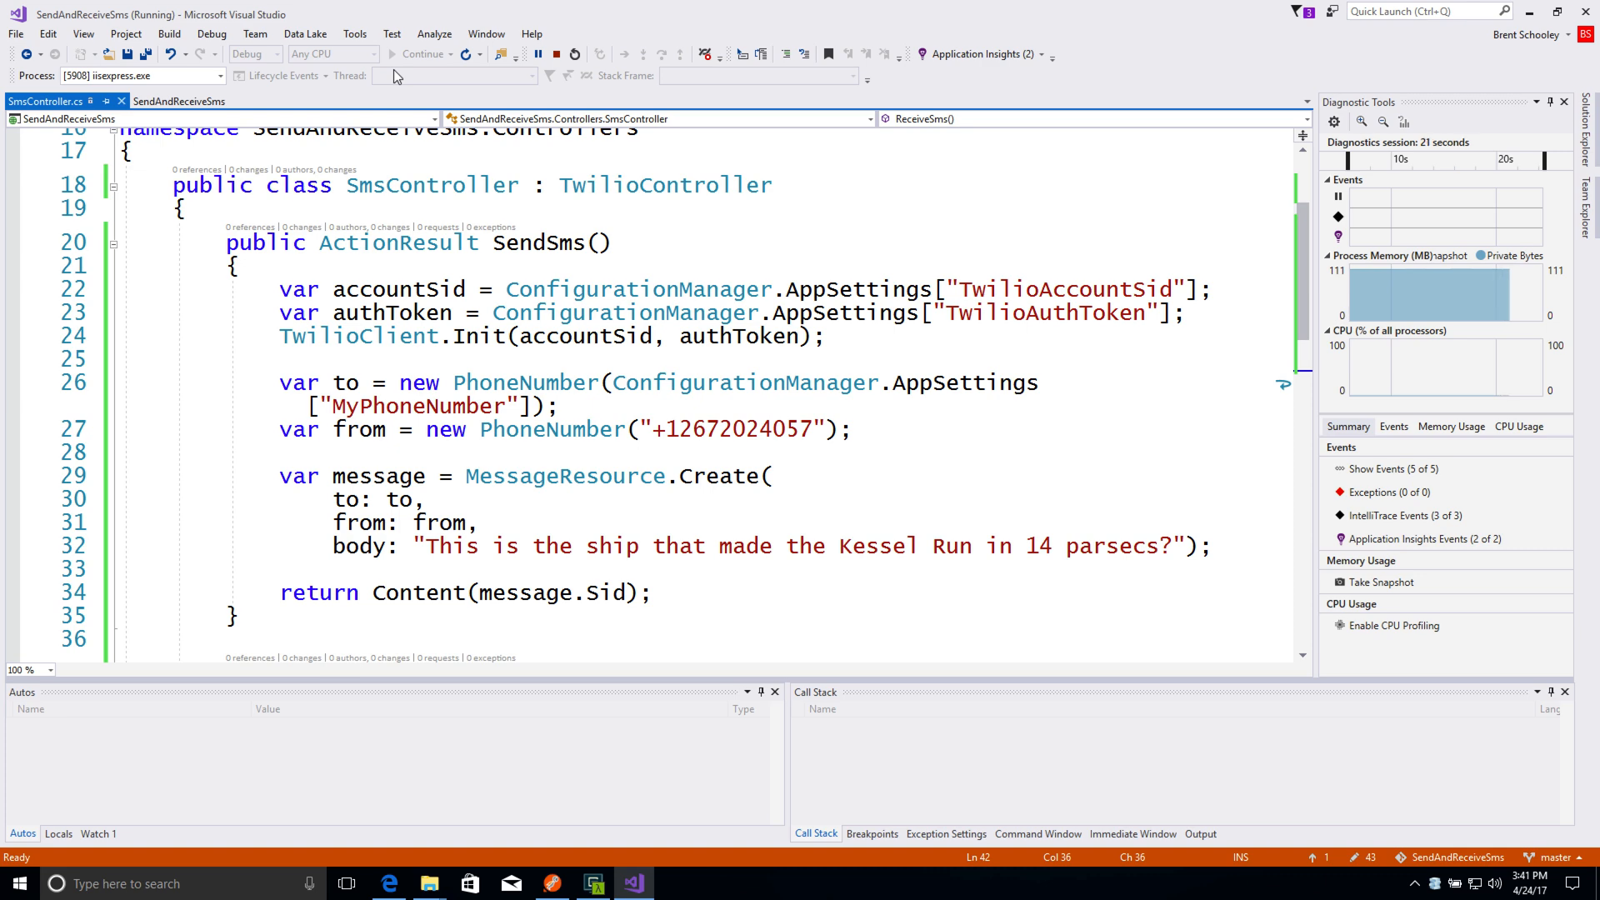
{"action": "left_click", "coordinate": [673, 883]}
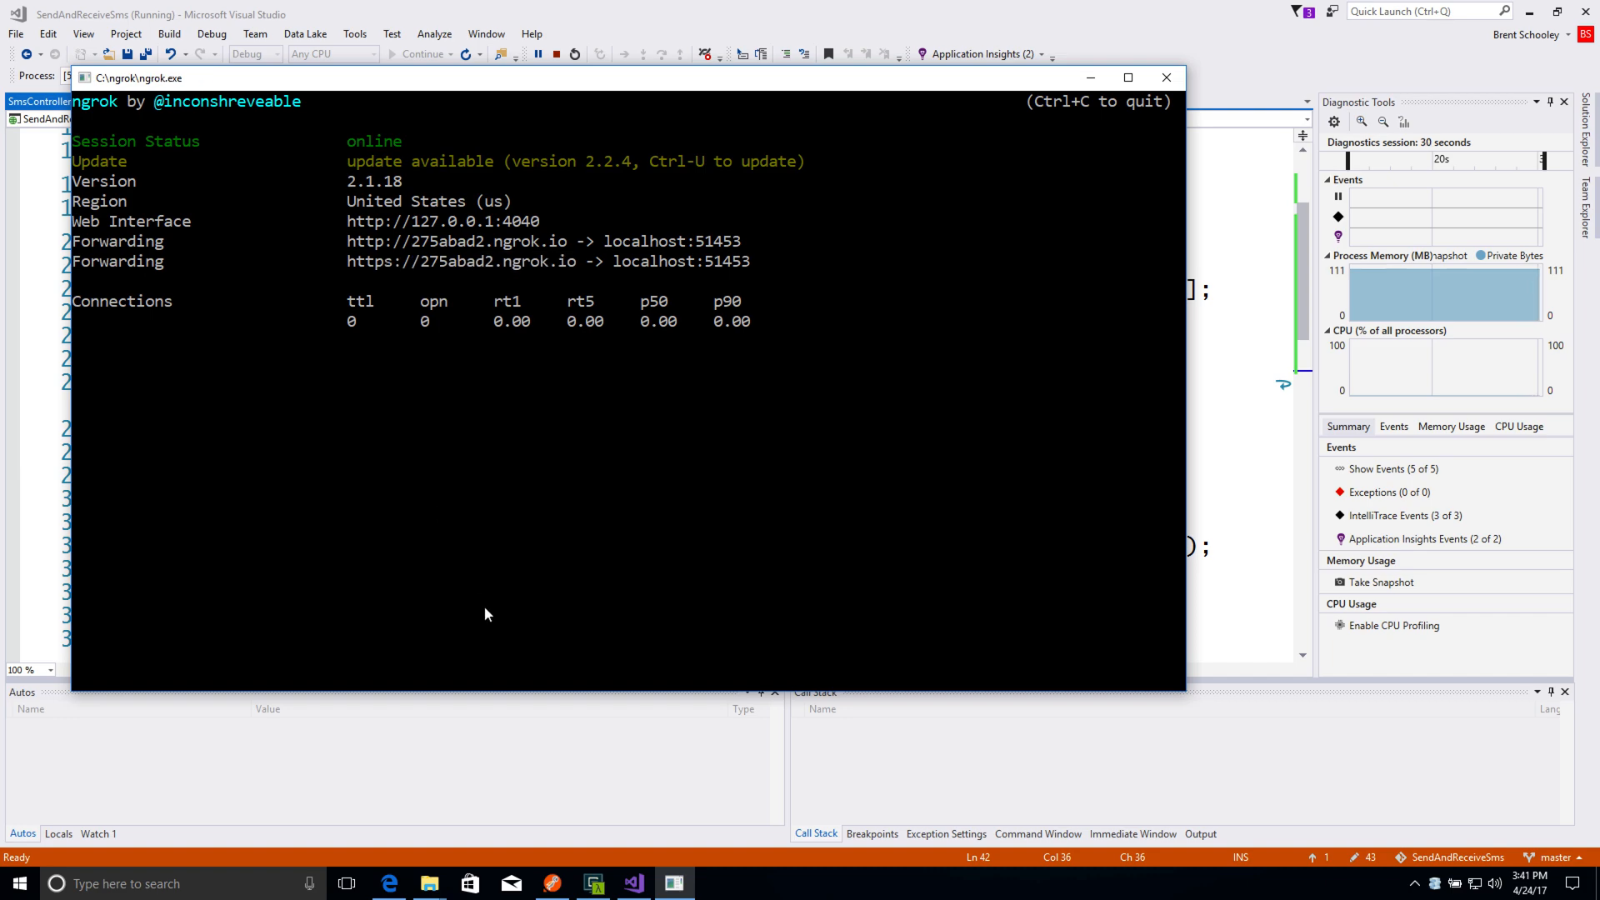
{"action": "left_click", "coordinate": [389, 883]}
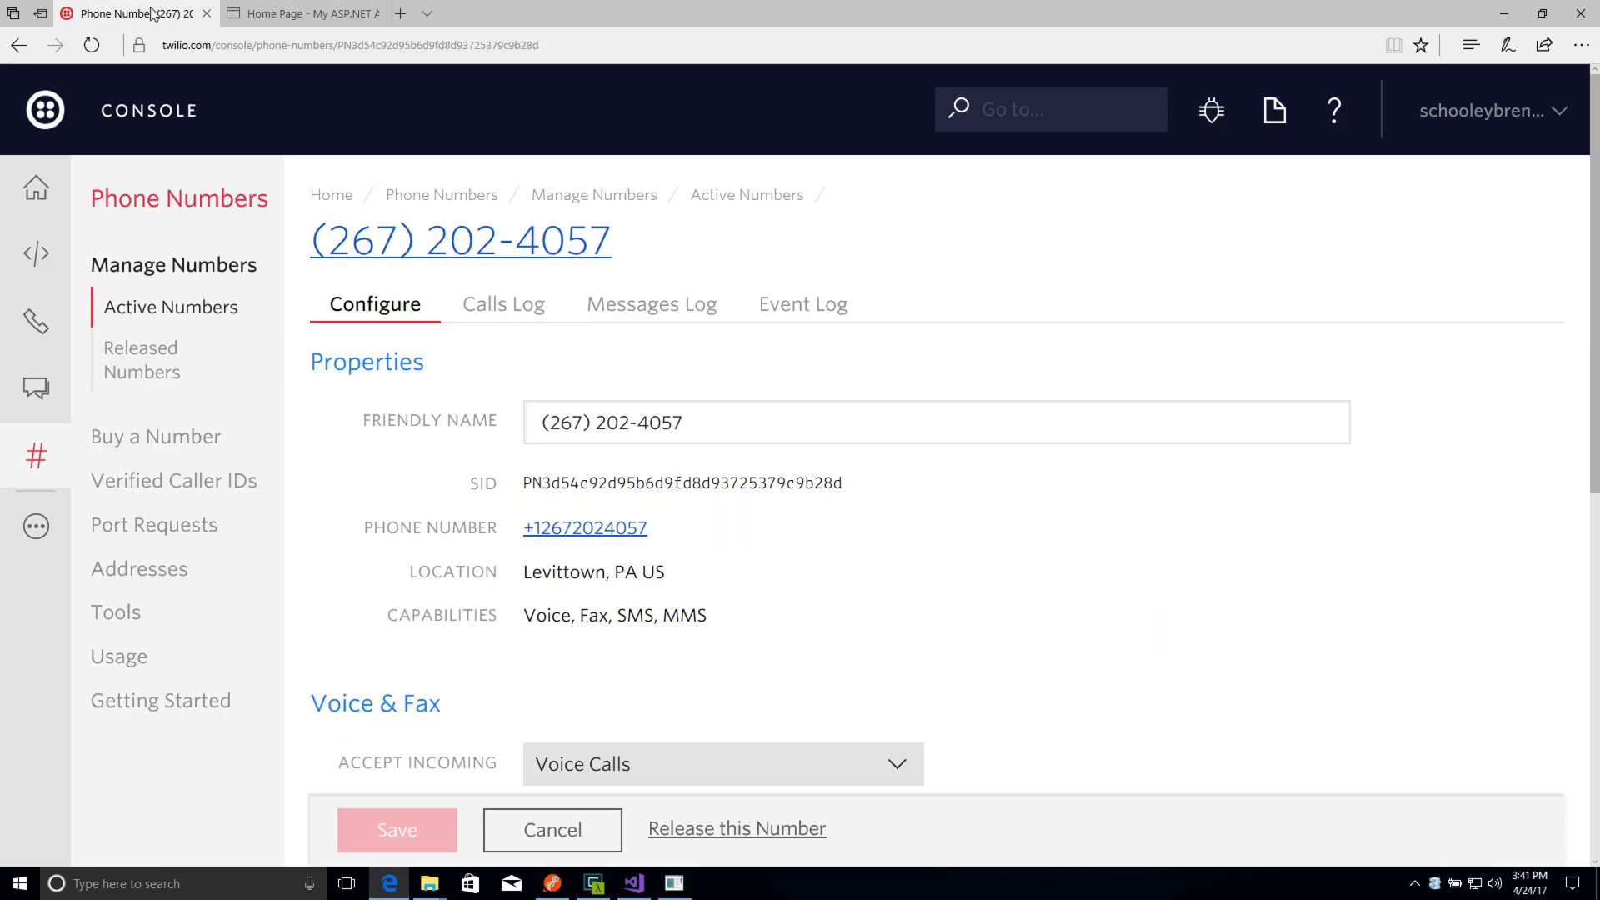
{"action": "scroll", "scroll_direction": "down", "scroll_amount": 3}
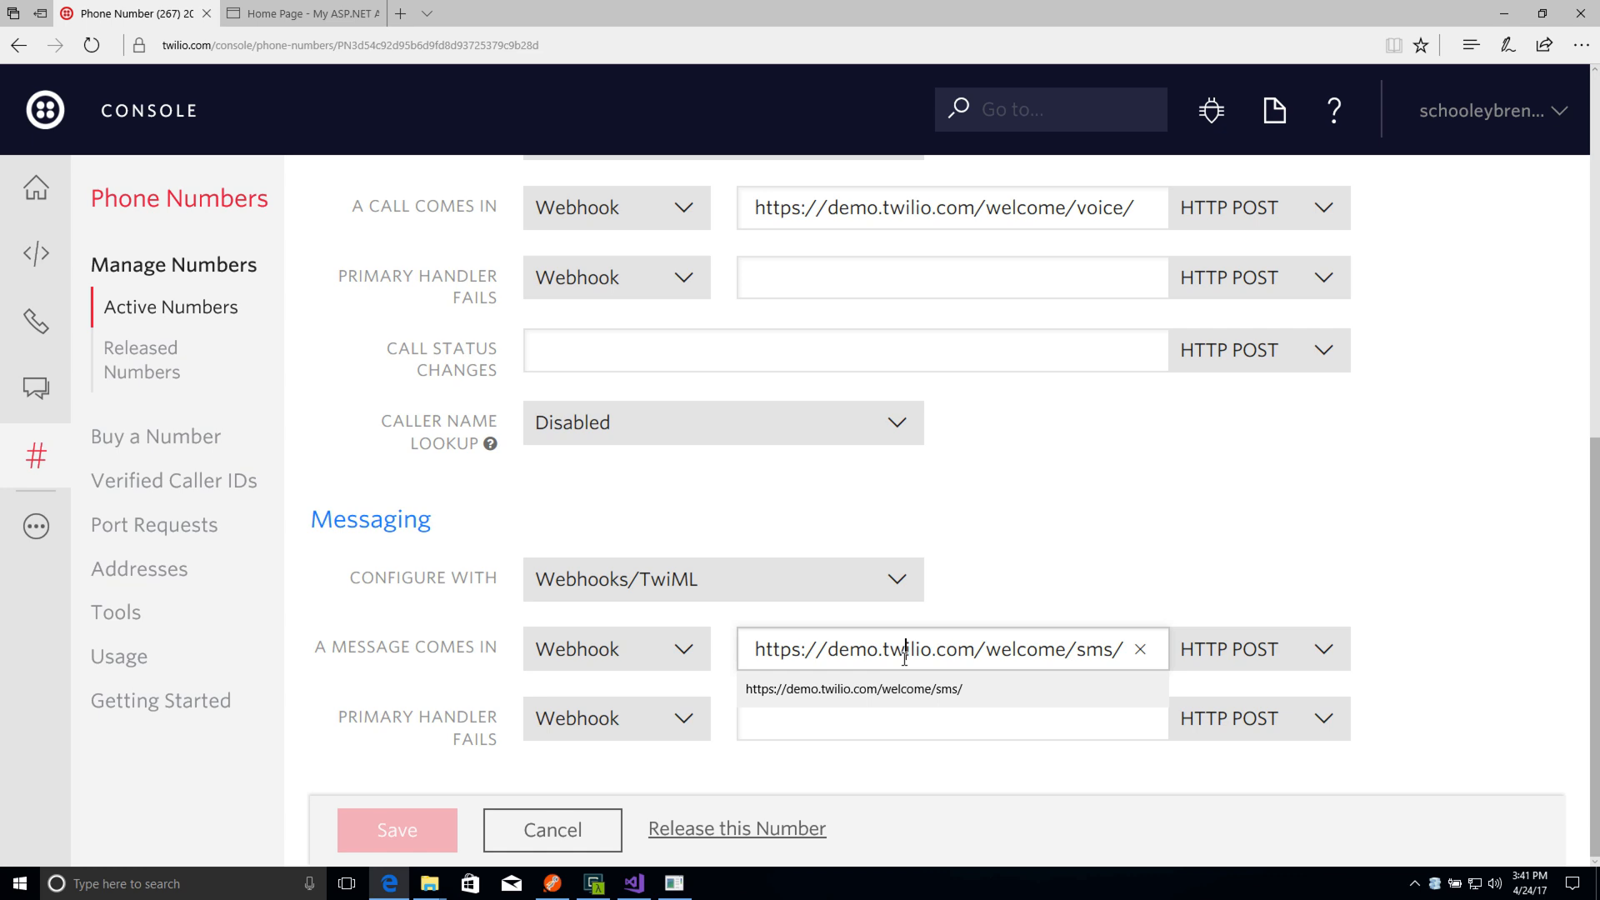
{"action": "type", "text": "https://275abad2.ngrok.io"}
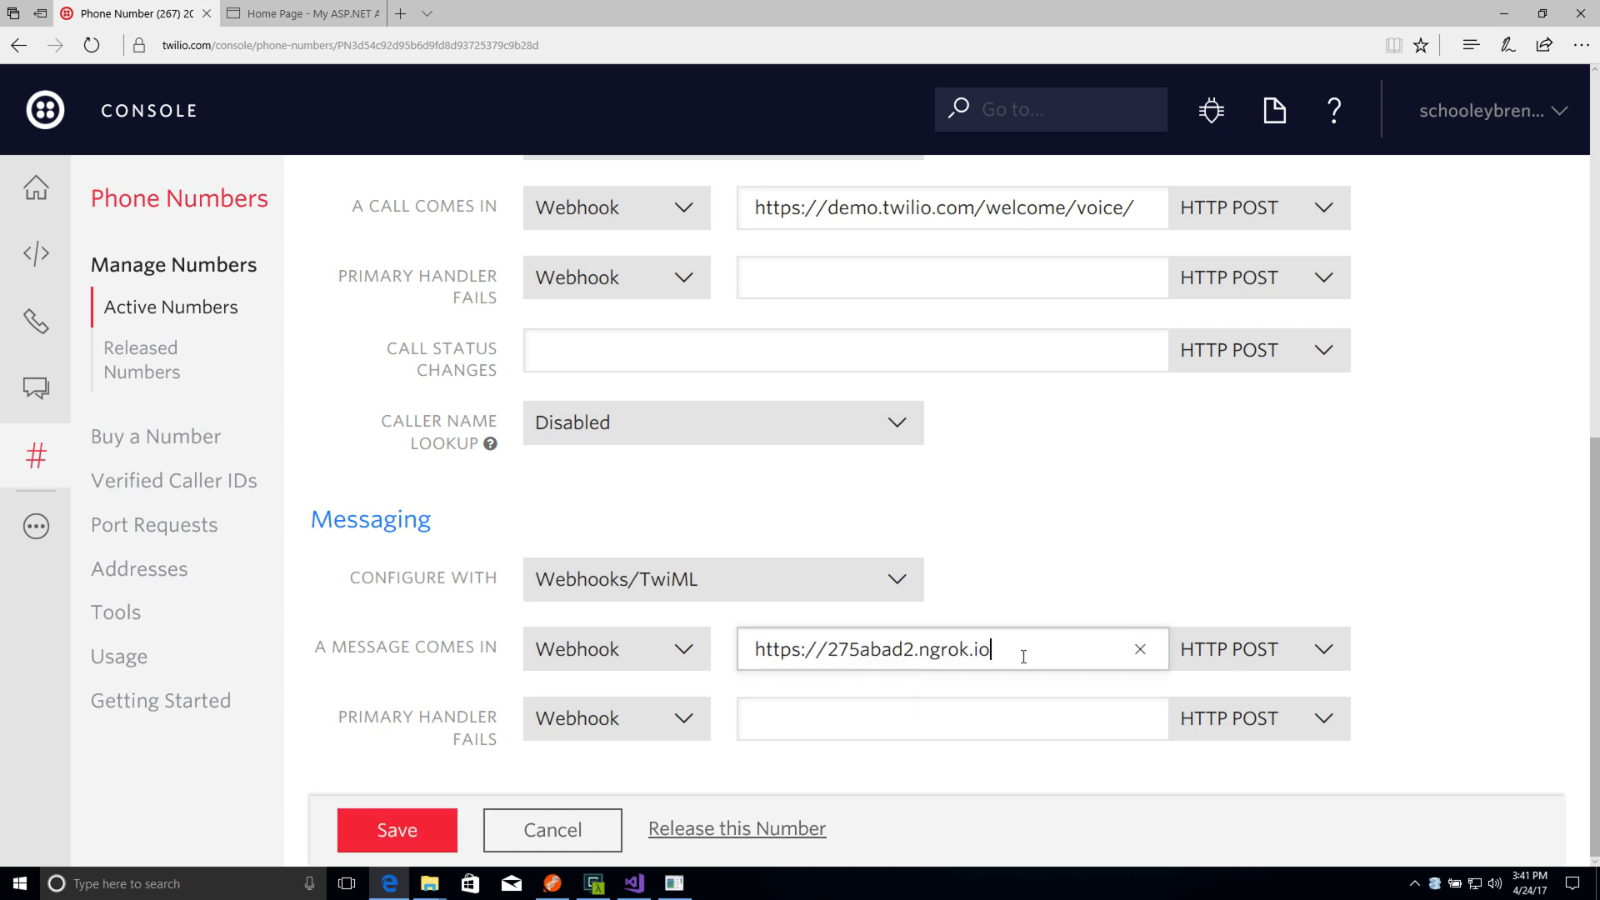
{"action": "type", "text": "/sms/recei"}
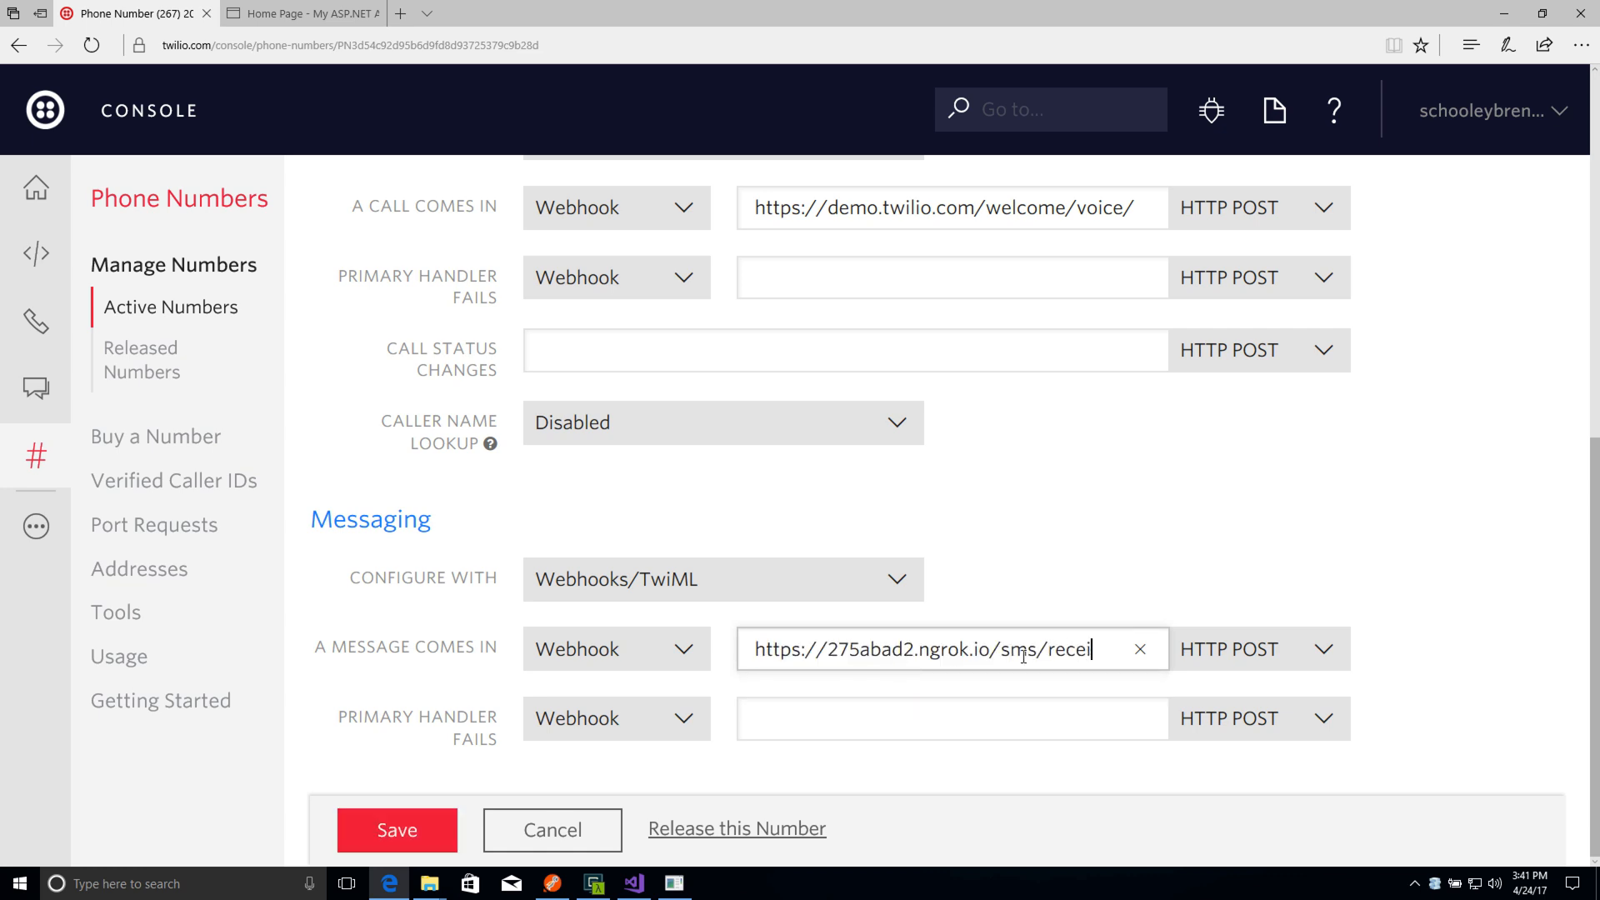
{"action": "left_click", "coordinate": [396, 829]}
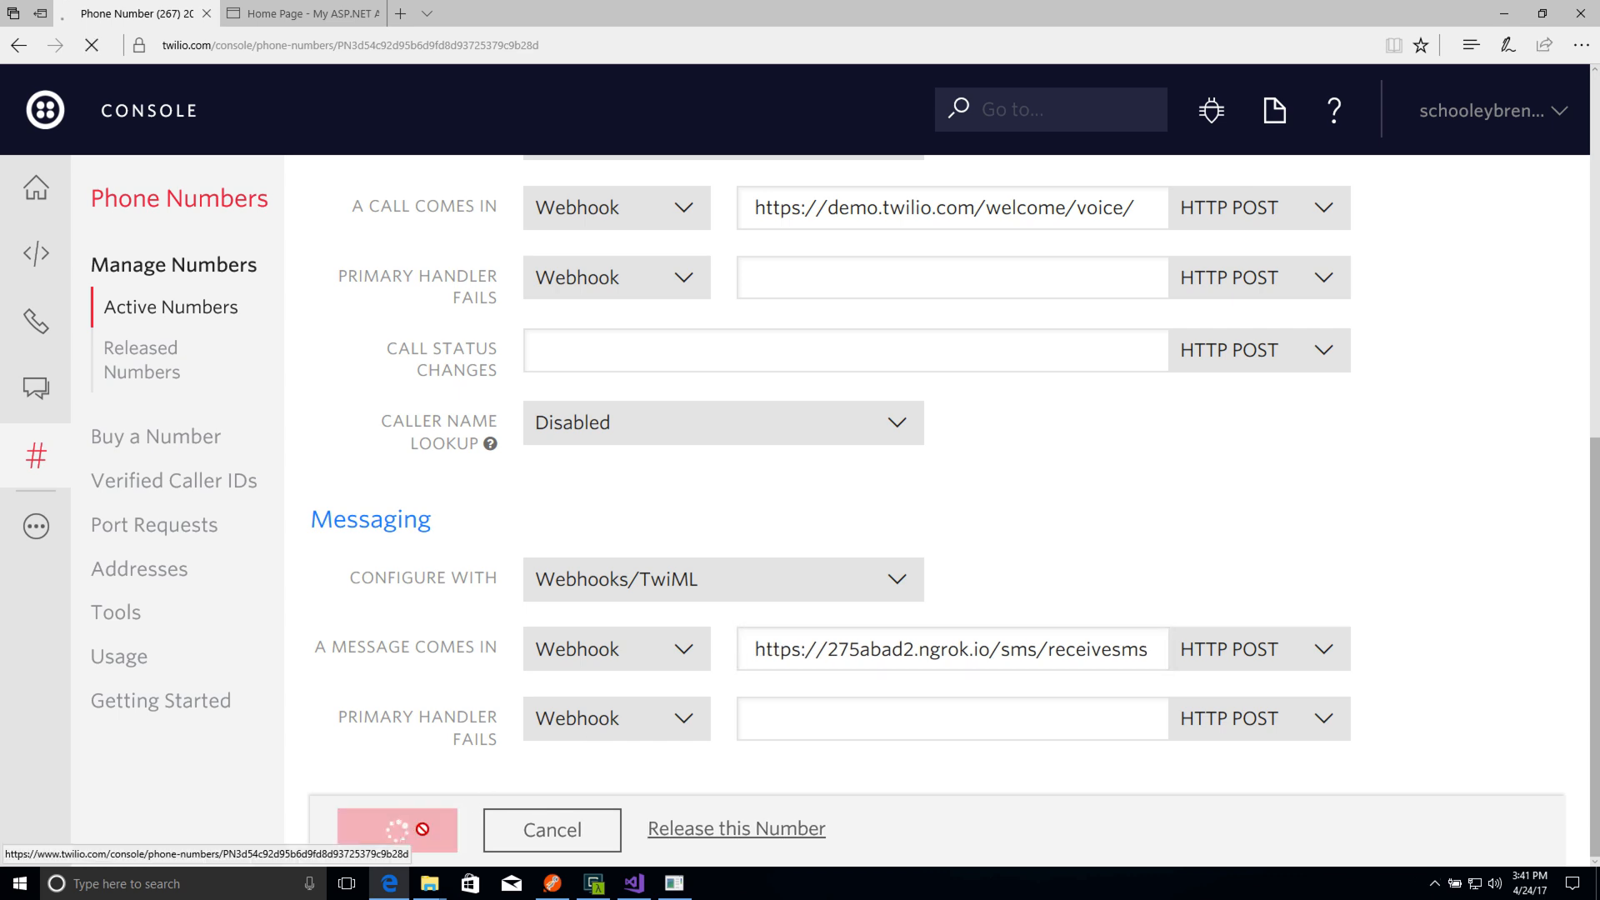
{"action": "left_click", "coordinate": [396, 829]}
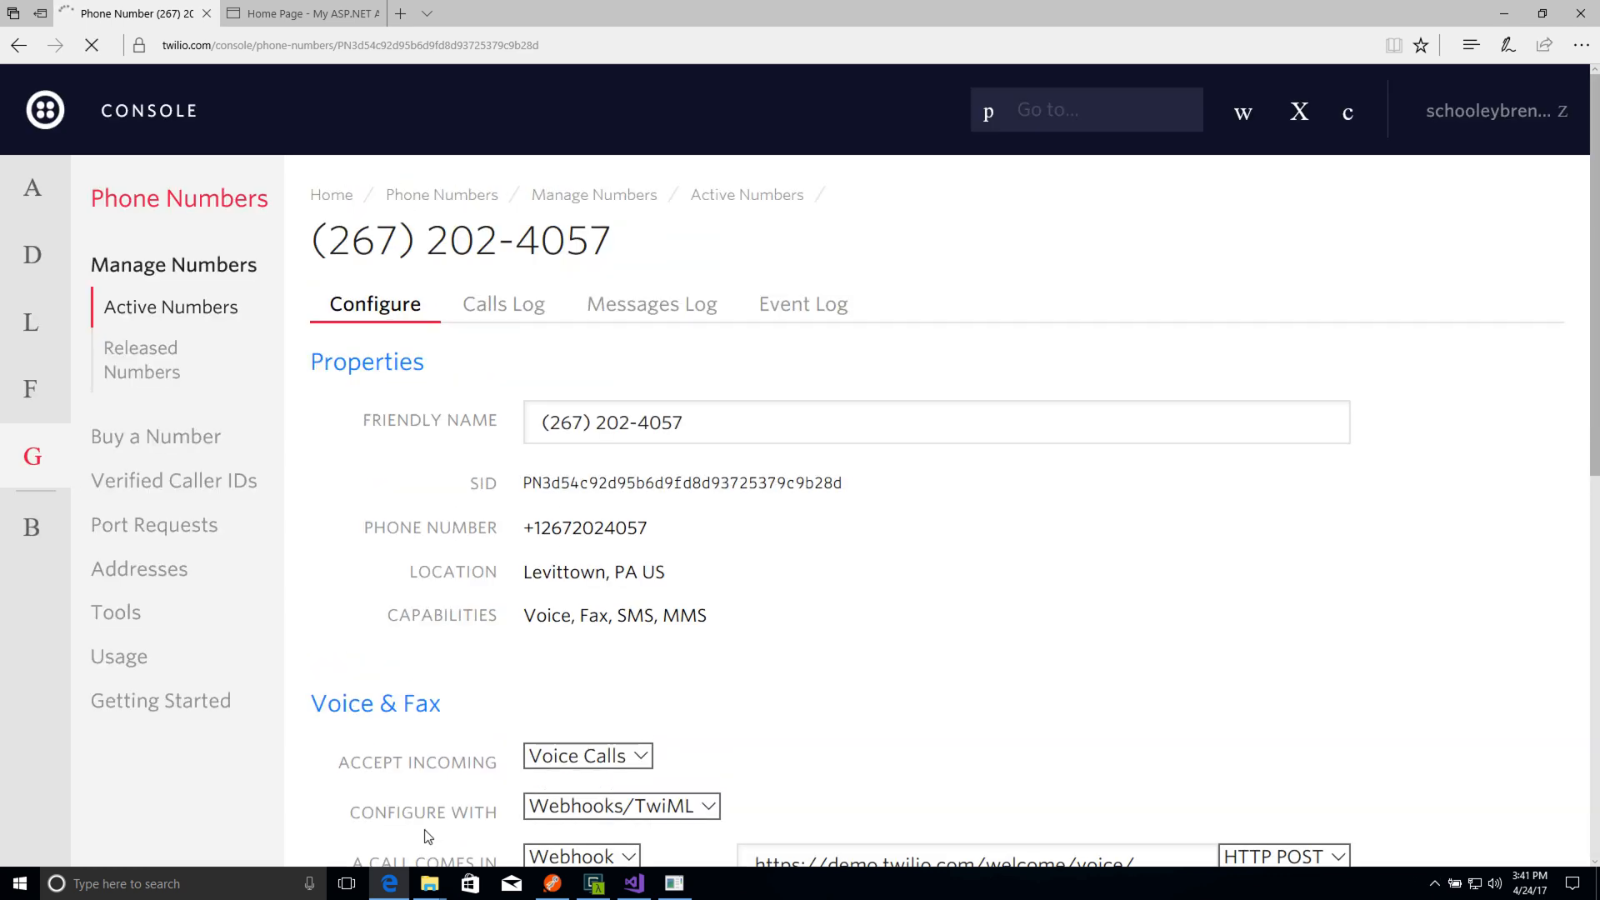
{"action": "left_click", "coordinate": [397, 830]}
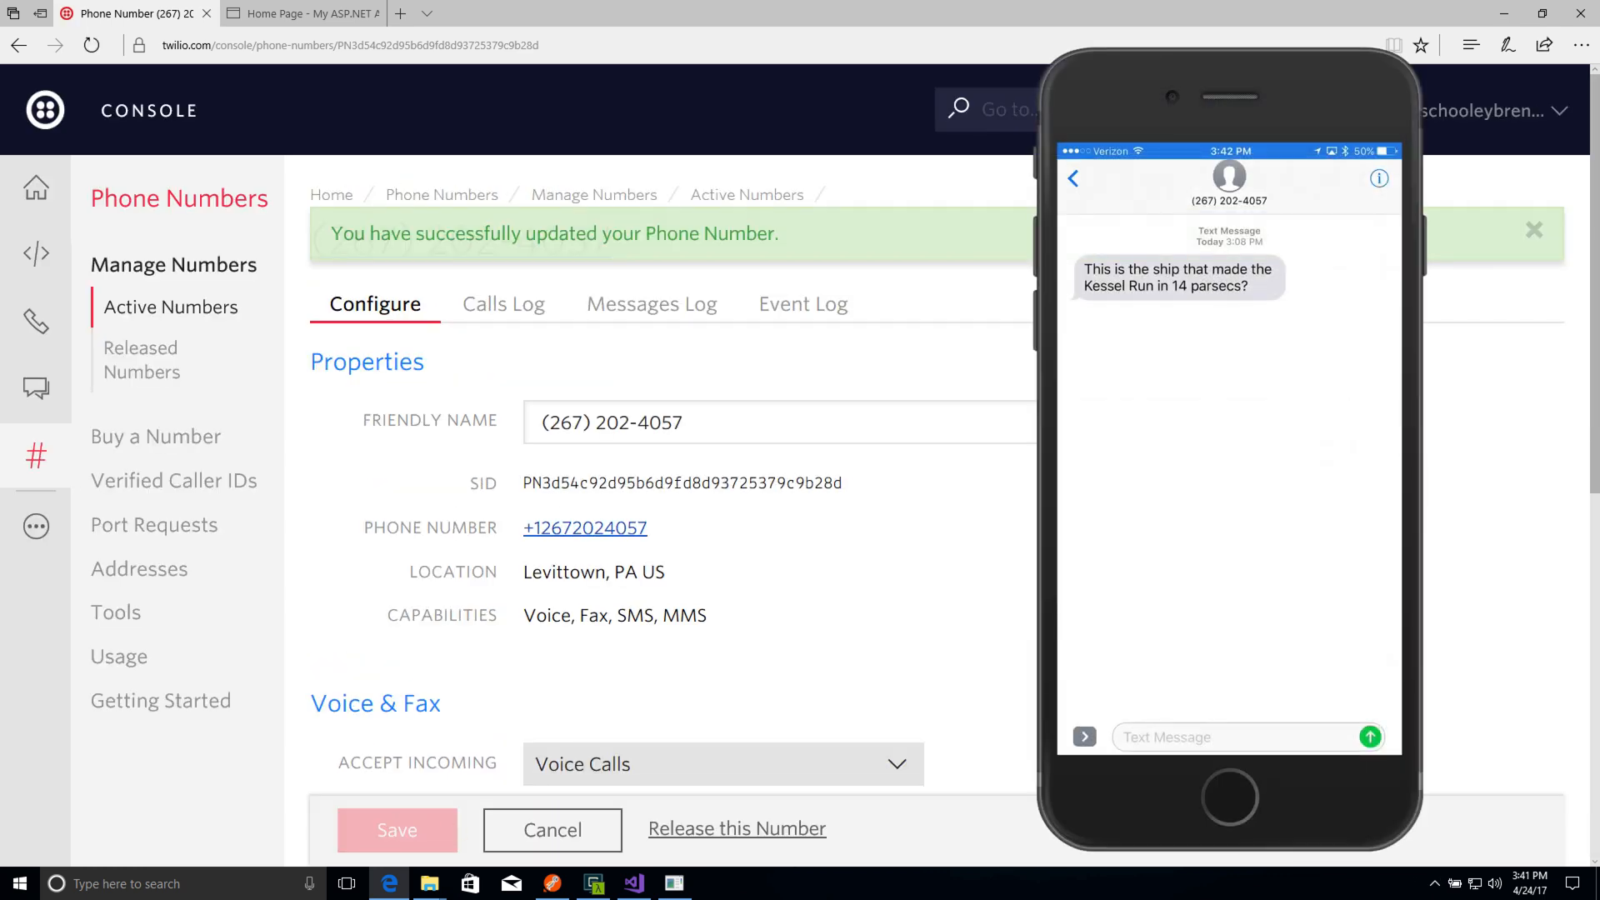
{"action": "left_click", "coordinate": [1533, 230]}
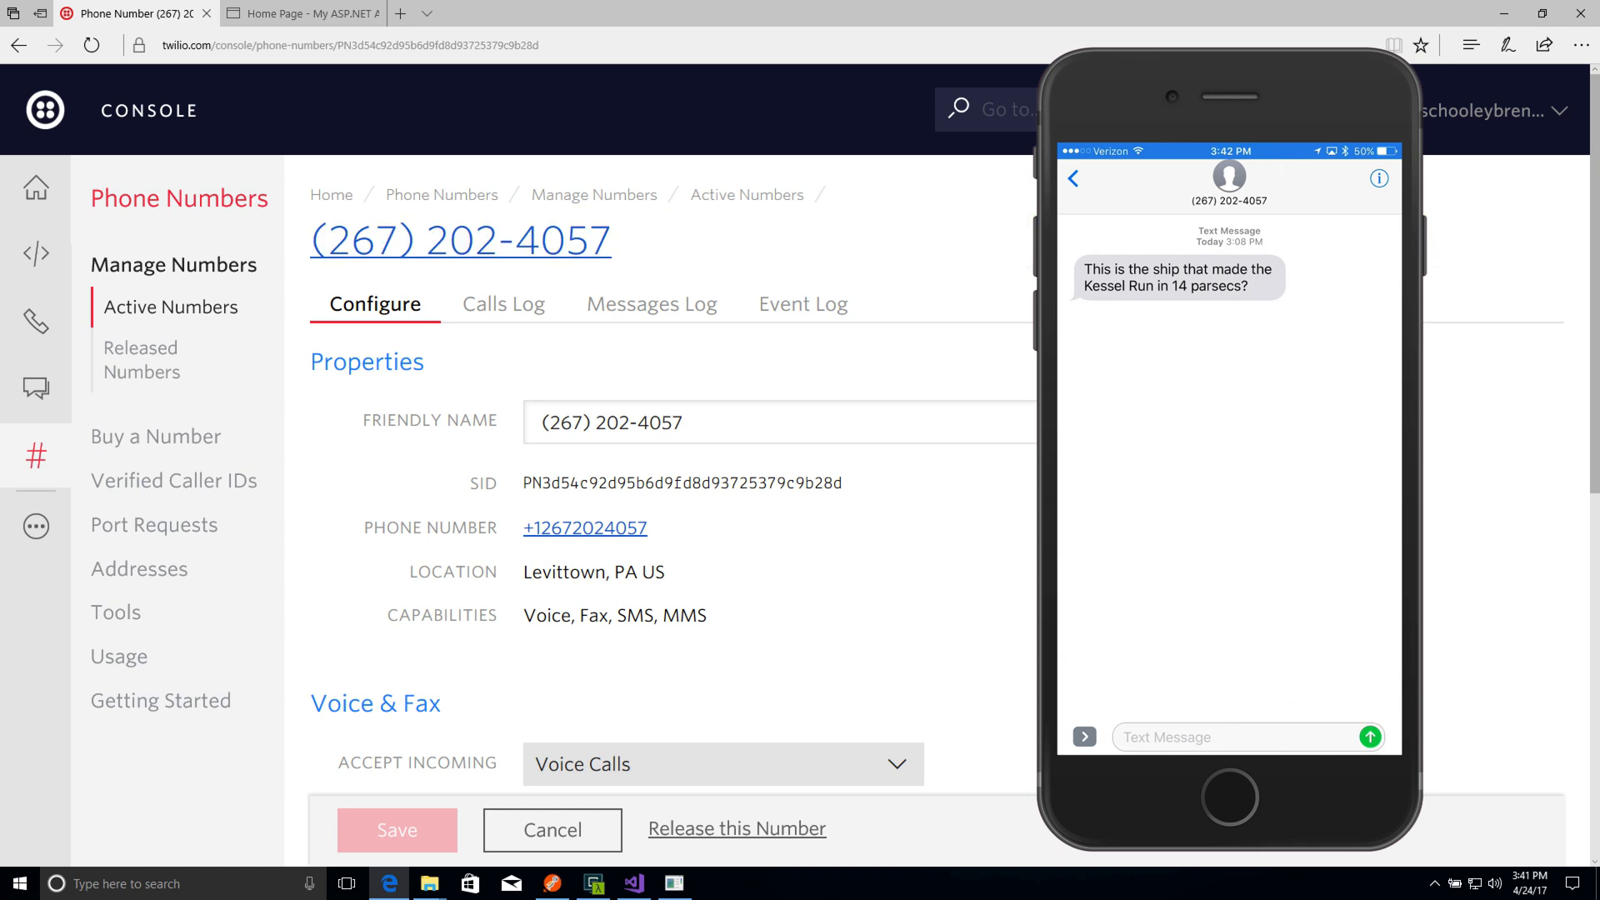
{"action": "type", "text": "Hi T"}
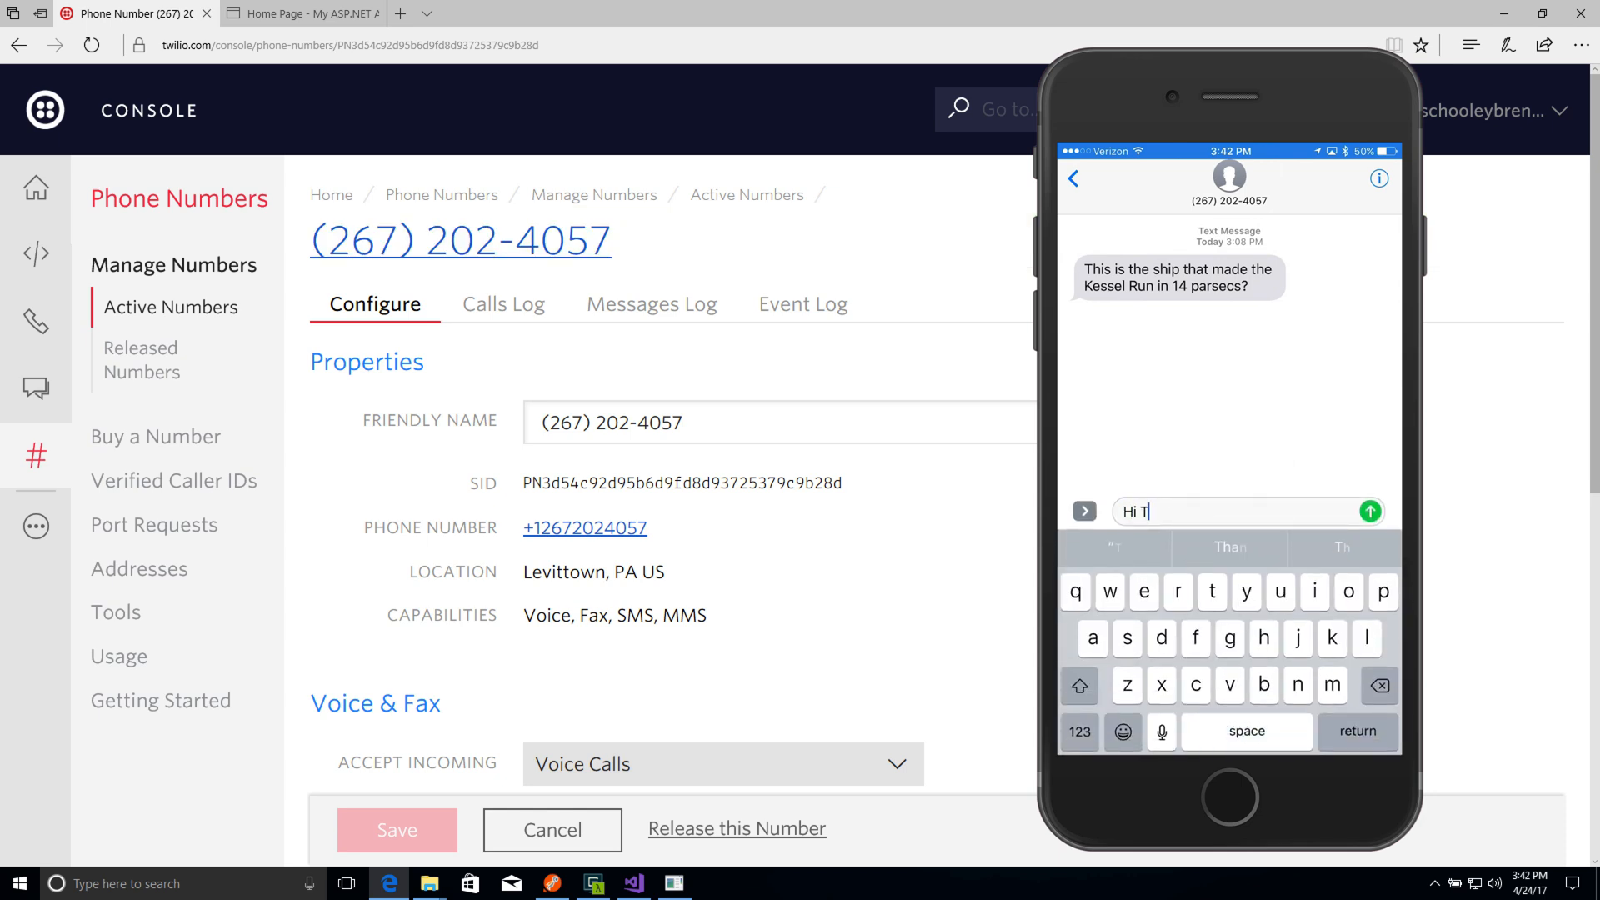
{"action": "type", "text": "wilio!"}
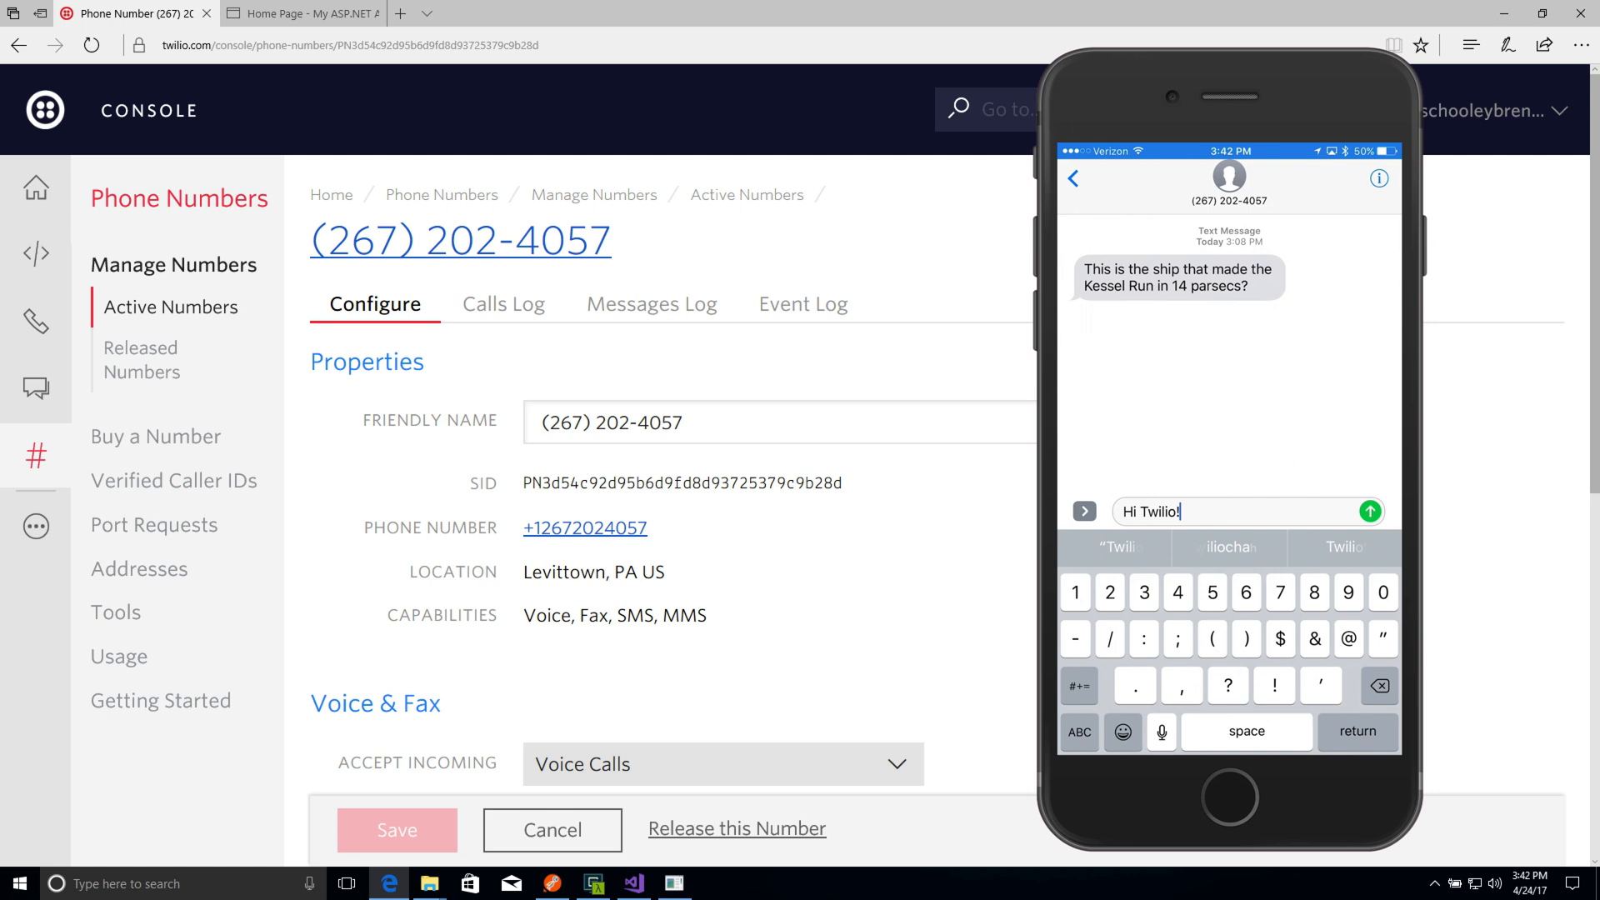
{"action": "left_click", "coordinate": [1370, 511]}
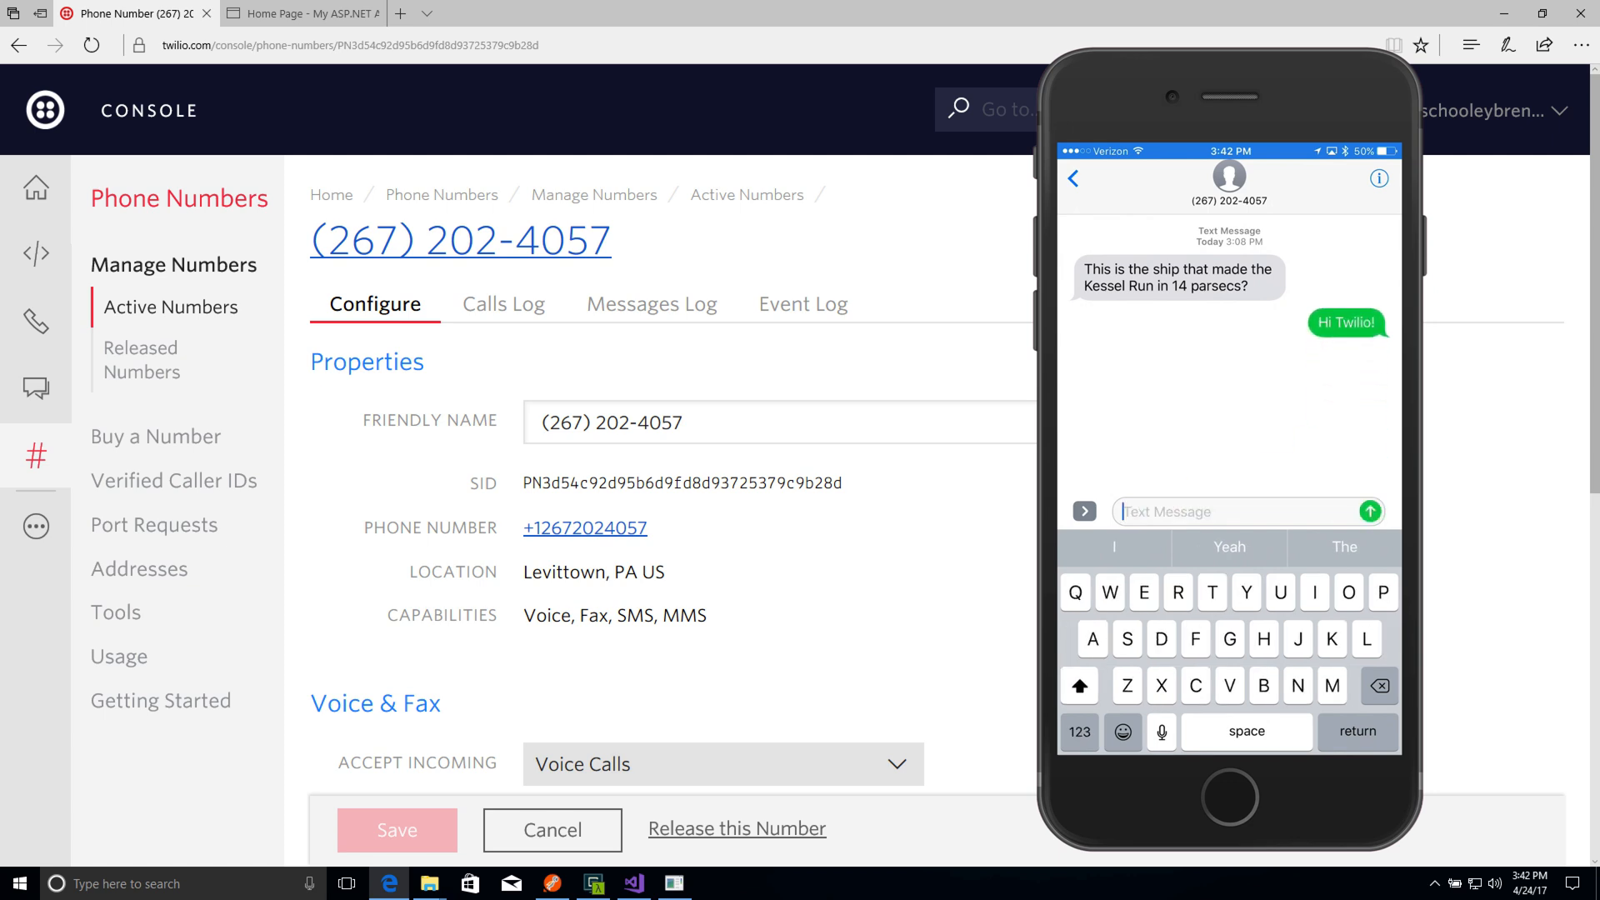